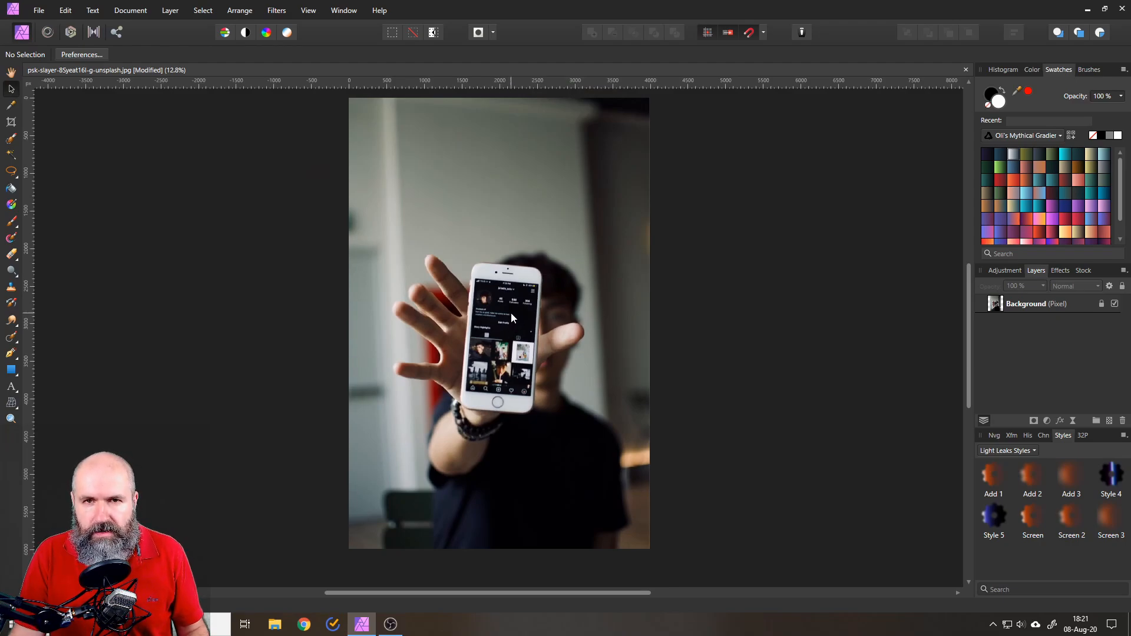
pyautogui.moveTo(530, 233)
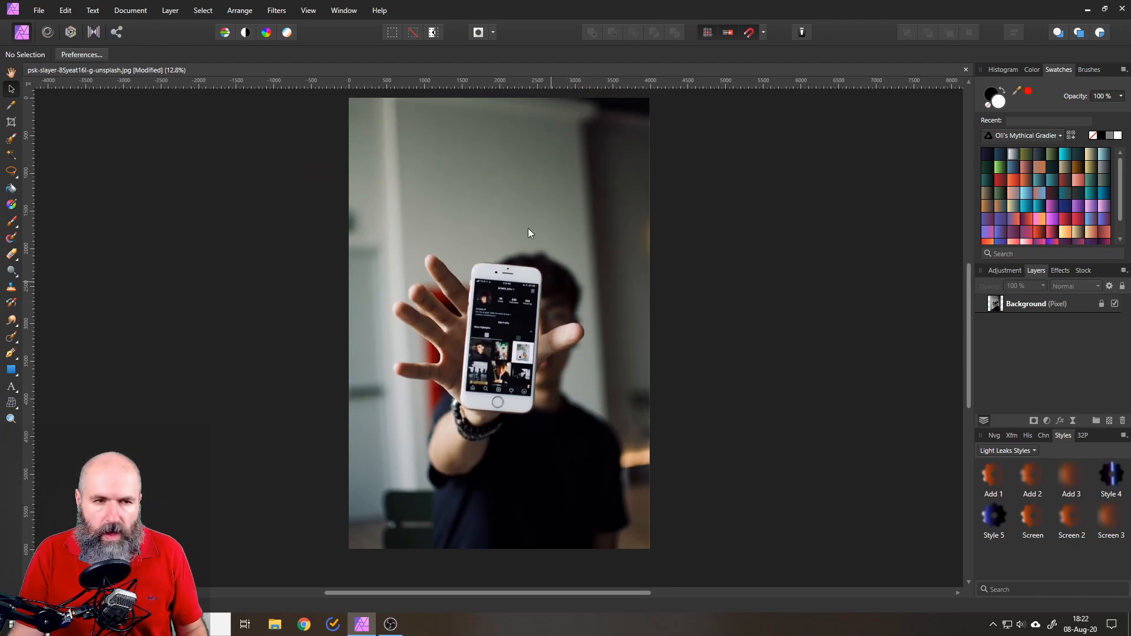
pyautogui.moveTo(9, 120)
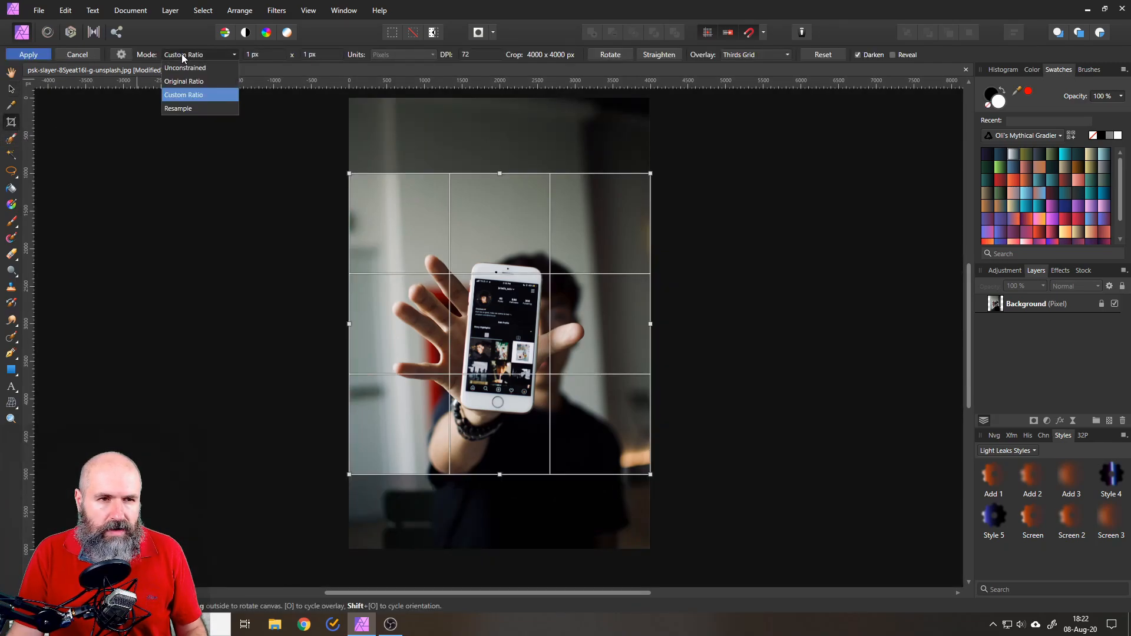
# Step: Crop the photo to a 1:1 square positioned over the hand and phone and apply it
pyautogui.click(182, 95)
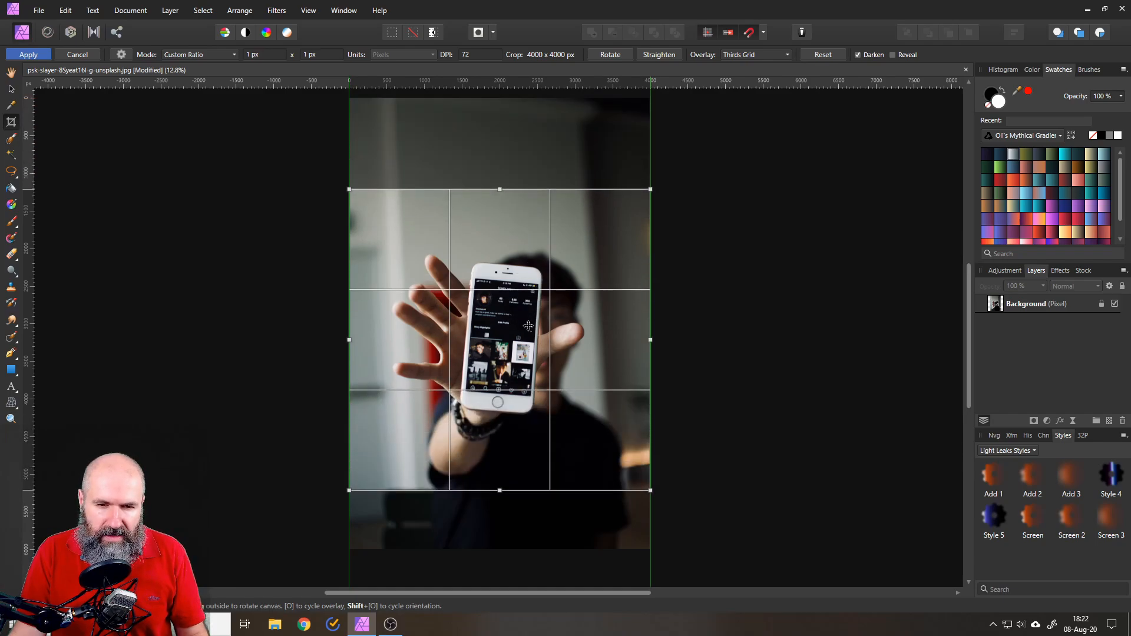
pyautogui.moveTo(527, 325); pyautogui.dragTo(531, 333)
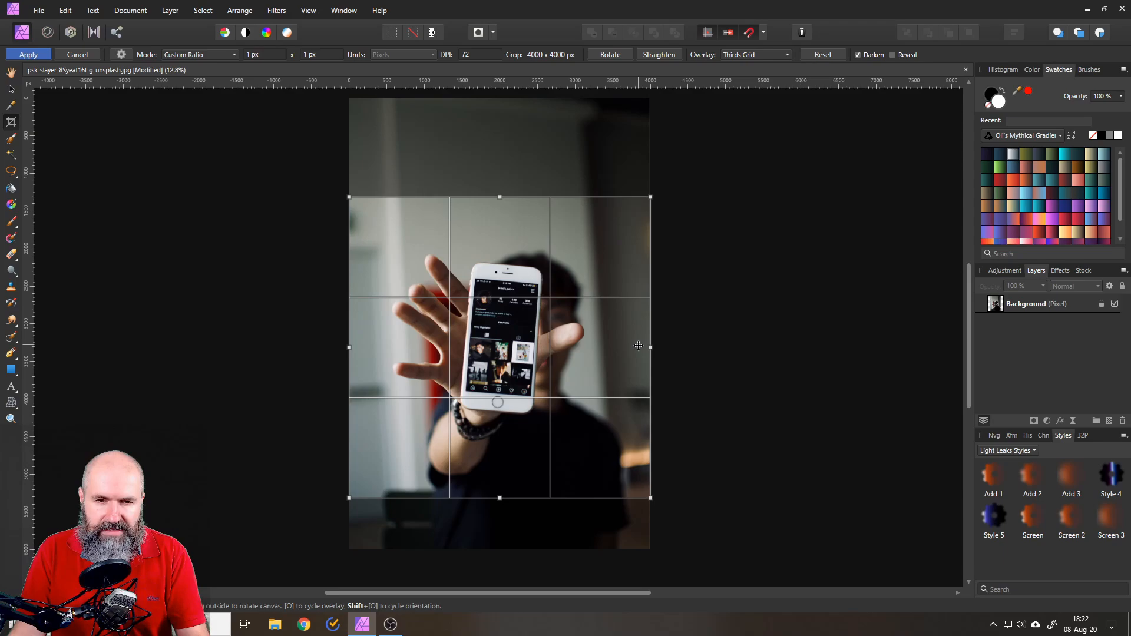
pyautogui.click(21, 55)
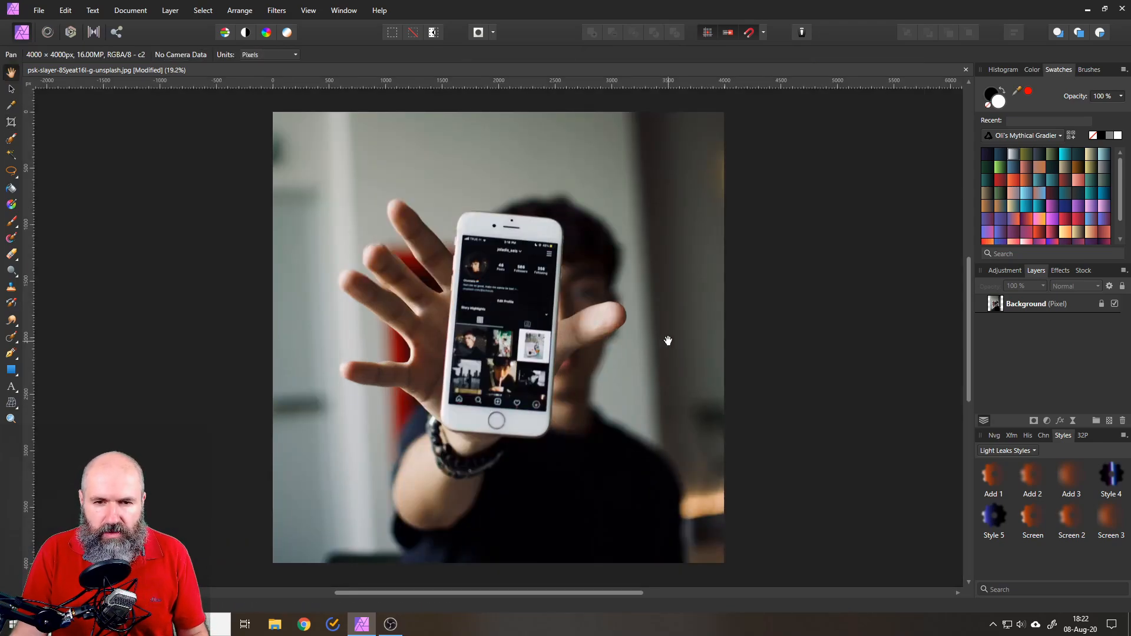
pyautogui.moveTo(655, 339)
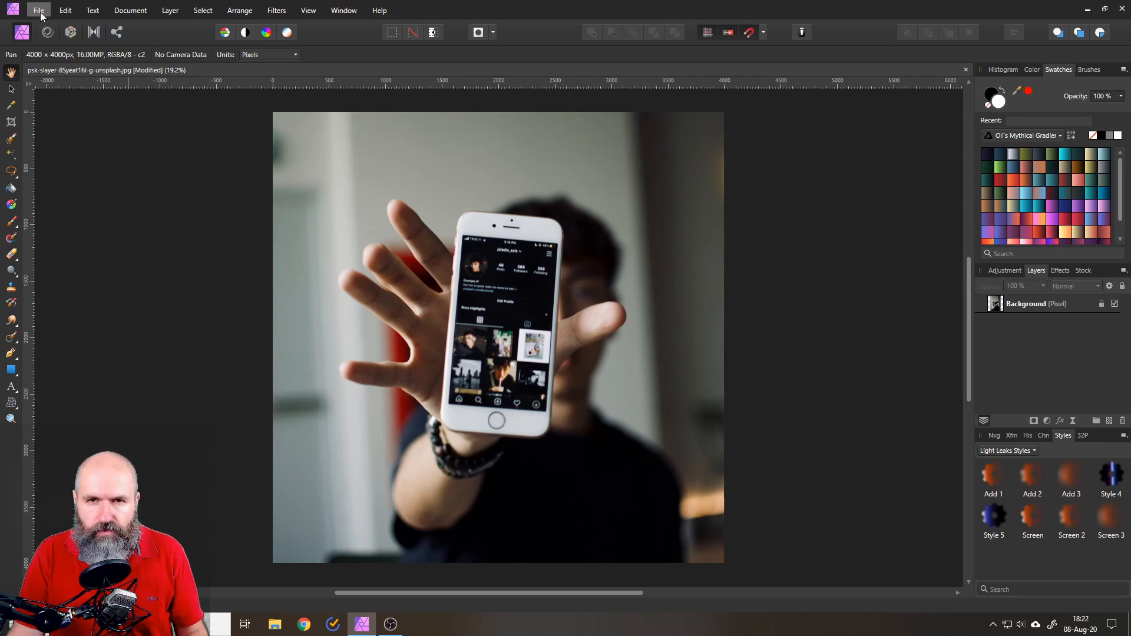
# Step: Place the city road image into the document as a new layer via File > Place
pyautogui.click(39, 10)
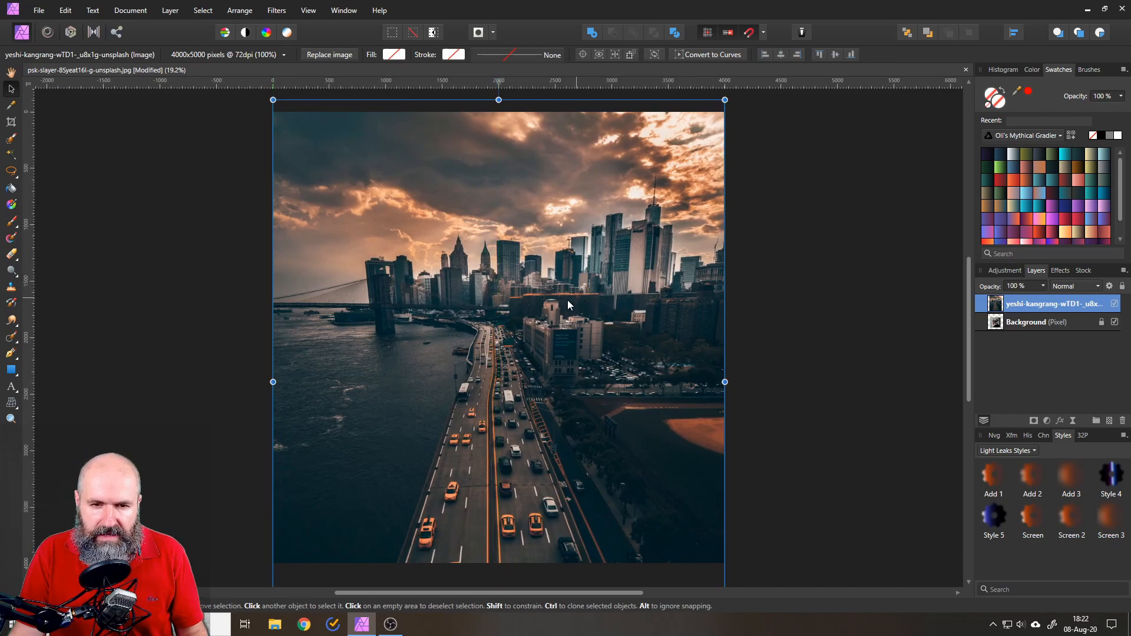
pyautogui.moveTo(497, 317)
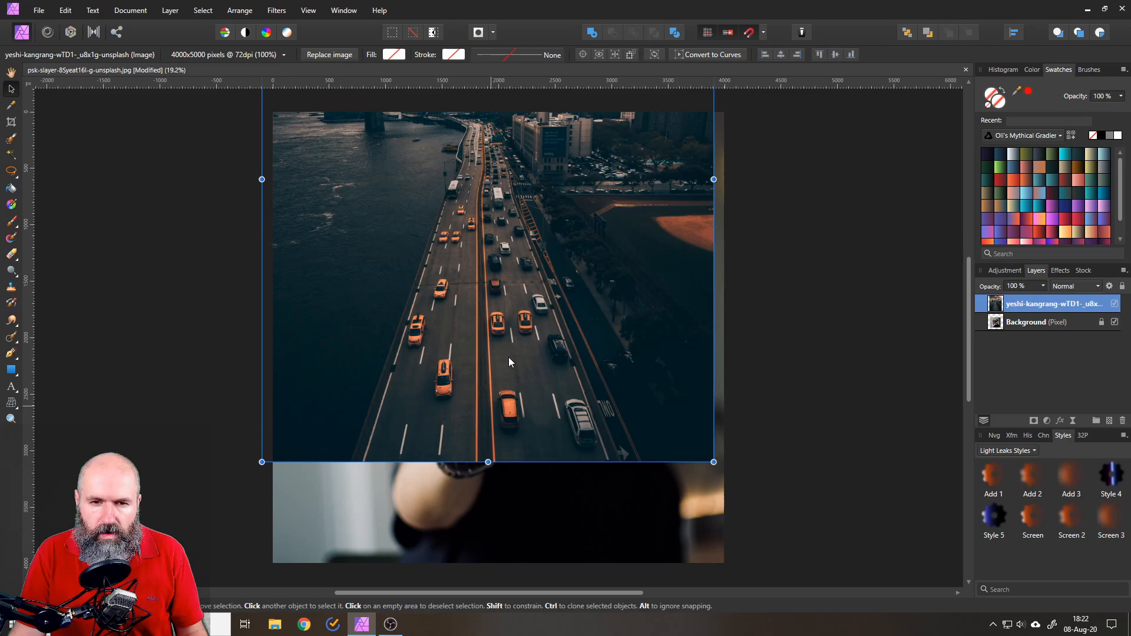
pyautogui.moveTo(521, 240)
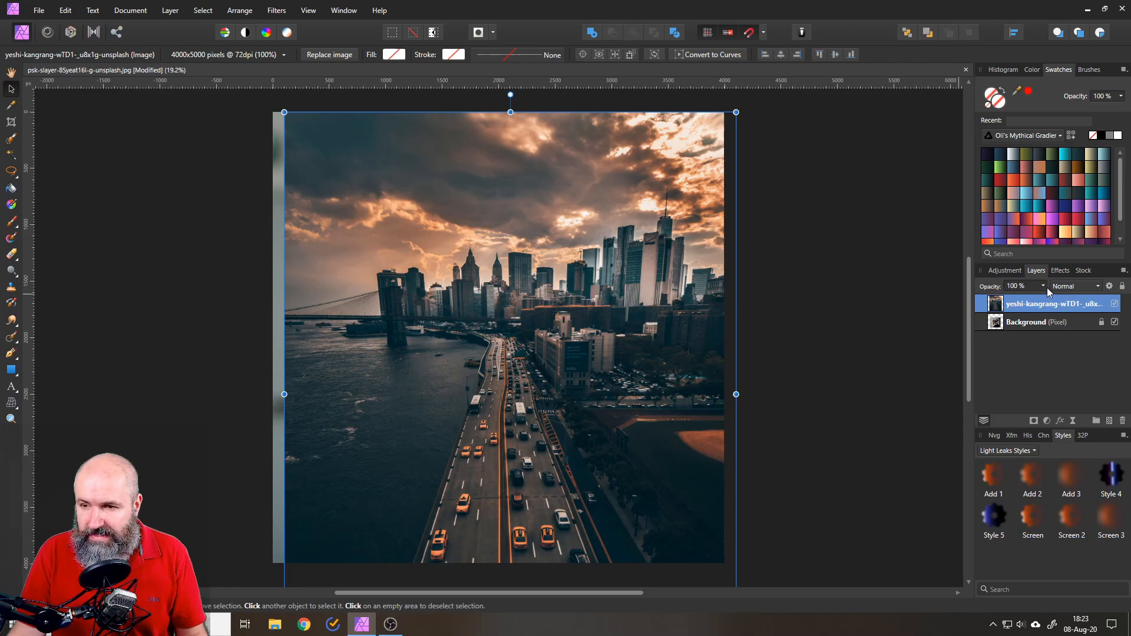
# Step: Scale the city photo down over the phone area and adjust its layer setting back
pyautogui.moveTo(1042, 298); pyautogui.dragTo(999, 298)
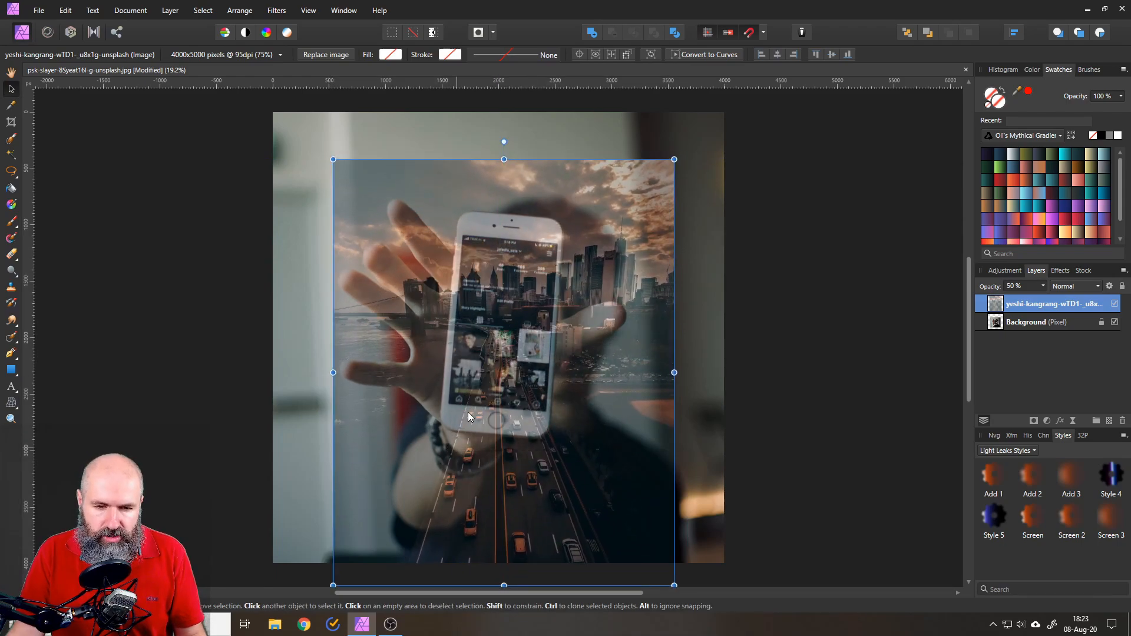
pyautogui.moveTo(525, 311)
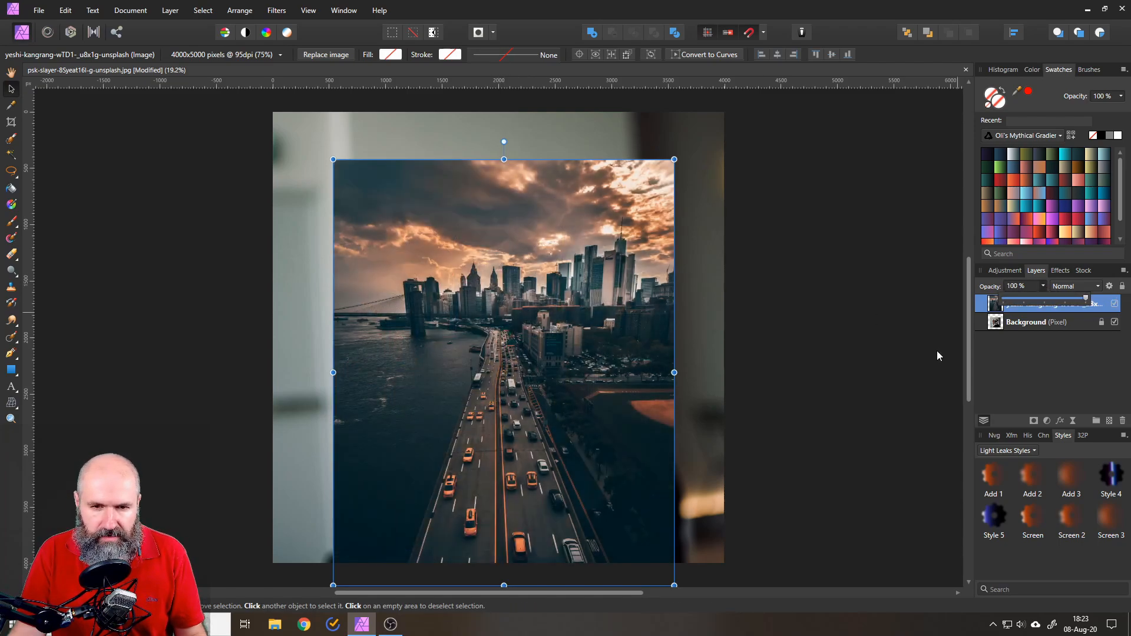
pyautogui.click(1058, 304)
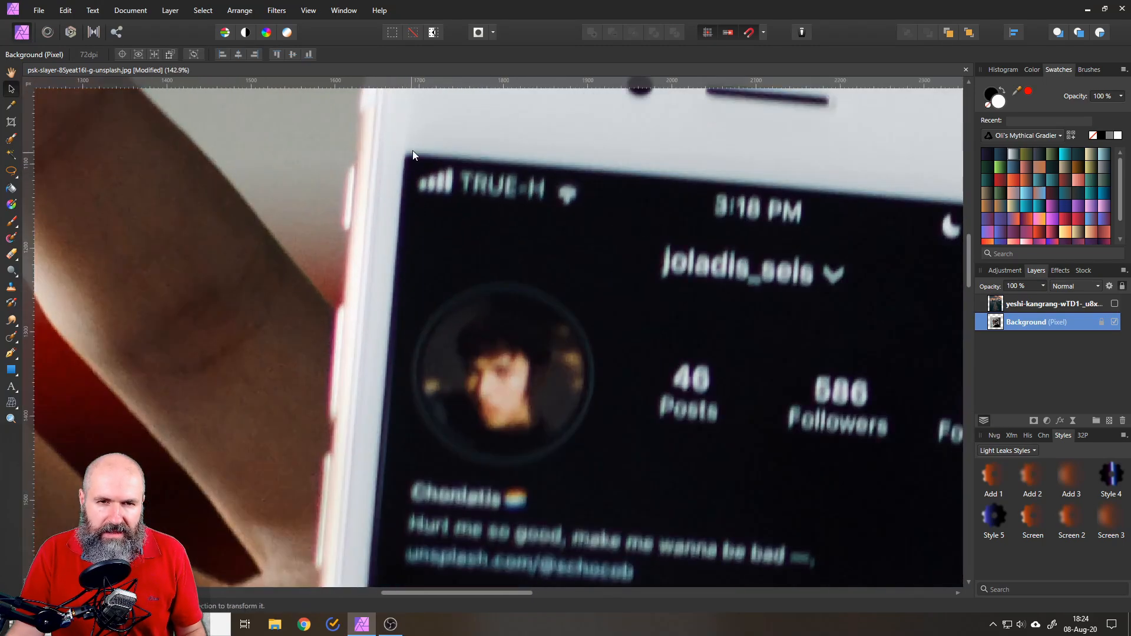
pyautogui.moveTo(406, 159)
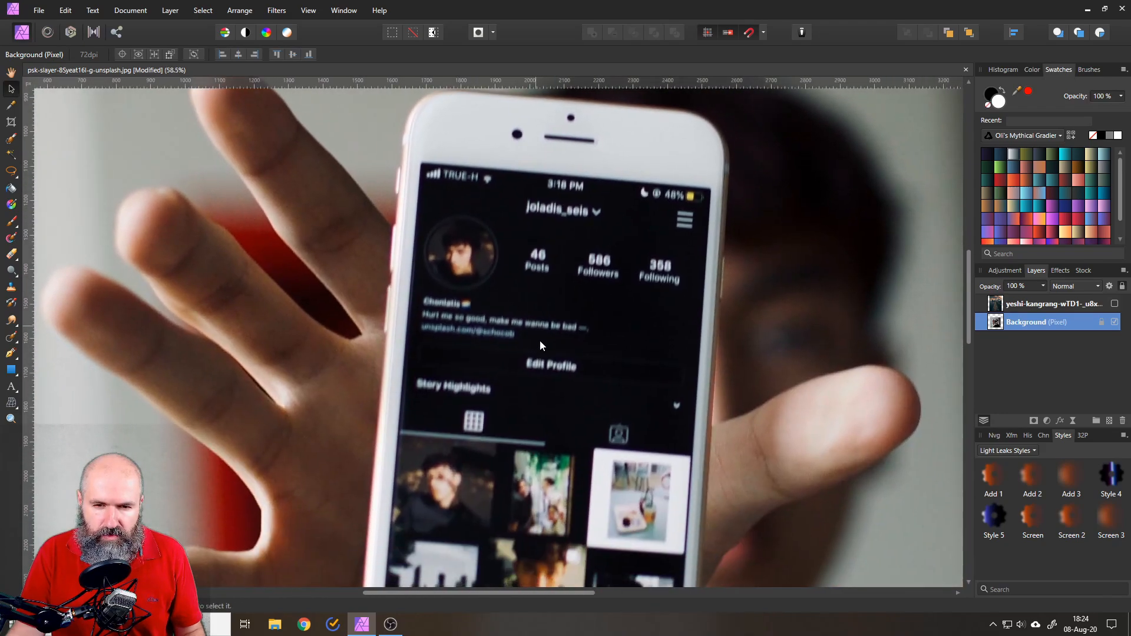
# Step: Draw a white rounded rectangle over the phone's screen
pyautogui.scroll(-3)
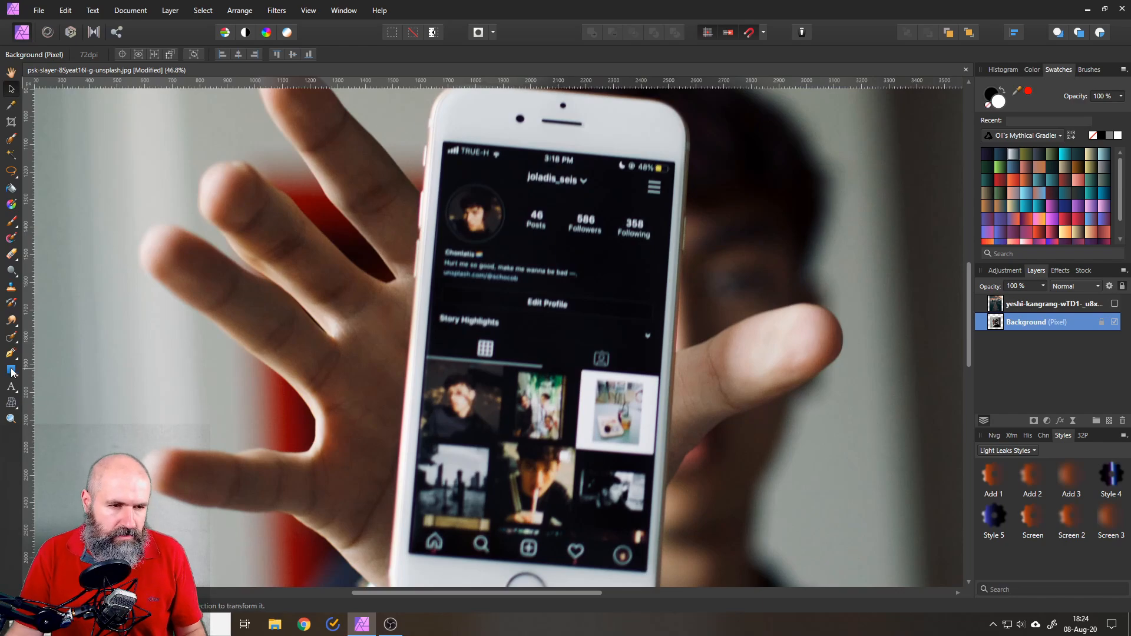
pyautogui.moveTo(10, 371)
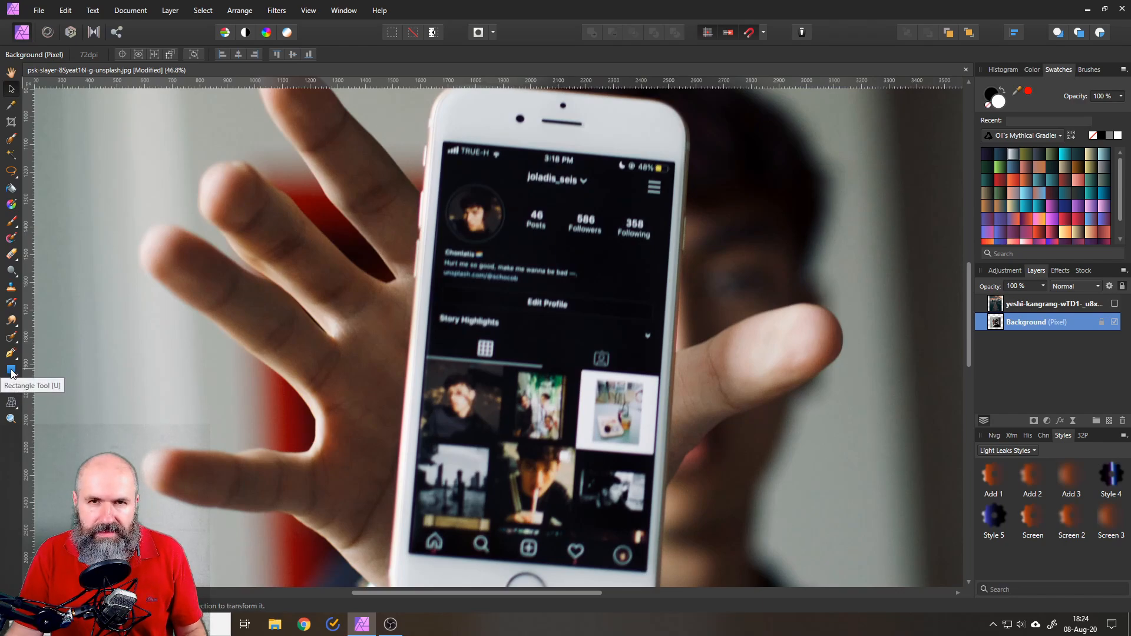
pyautogui.click(12, 370)
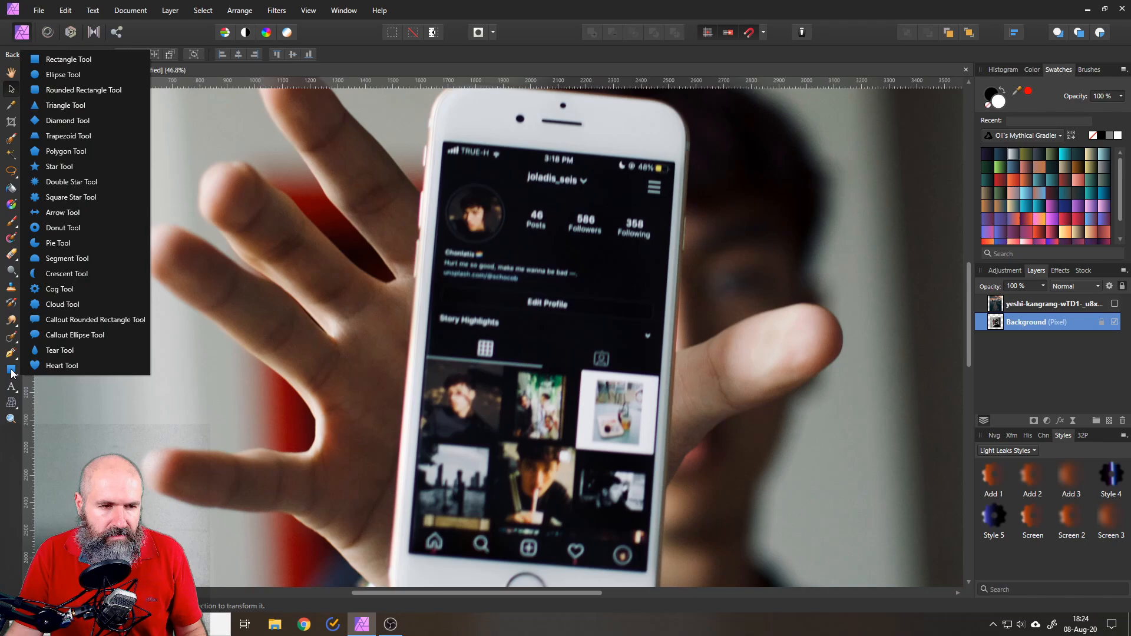
pyautogui.moveTo(87, 107)
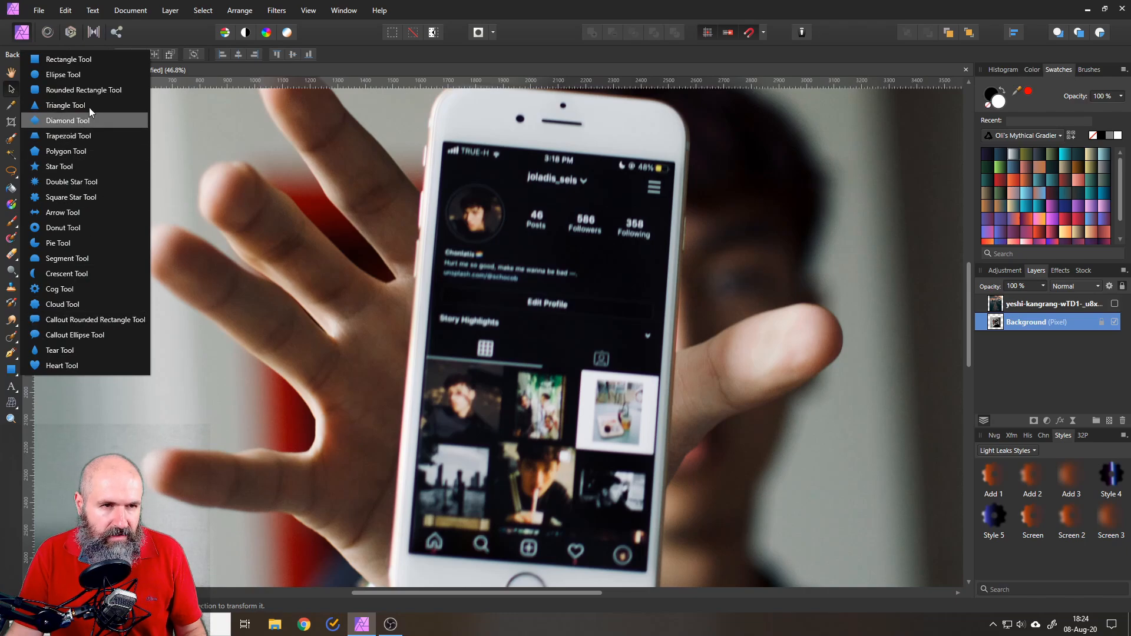
pyautogui.moveTo(97, 97)
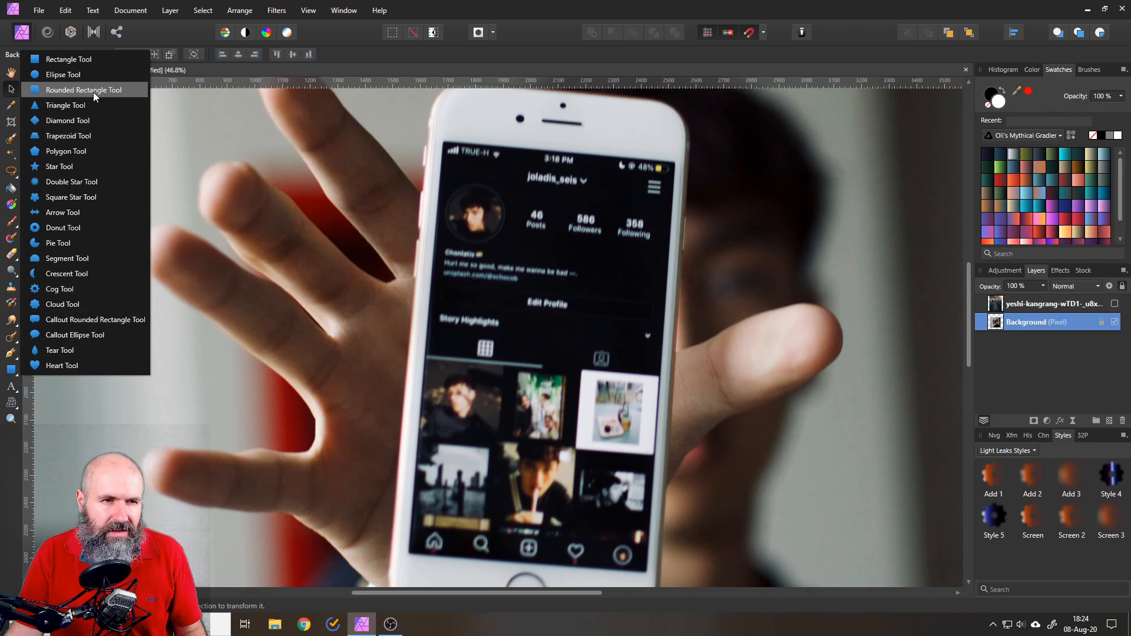
pyautogui.click(85, 90)
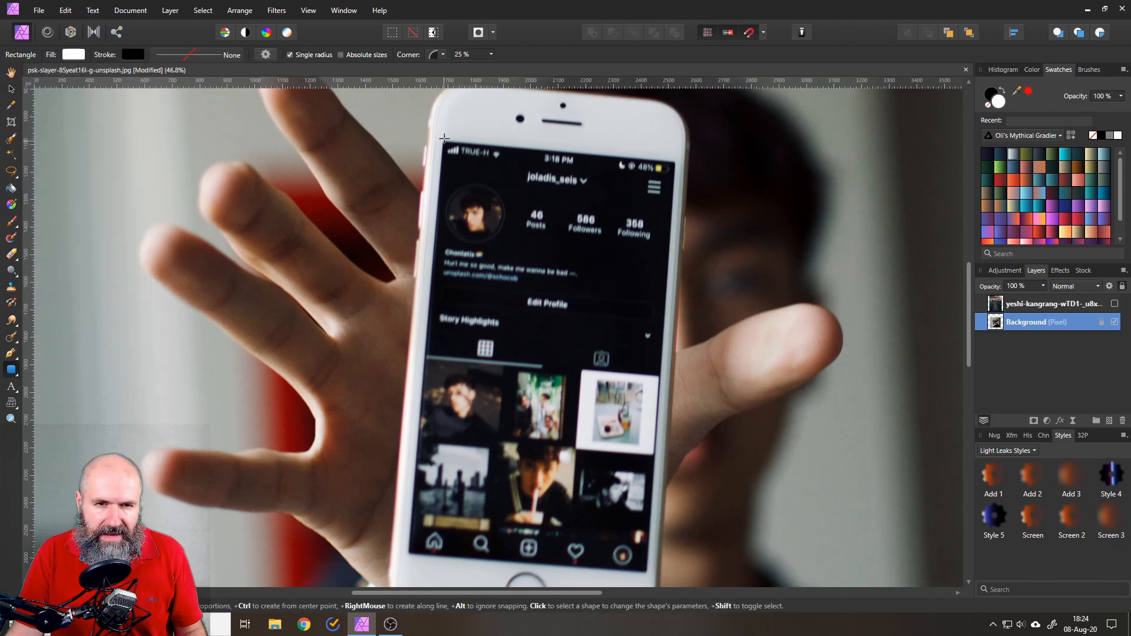
pyautogui.moveTo(442, 136); pyautogui.dragTo(616, 538)
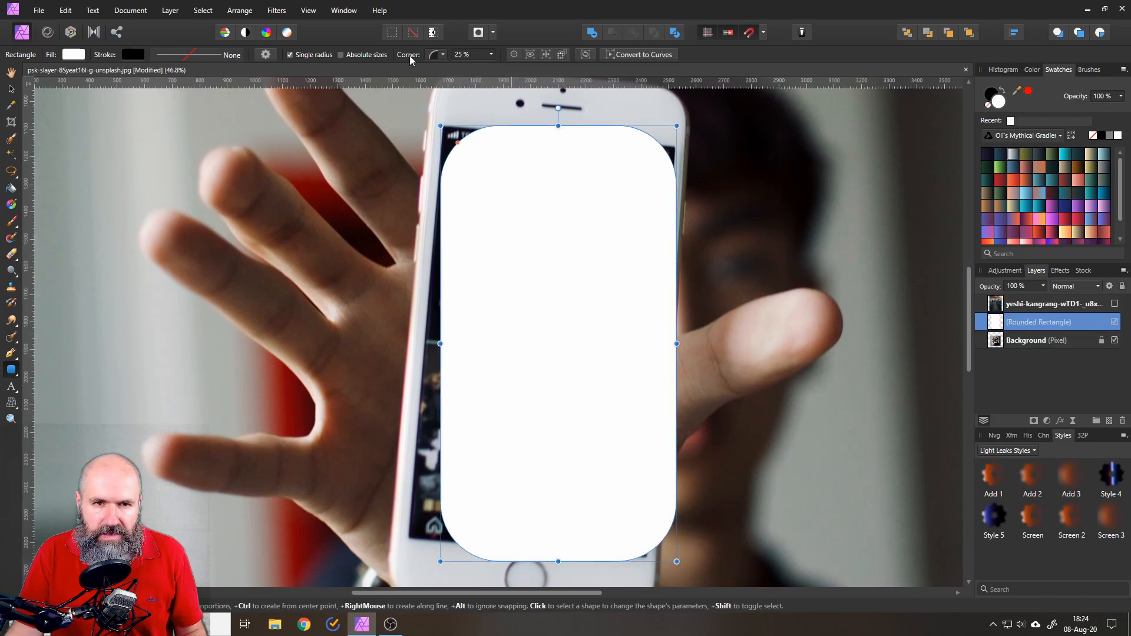
pyautogui.moveTo(436, 55)
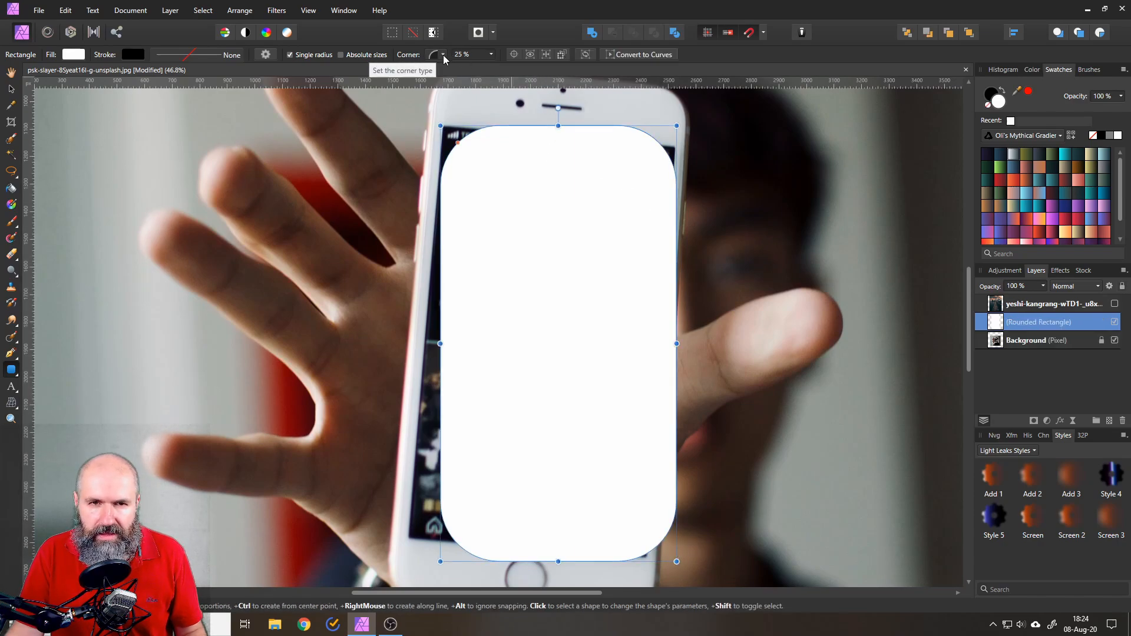
# Step: Reduce the rectangle's corner rounding to about 1% so it is nearly square
pyautogui.click(434, 54)
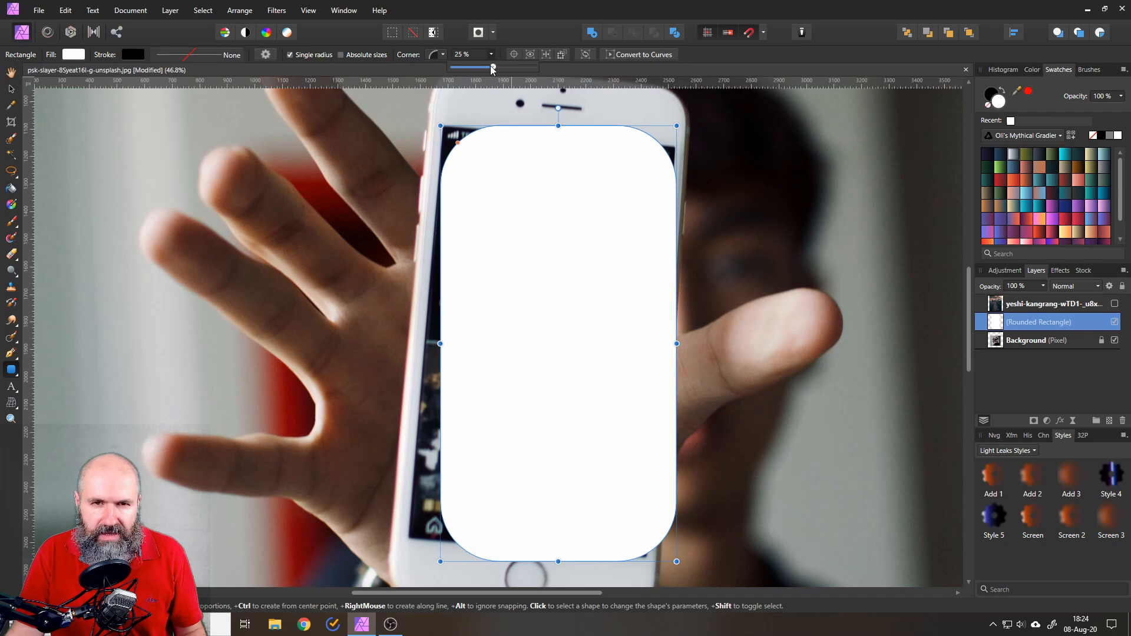
pyautogui.moveTo(490, 67); pyautogui.dragTo(452, 67)
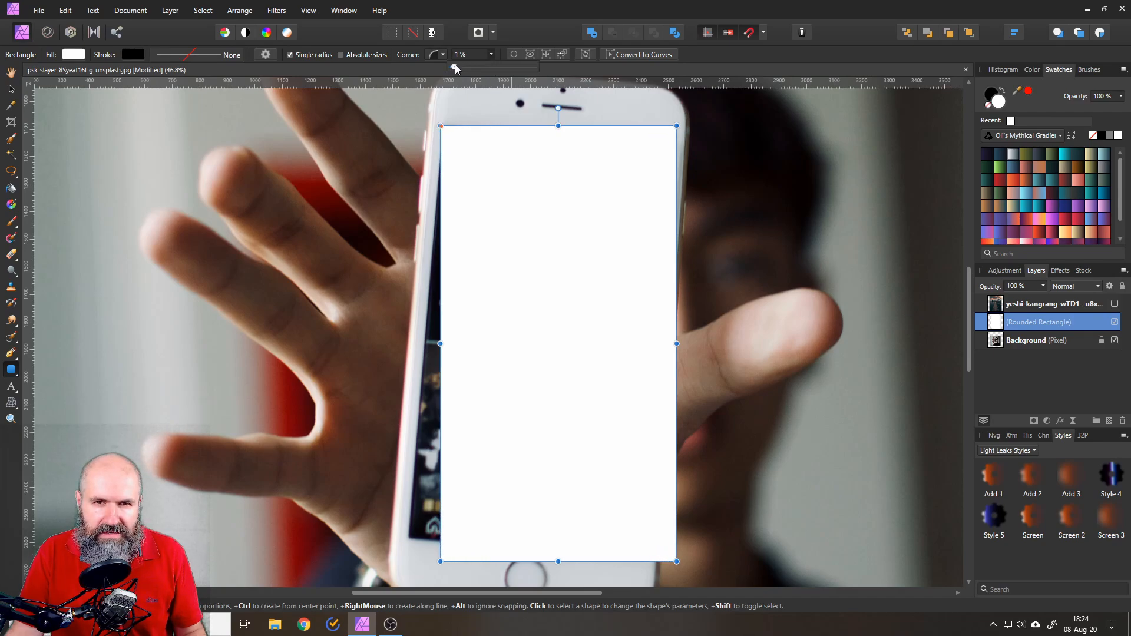
pyautogui.moveTo(6, 90)
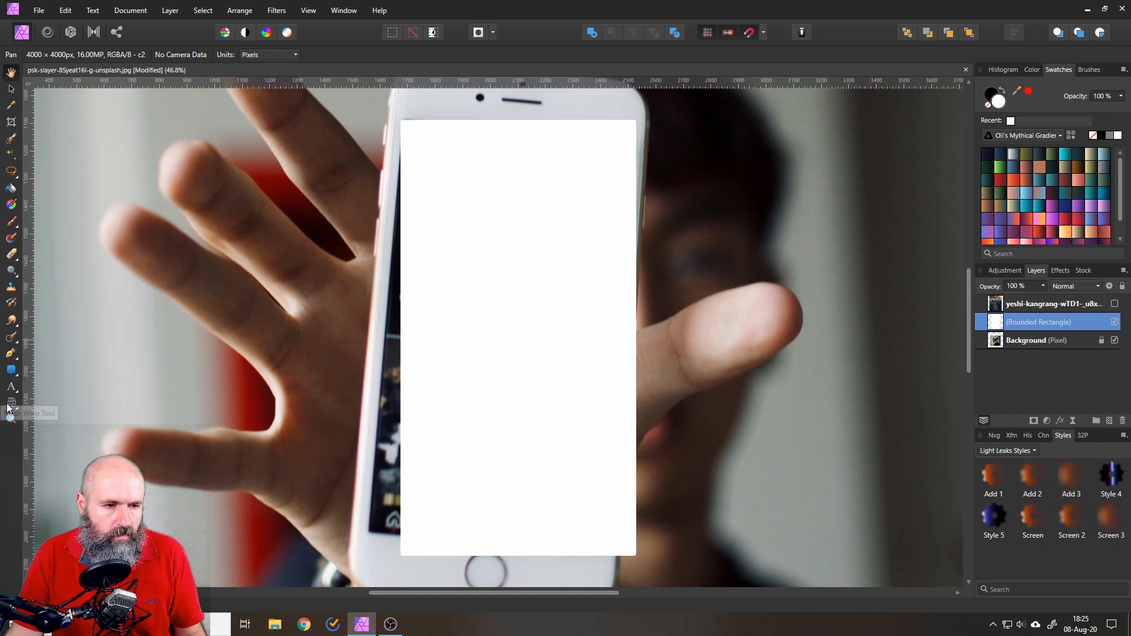
# Step: Start a Perspective distortion and fit the first corner of the white layer to the screen corner
pyautogui.click(10, 403)
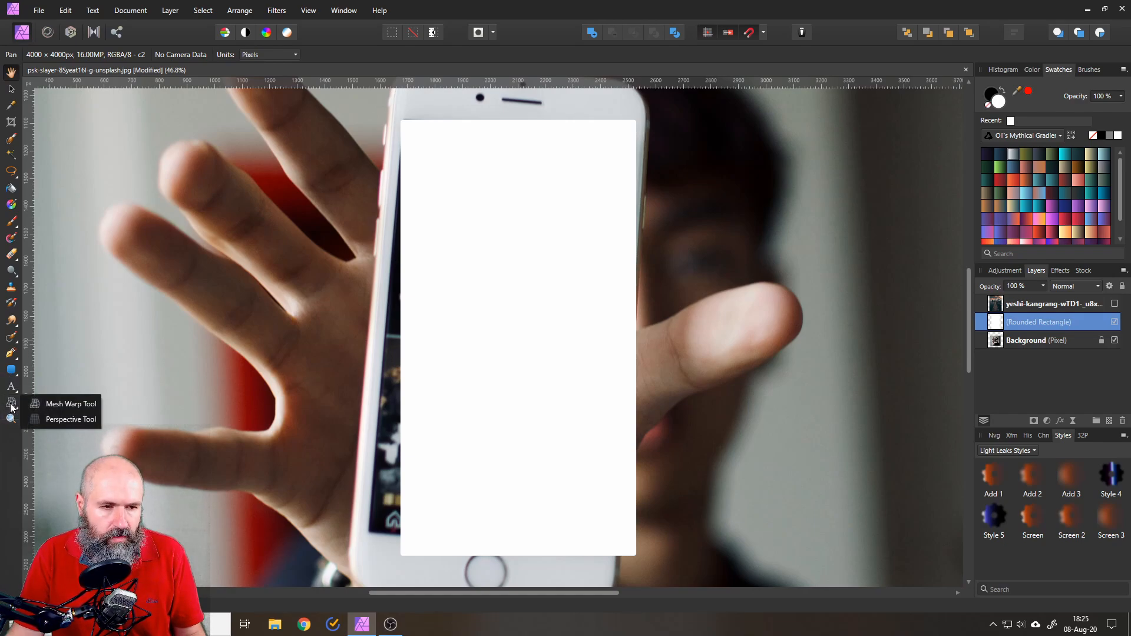
pyautogui.moveTo(62, 420)
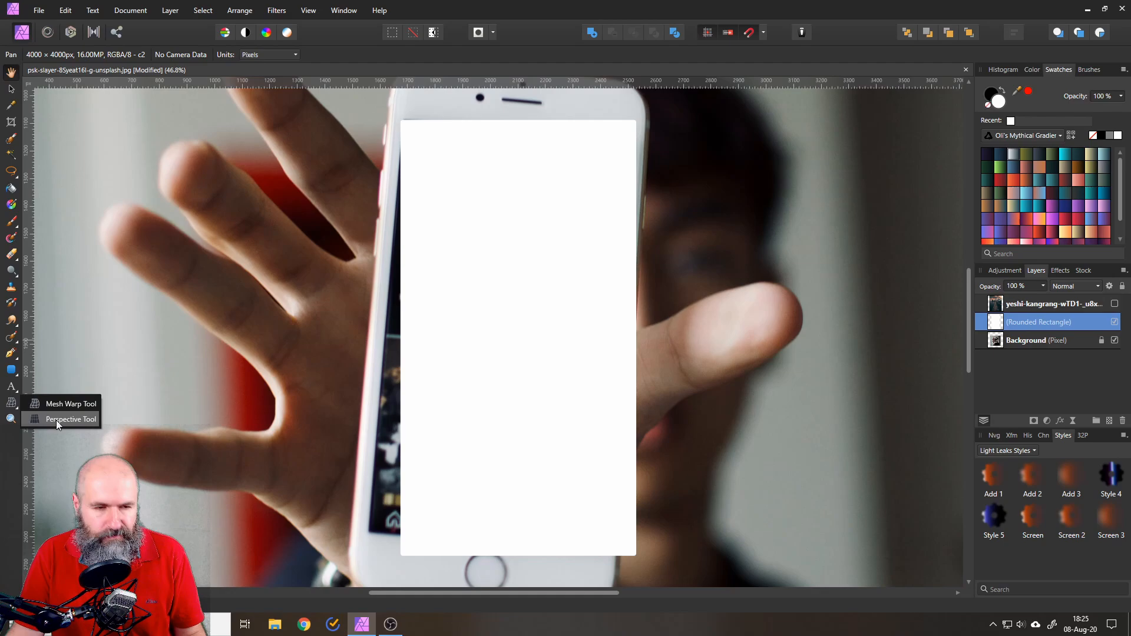
pyautogui.click(71, 419)
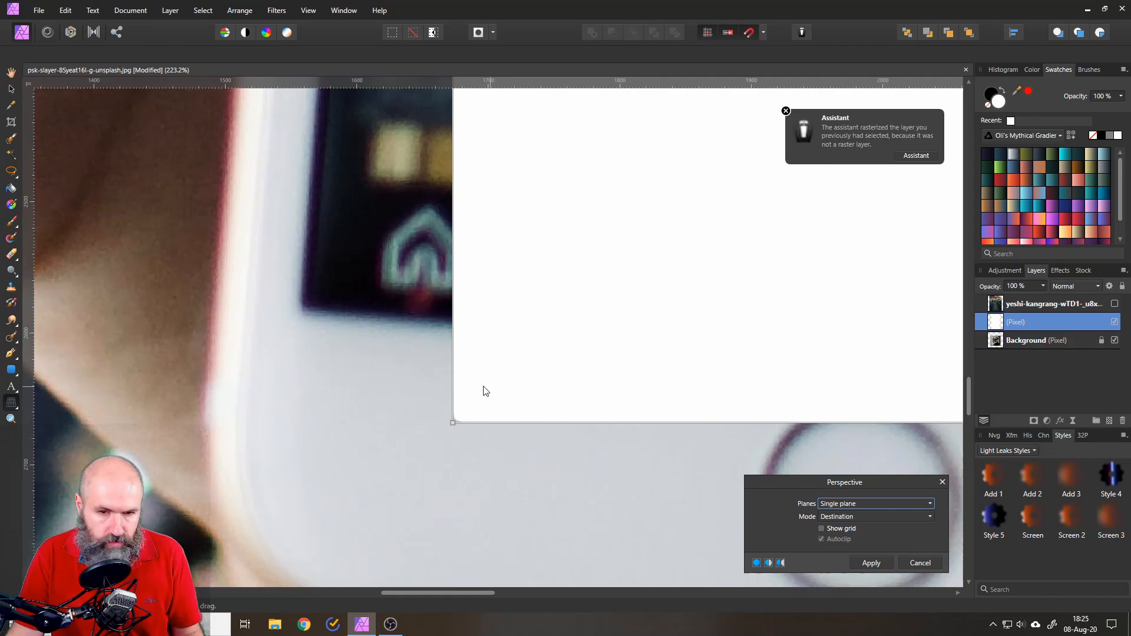
pyautogui.moveTo(451, 422); pyautogui.dragTo(295, 317)
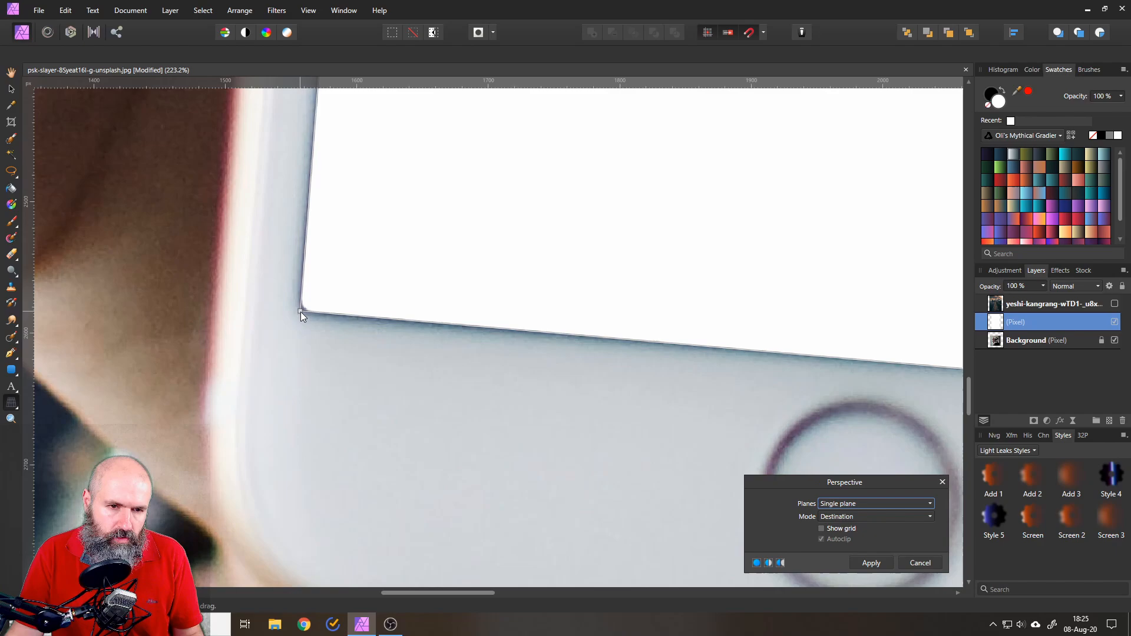
pyautogui.moveTo(302, 316); pyautogui.dragTo(347, 303)
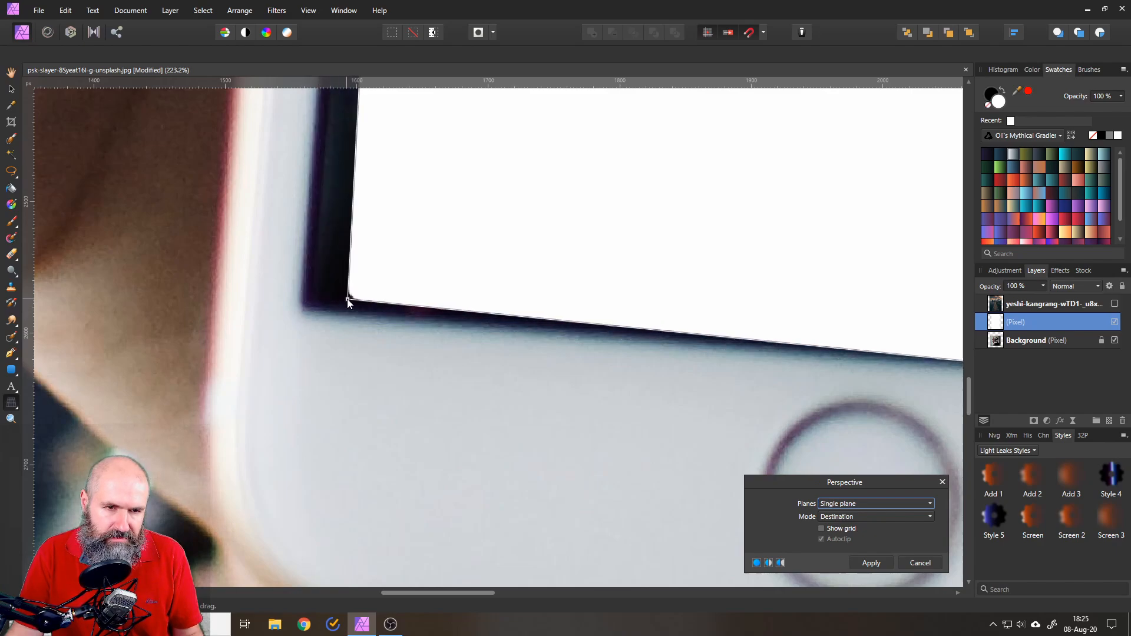
pyautogui.moveTo(350, 303); pyautogui.dragTo(296, 320)
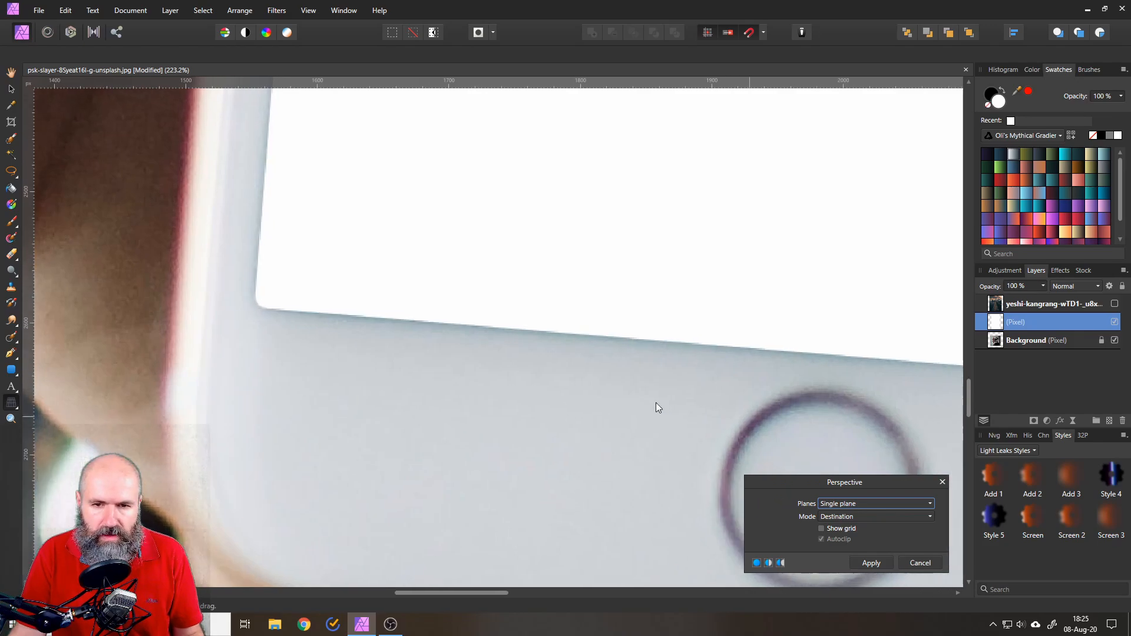
# Step: Fit the remaining three corners onto the phone screen's inner corners
pyautogui.hscroll(3)
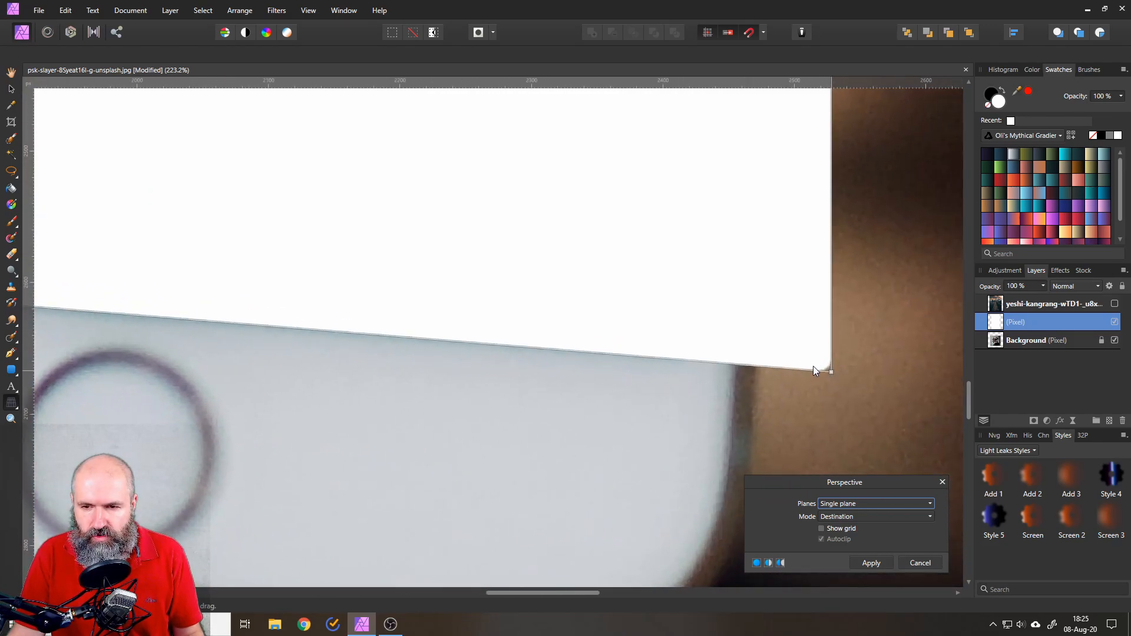
pyautogui.moveTo(828, 371); pyautogui.dragTo(695, 361)
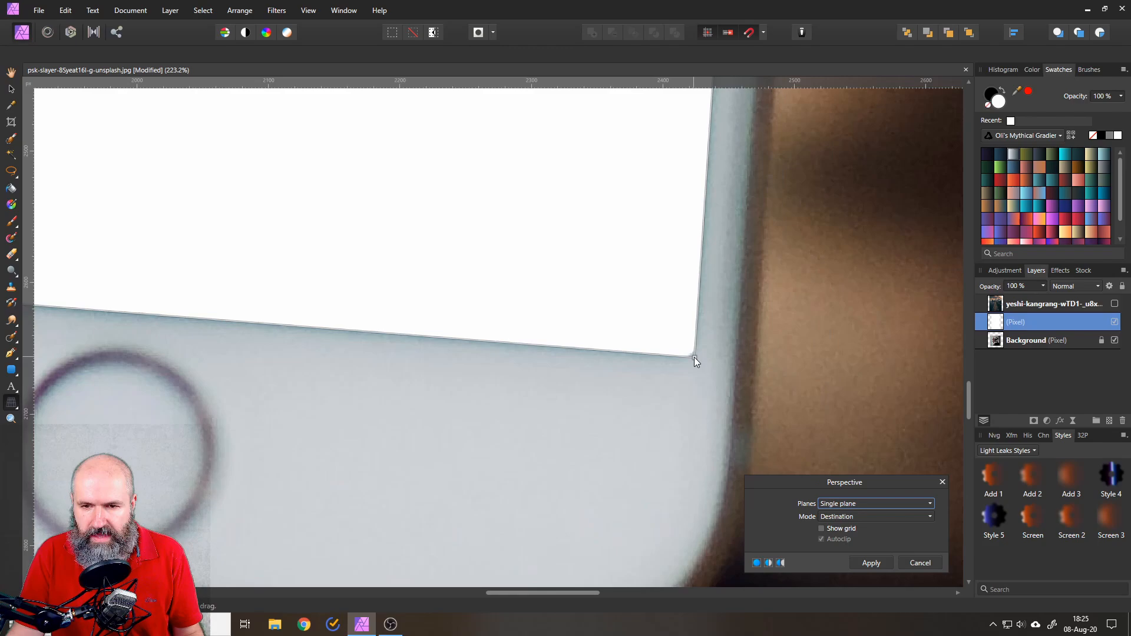
pyautogui.moveTo(695, 362); pyautogui.dragTo(693, 356)
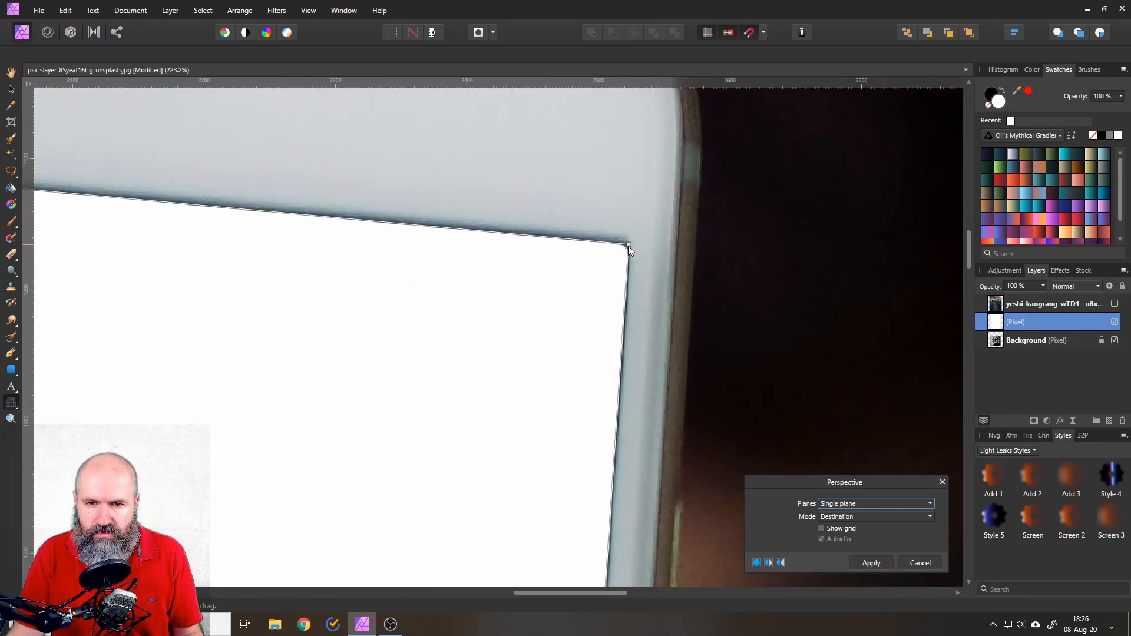
pyautogui.moveTo(628, 246); pyautogui.dragTo(634, 234)
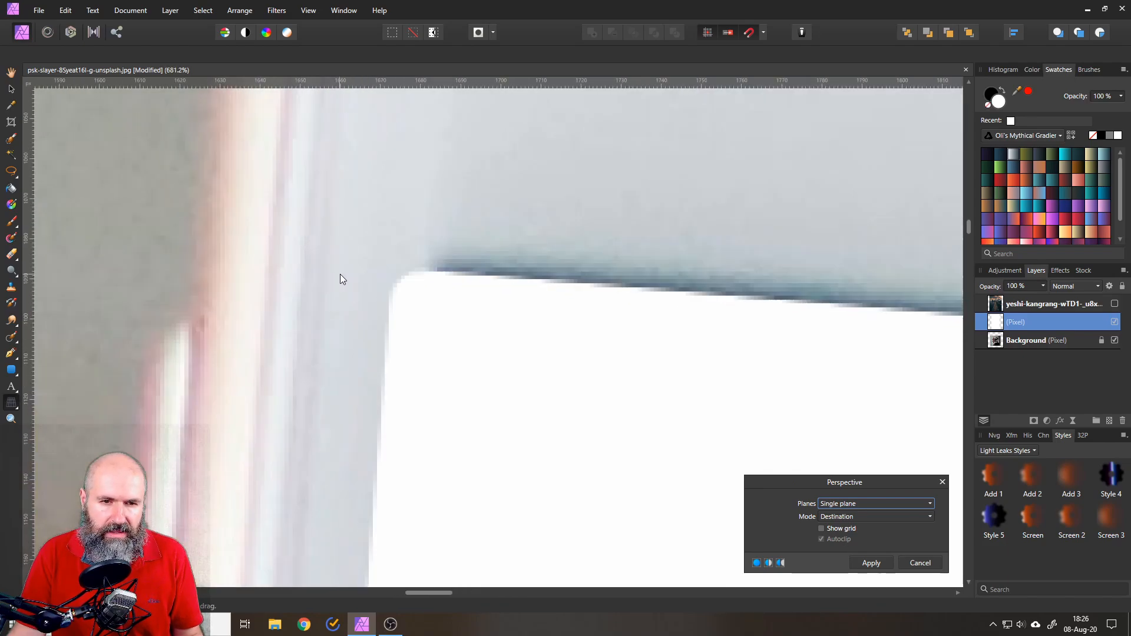
pyautogui.moveTo(396, 282); pyautogui.dragTo(479, 303)
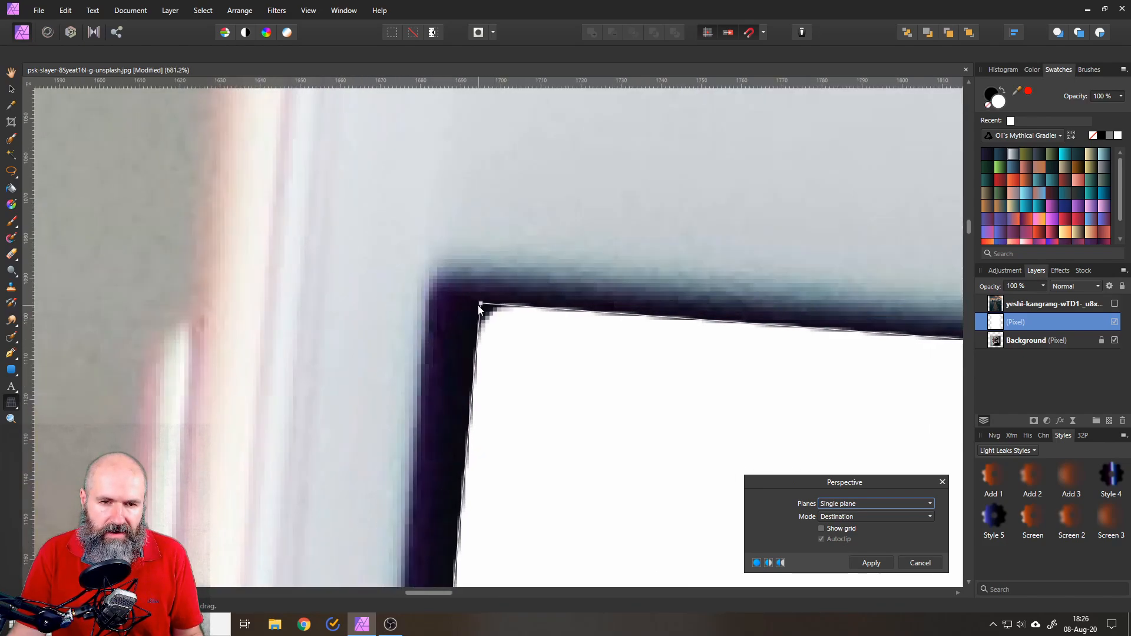
pyautogui.moveTo(480, 303); pyautogui.dragTo(417, 262)
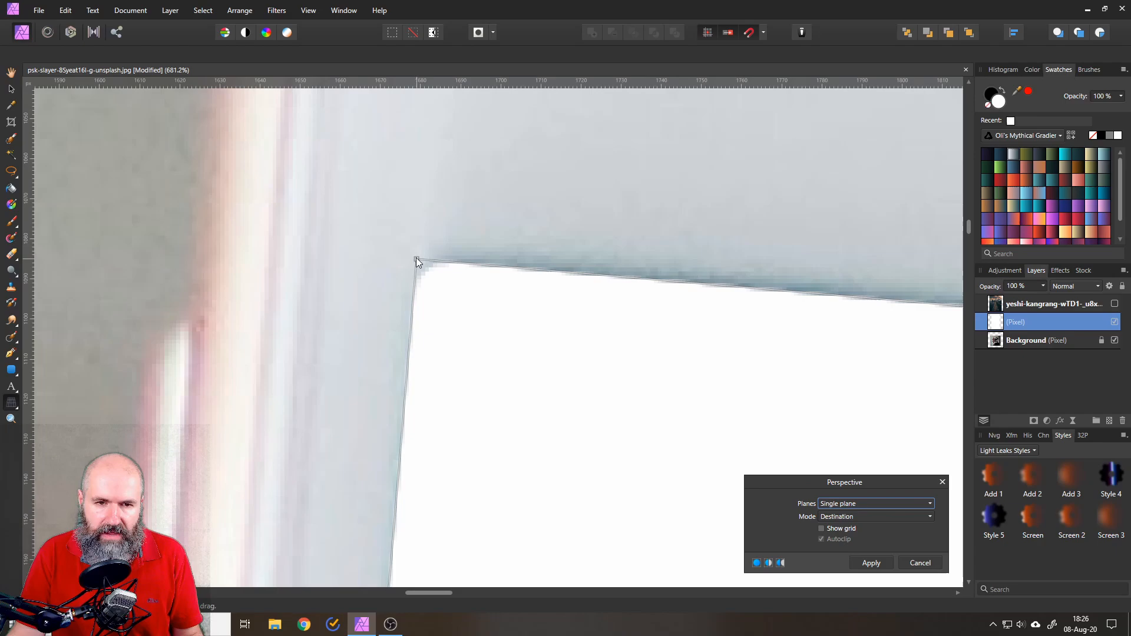
pyautogui.moveTo(417, 262); pyautogui.dragTo(425, 252)
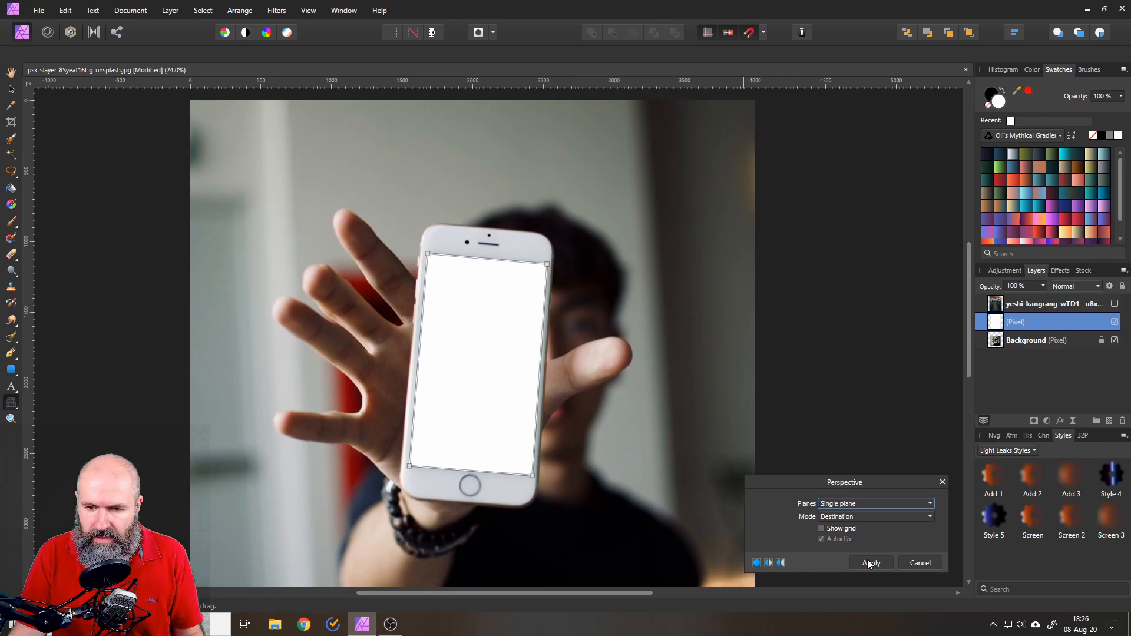
# Step: Apply the perspective warp and select the city road photo layer
pyautogui.click(871, 563)
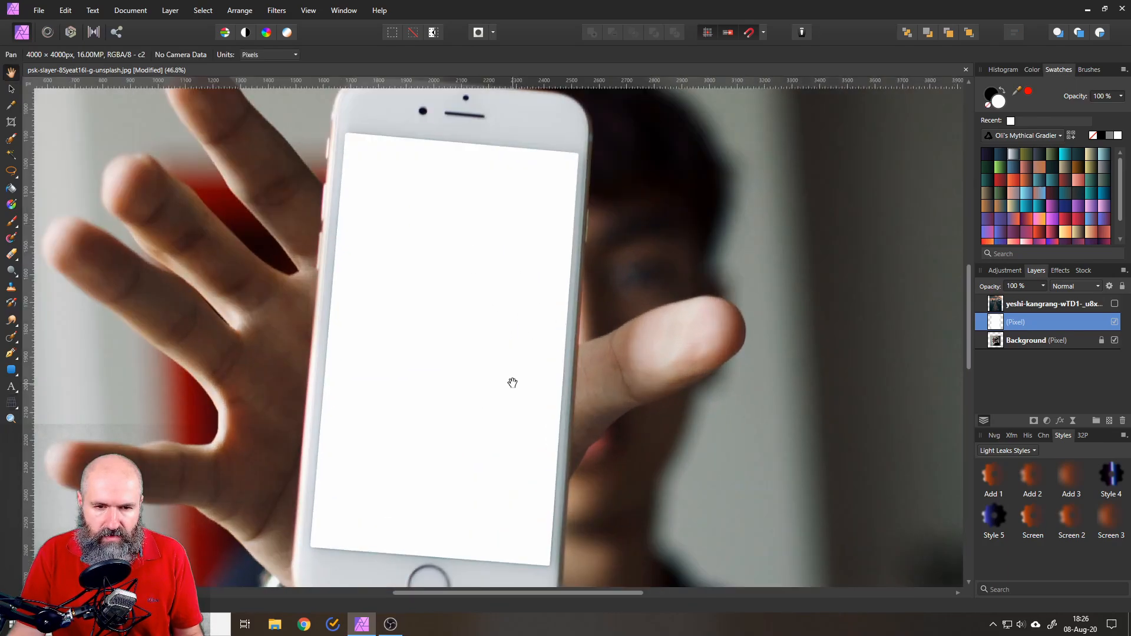
pyautogui.moveTo(521, 382)
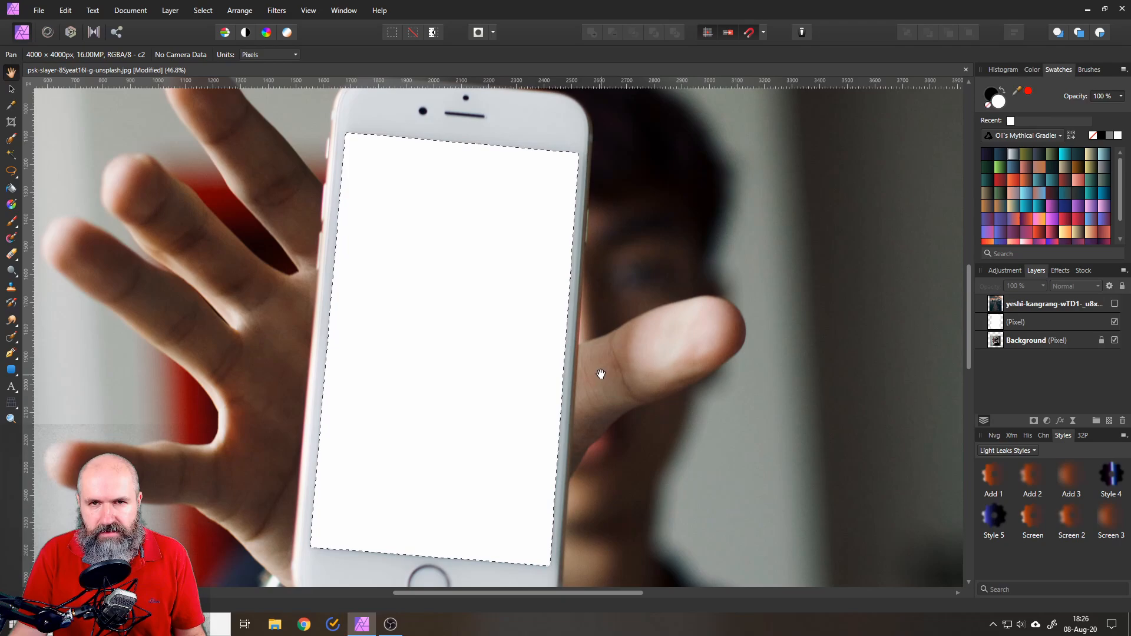
pyautogui.click(1056, 304)
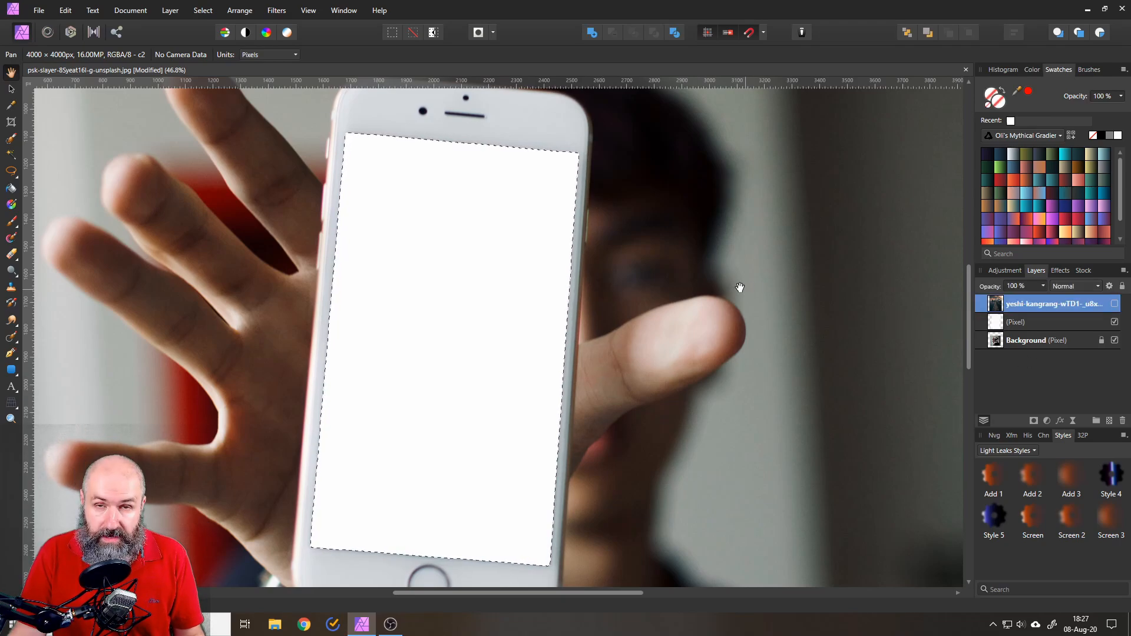
pyautogui.moveTo(1094, 302)
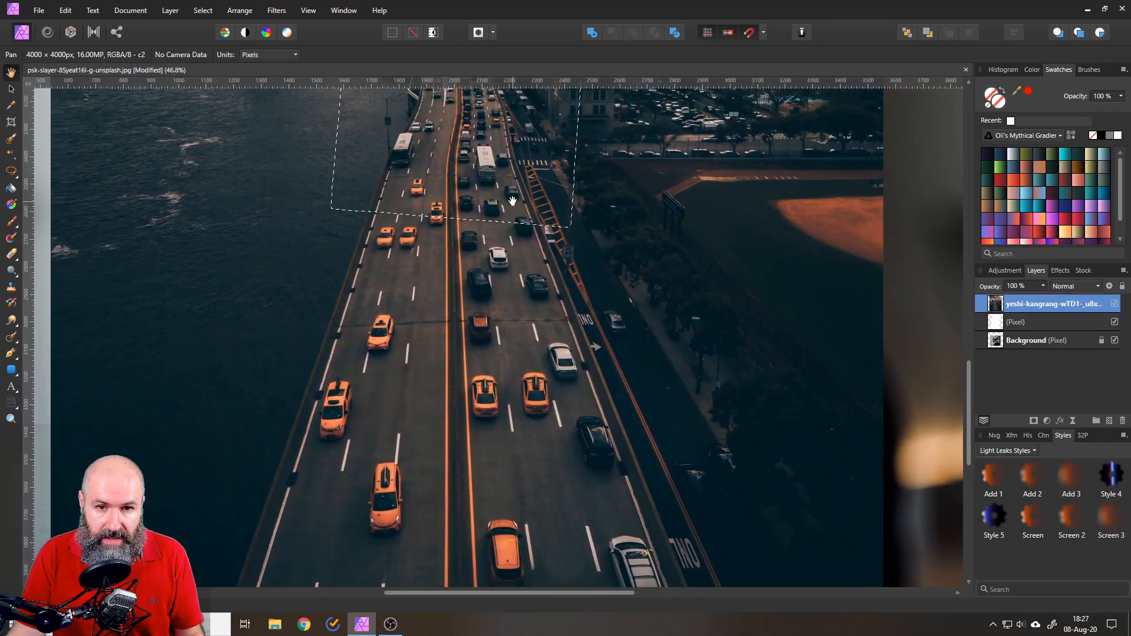
# Step: With Freehand Selection in Add mode, trace the road edges down to the image bottom
pyautogui.moveTo(513, 200); pyautogui.dragTo(408, 226)
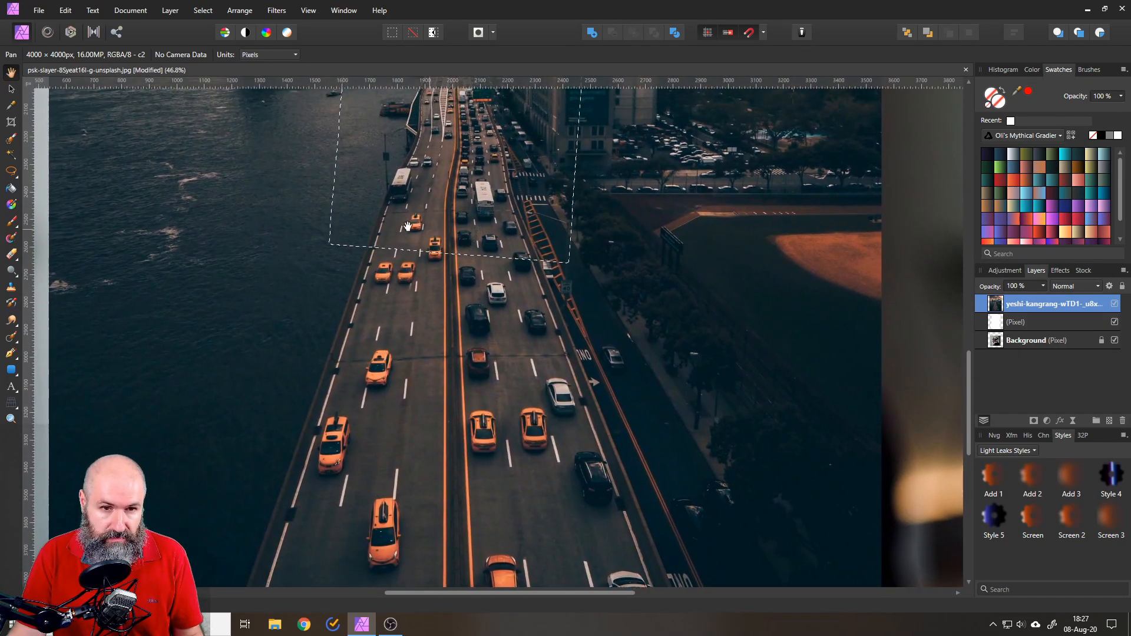
pyautogui.moveTo(7, 172)
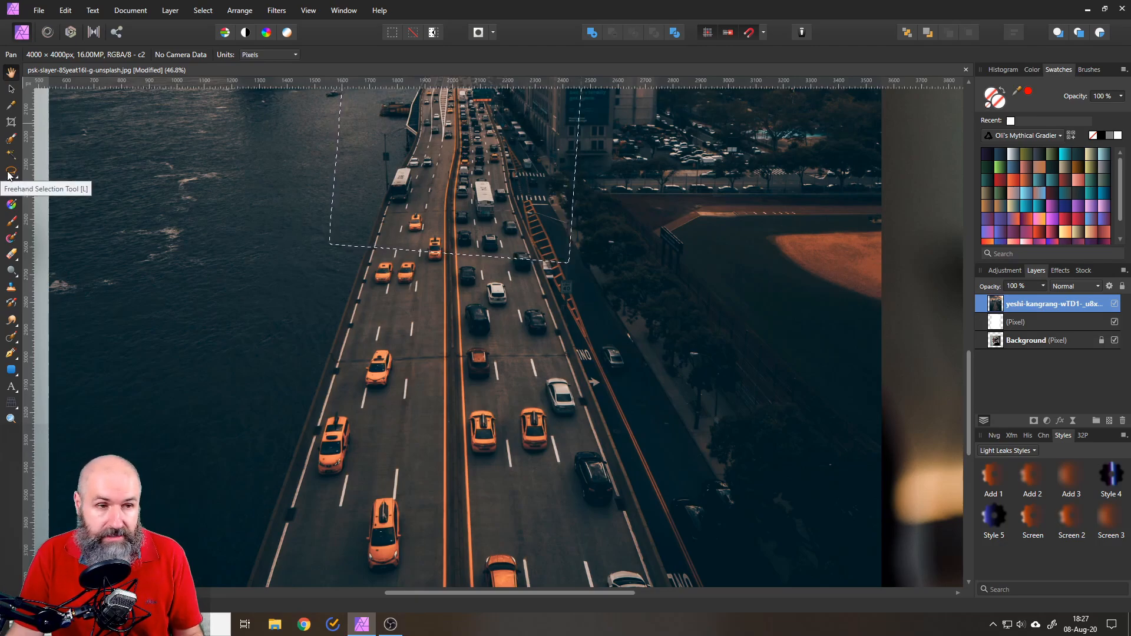
pyautogui.click(9, 173)
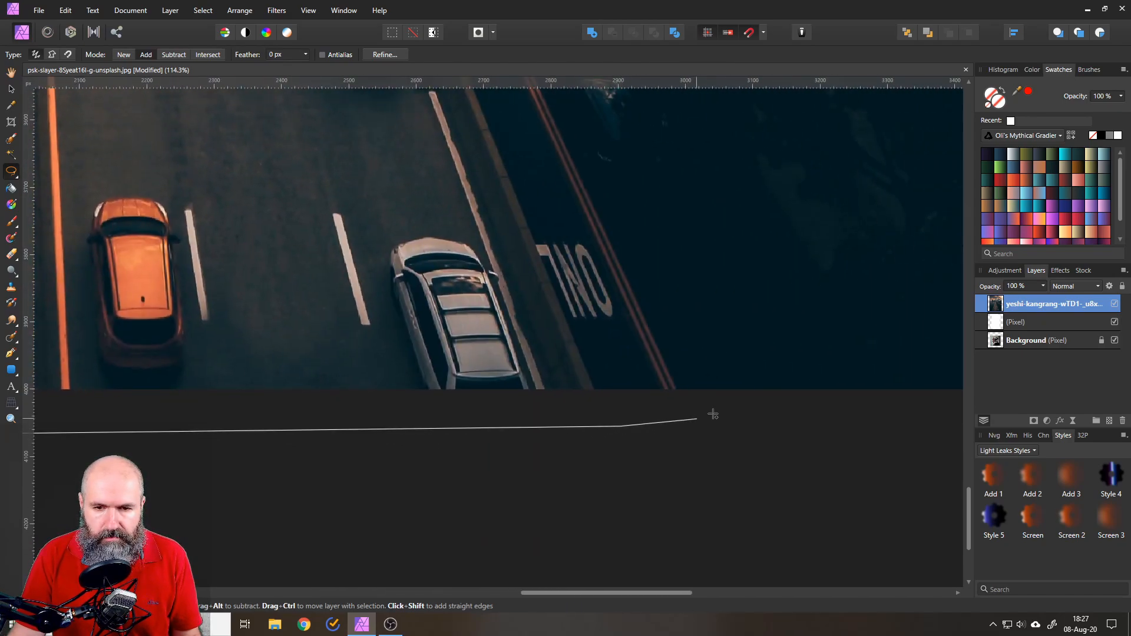
pyautogui.click(681, 393)
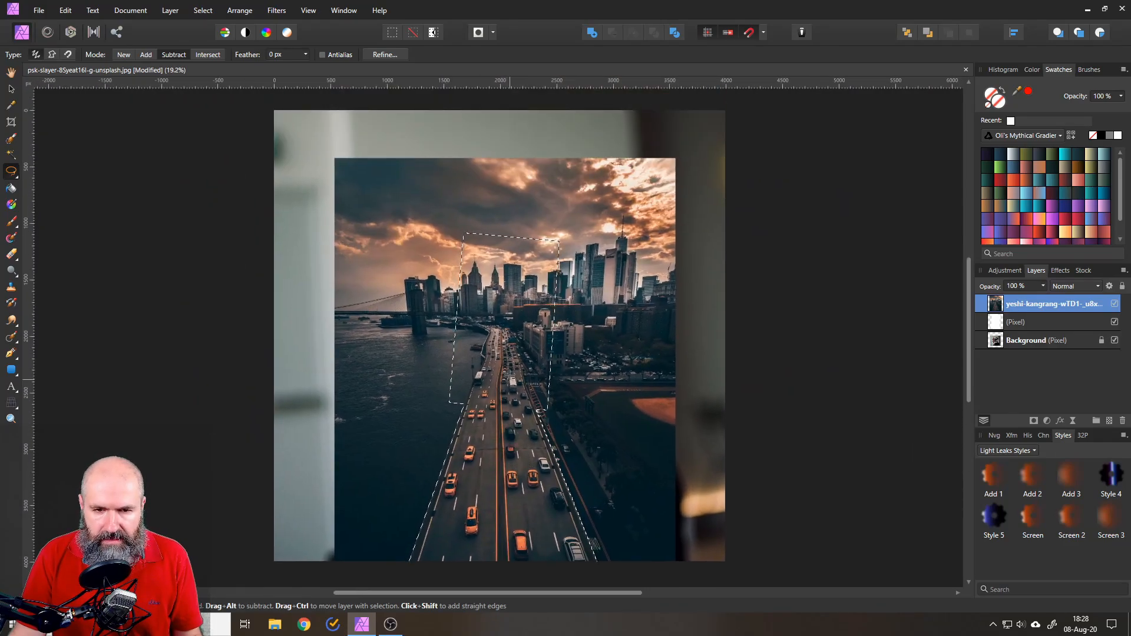
pyautogui.moveTo(995, 304)
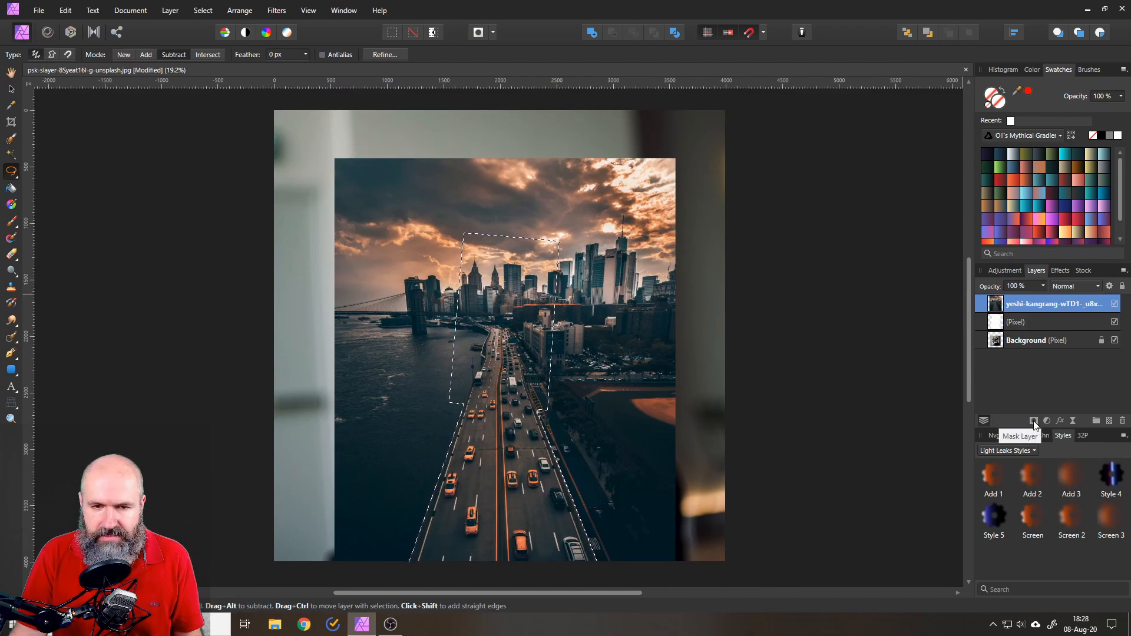
# Step: Mask the city photo layer to the screen-and-road selection
pyautogui.click(1034, 421)
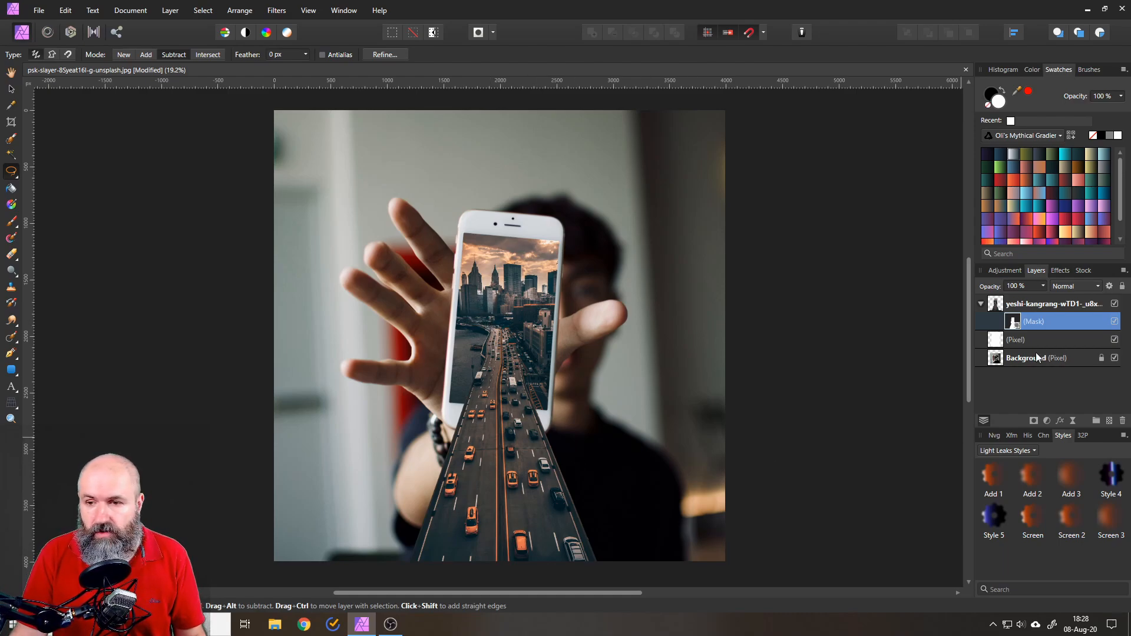
pyautogui.moveTo(995, 304)
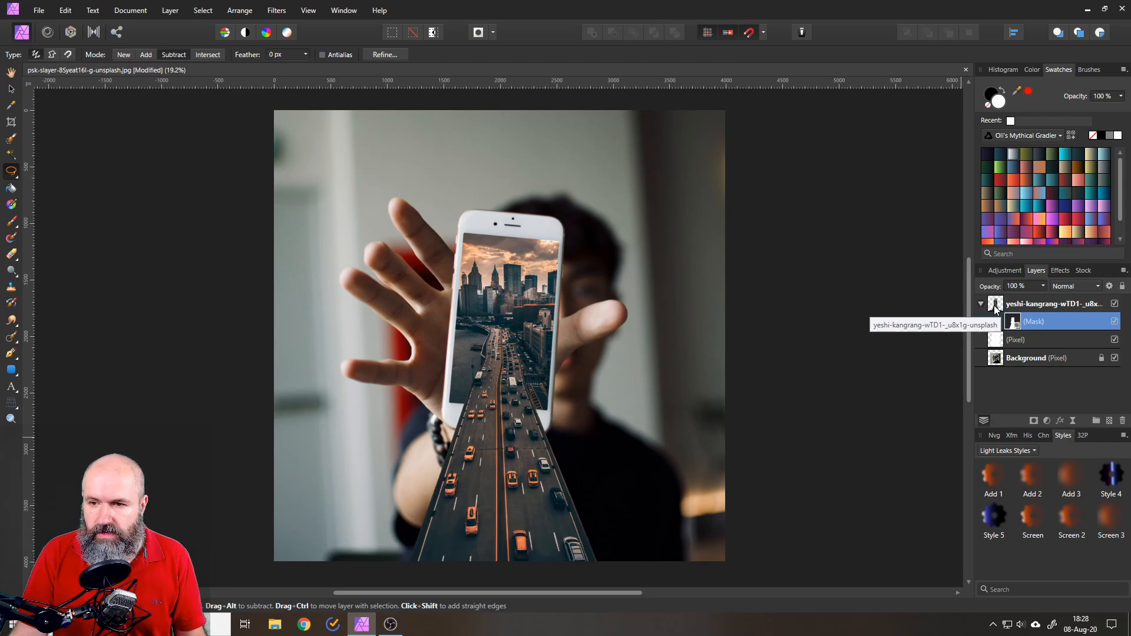
# Step: Create a Merge Visible copy of all layers at the top of the stack
pyautogui.rightClick(996, 304)
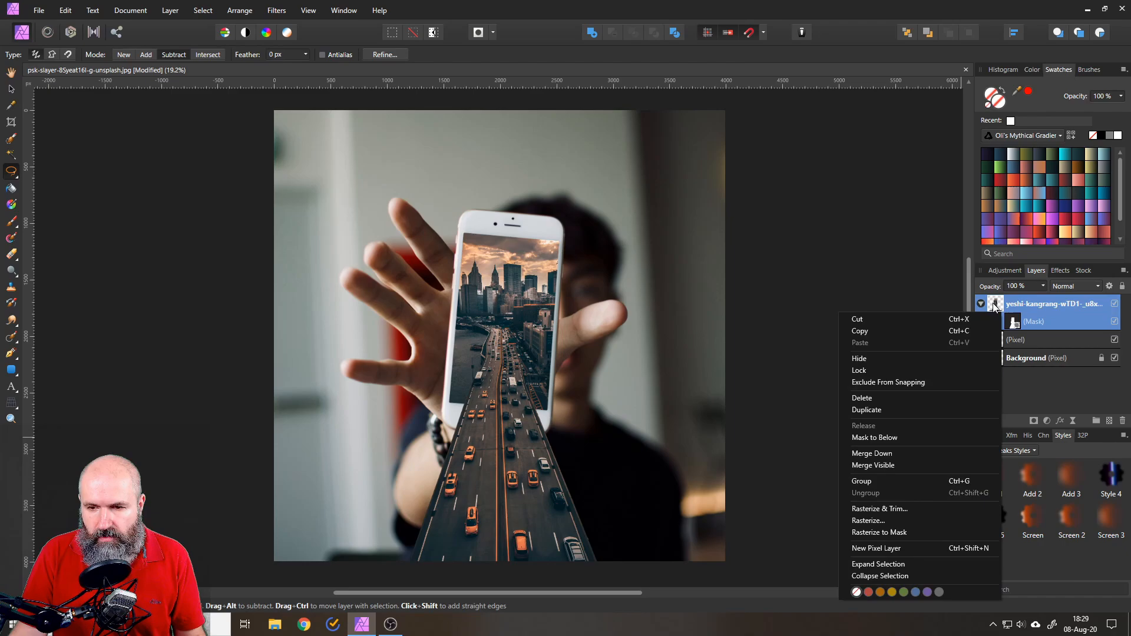
pyautogui.moveTo(886, 469)
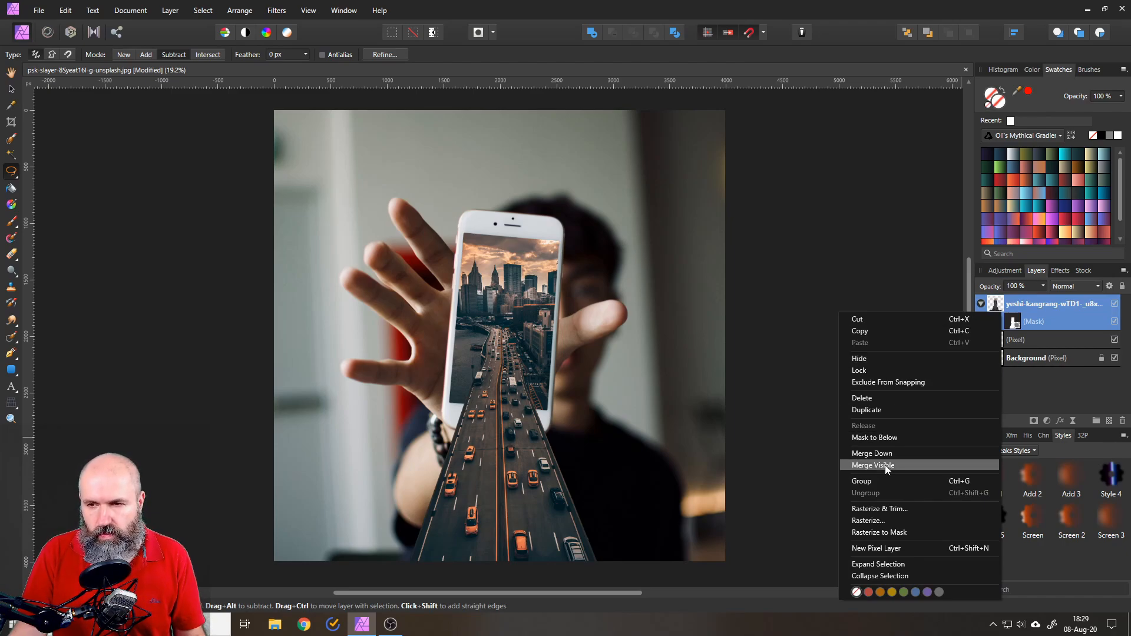
pyautogui.click(873, 466)
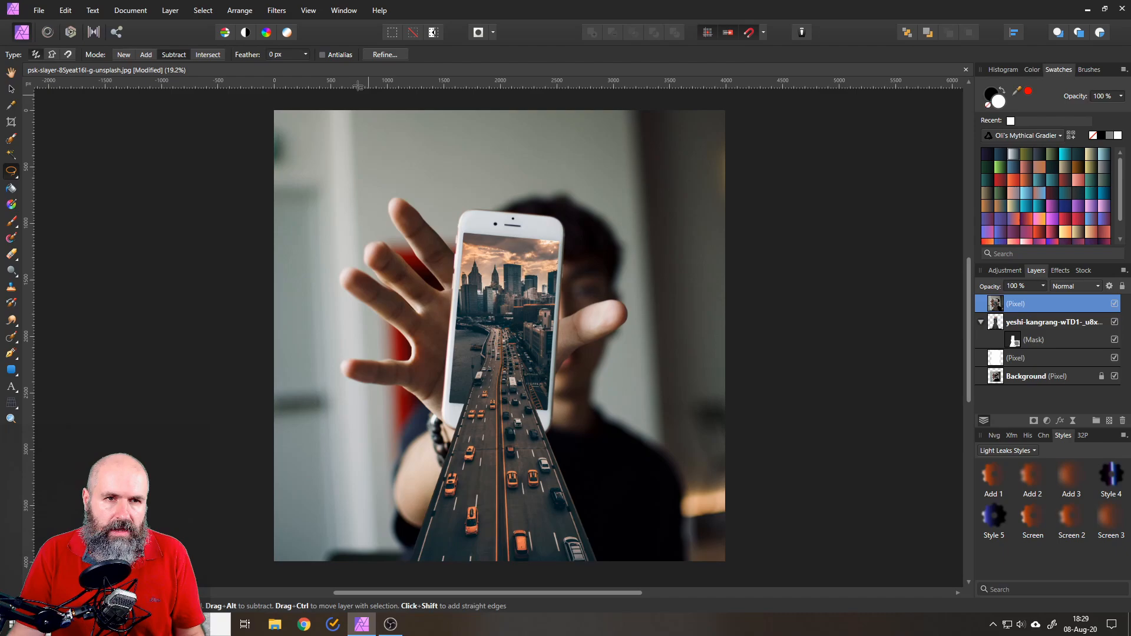
# Step: Apply a 100 px Zoom Blur to the merged top layer
pyautogui.click(276, 10)
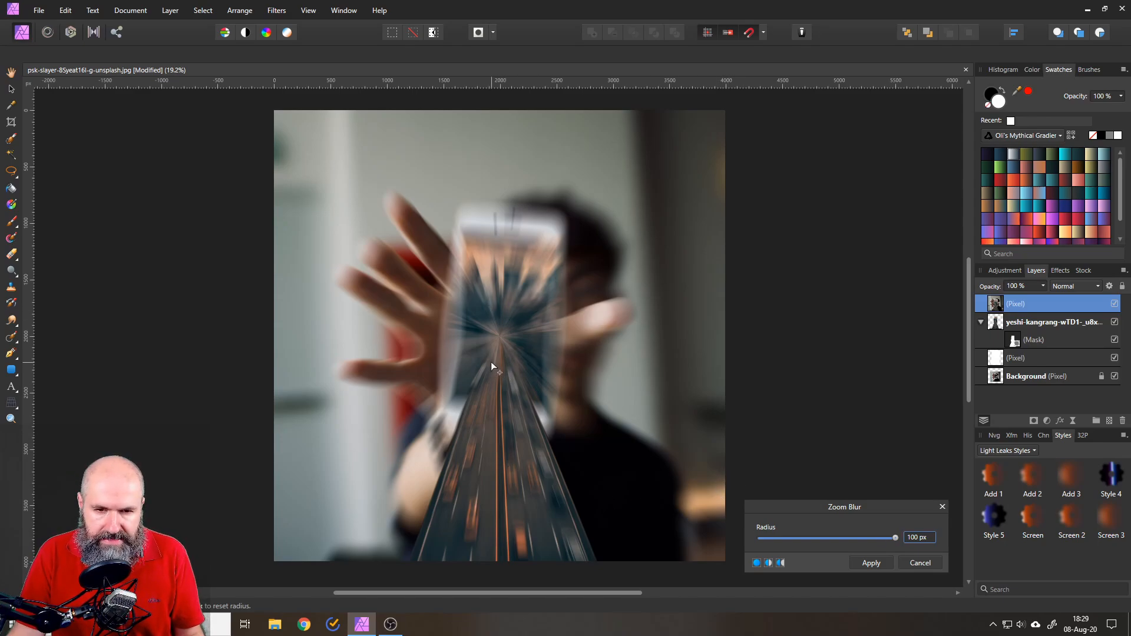
pyautogui.moveTo(542, 345)
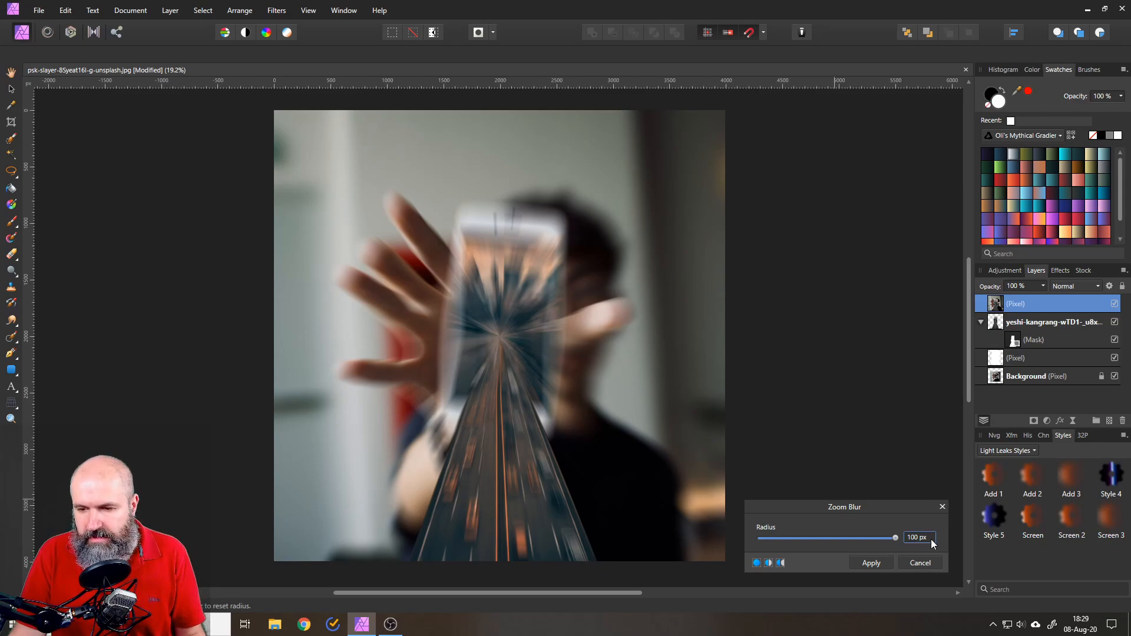
pyautogui.click(871, 562)
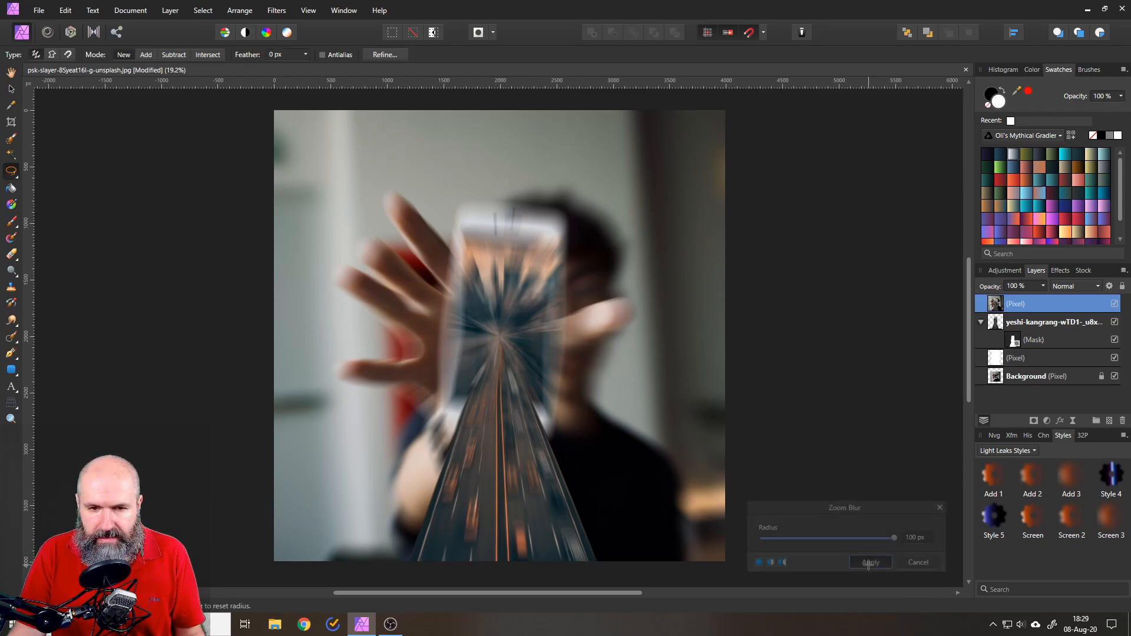
pyautogui.click(870, 562)
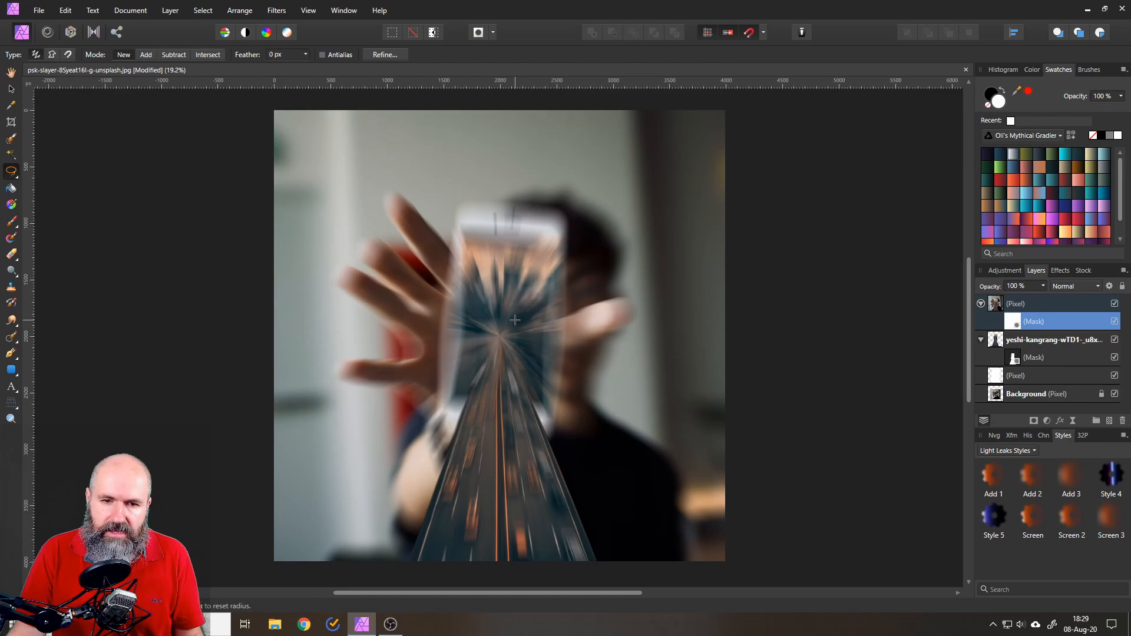
pyautogui.moveTo(9, 207)
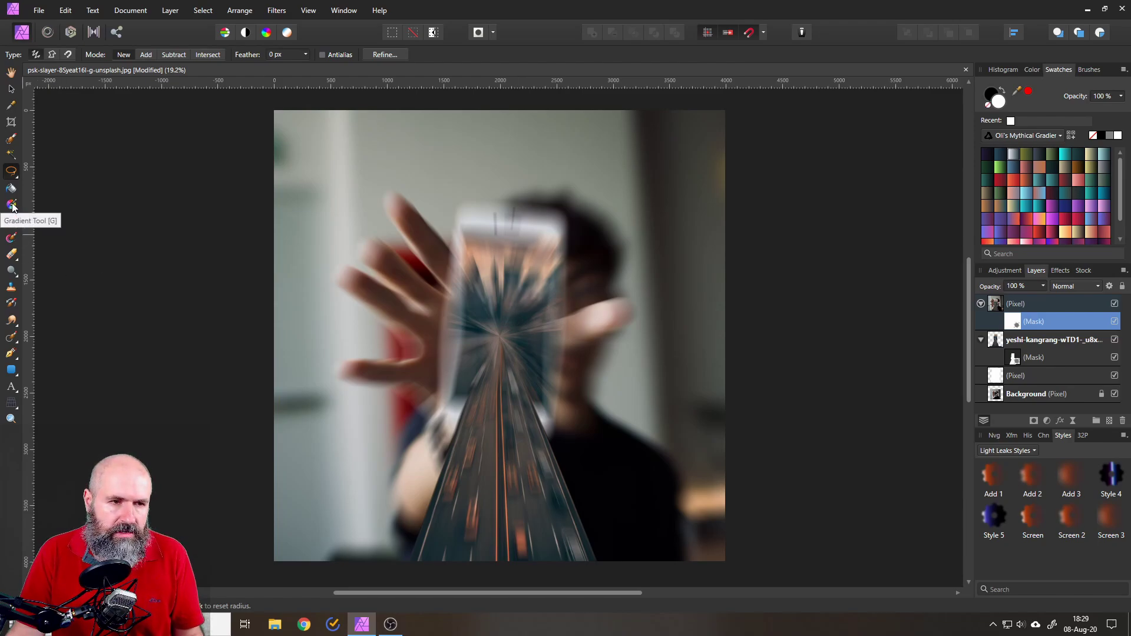
# Step: Set up a radial gradient with a black outer stop for the blur layer's mask
pyautogui.click(11, 205)
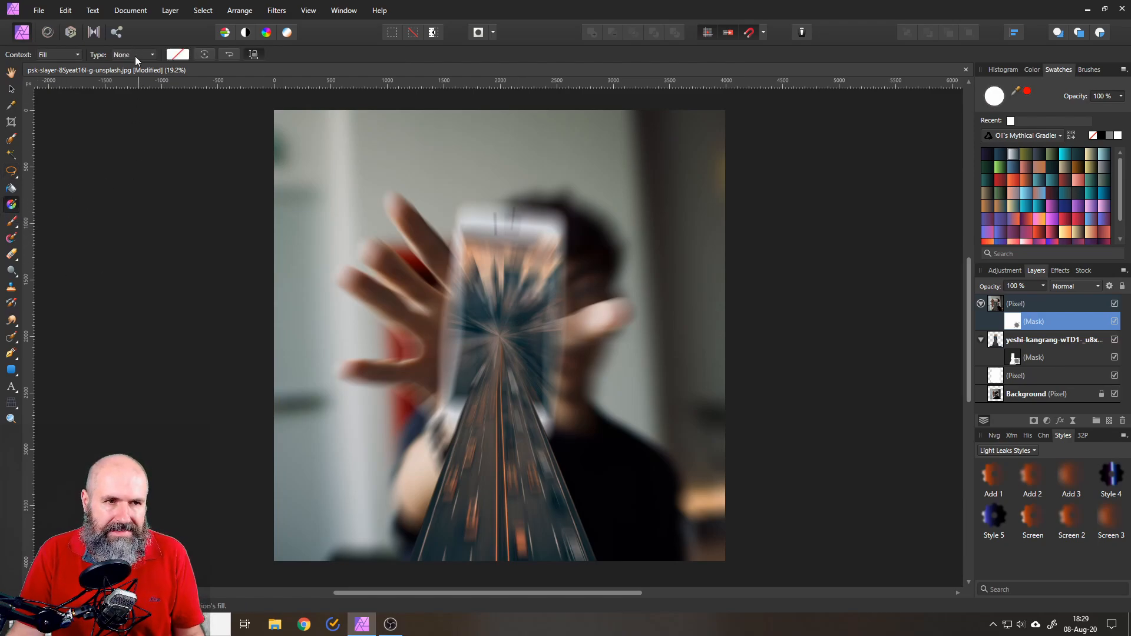
pyautogui.click(134, 54)
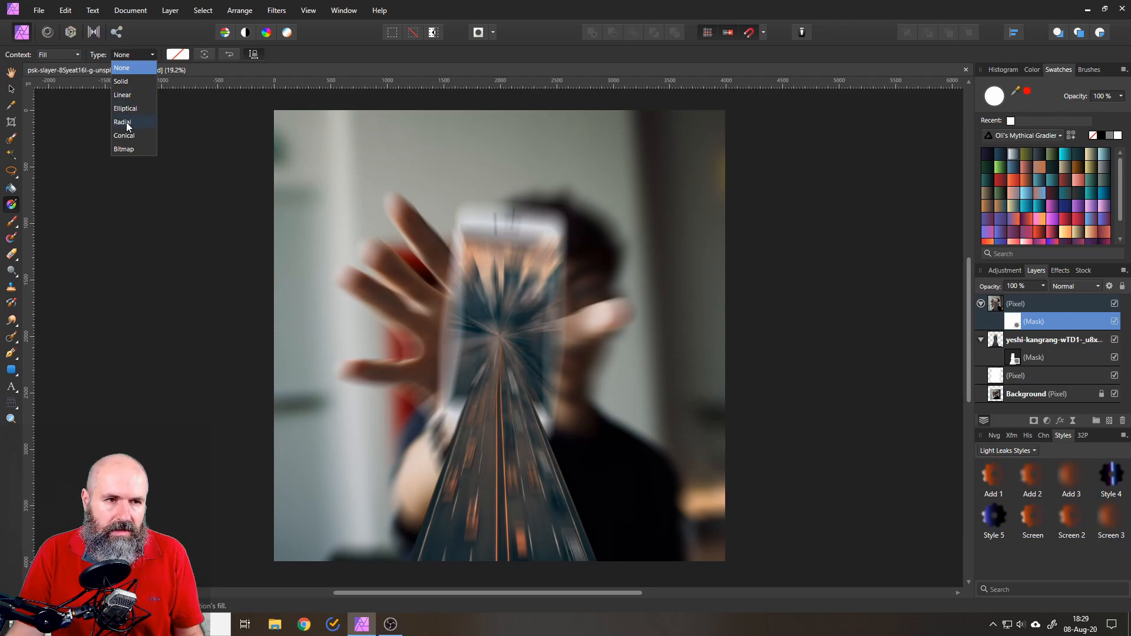
pyautogui.click(123, 121)
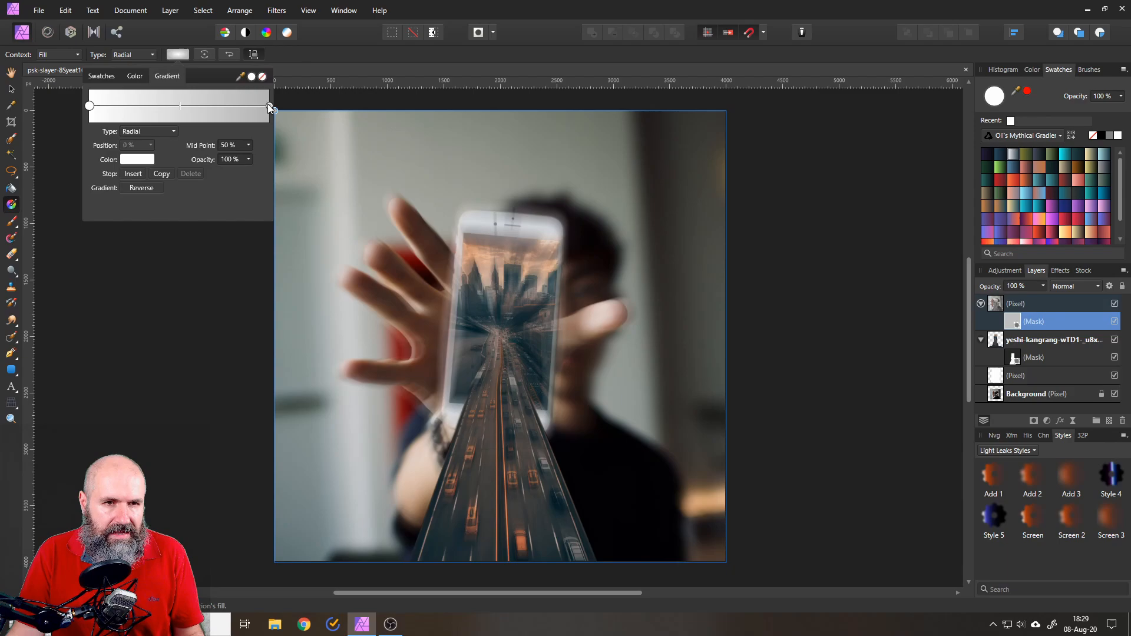
pyautogui.click(269, 106)
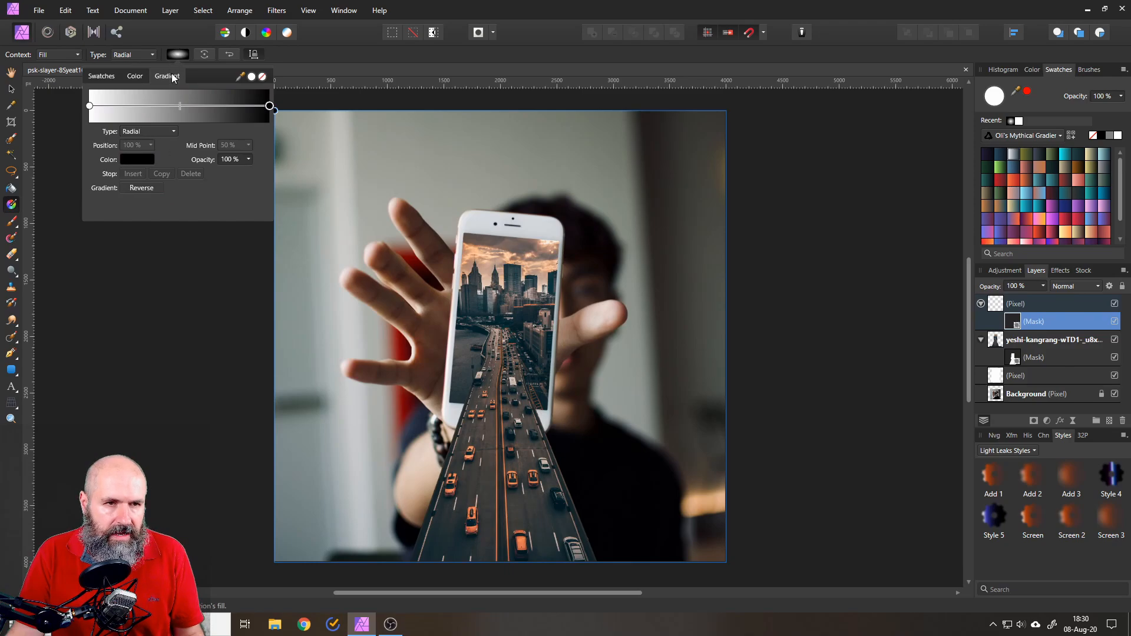
# Step: Drag the radial gradient from the phone's centre outward on the mask and reverse it so the centre stays sharp
pyautogui.moveTo(499, 322); pyautogui.dragTo(534, 371)
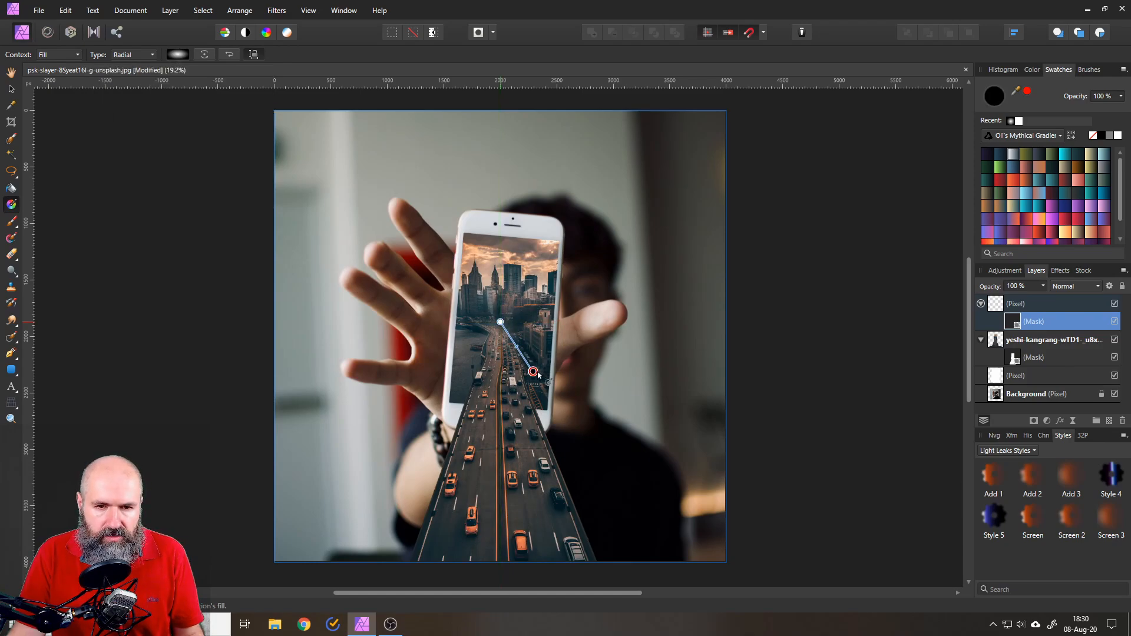
pyautogui.moveTo(533, 372); pyautogui.dragTo(662, 509)
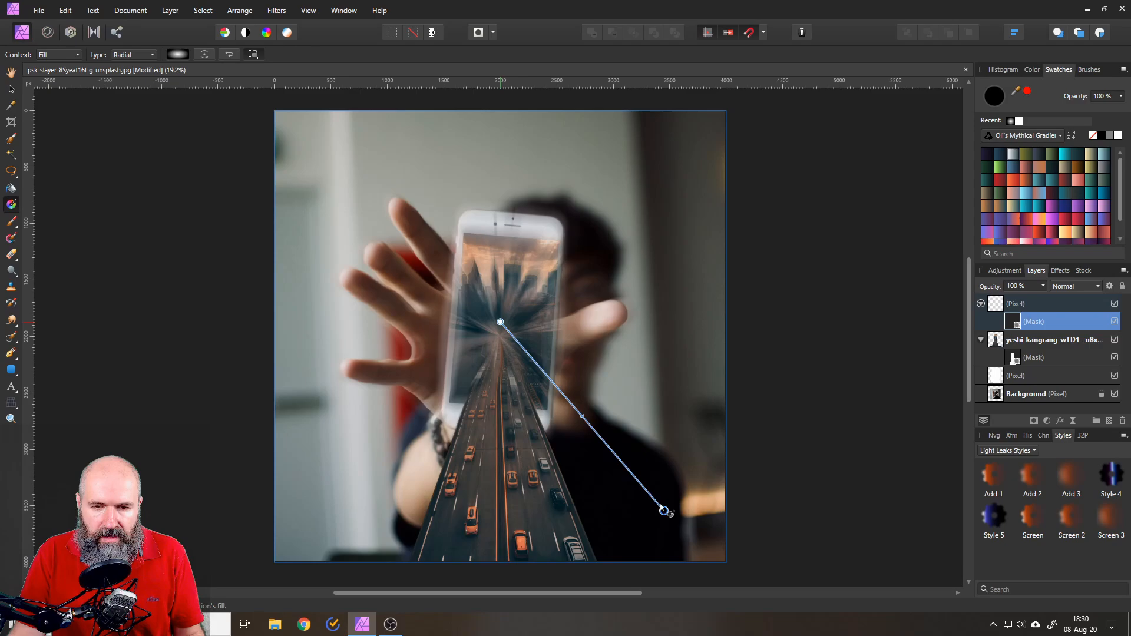
pyautogui.moveTo(662, 510); pyautogui.dragTo(543, 370)
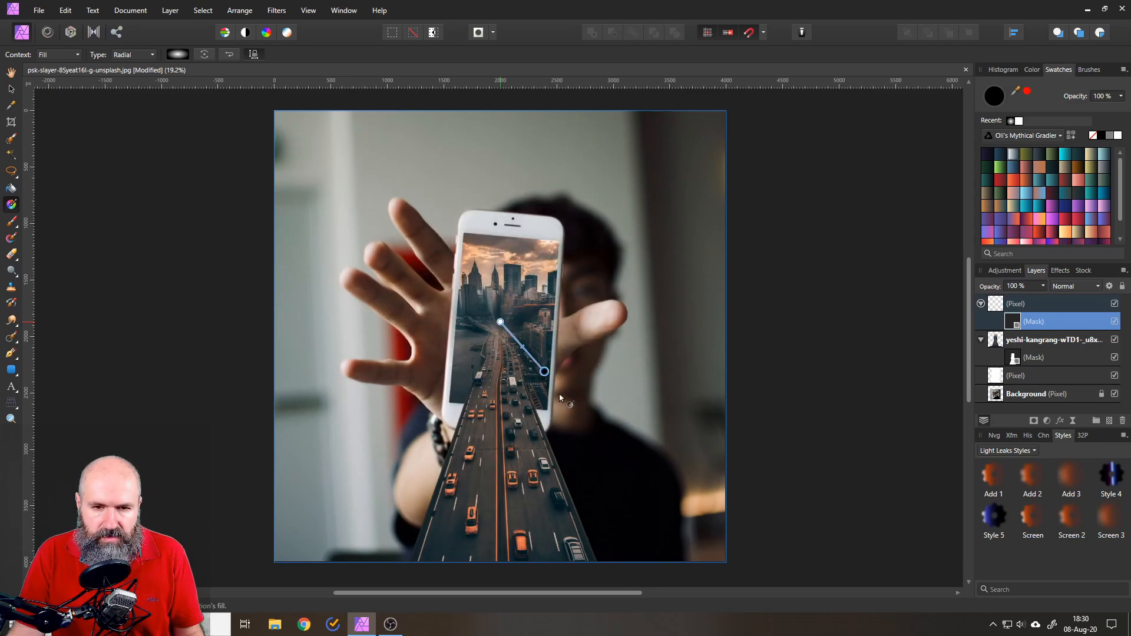
pyautogui.moveTo(544, 371); pyautogui.dragTo(615, 464)
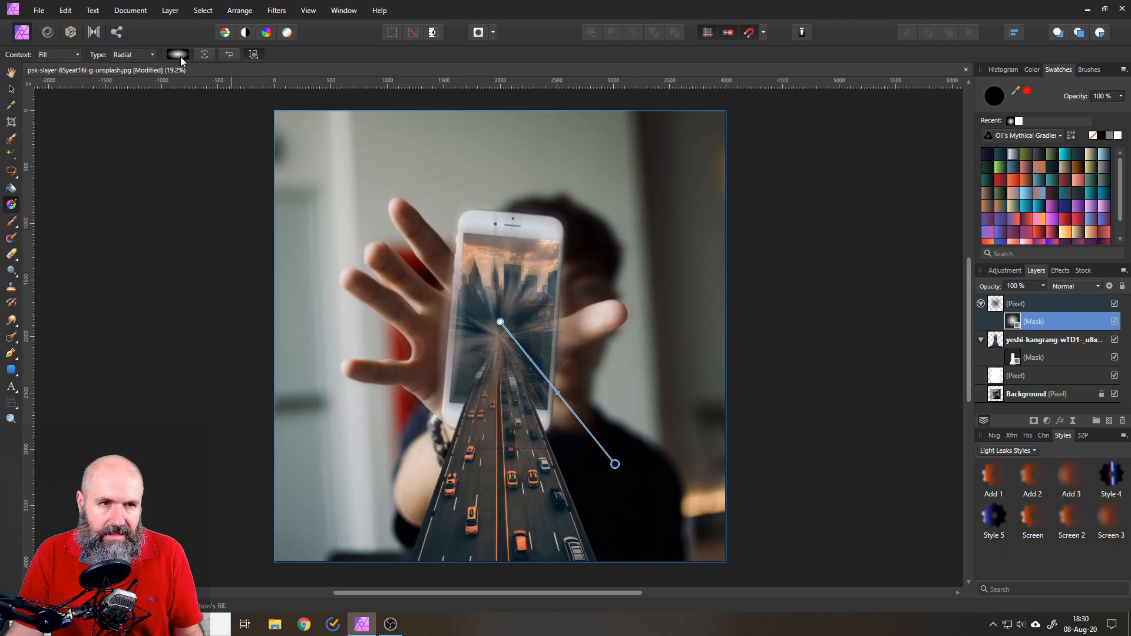
pyautogui.click(175, 54)
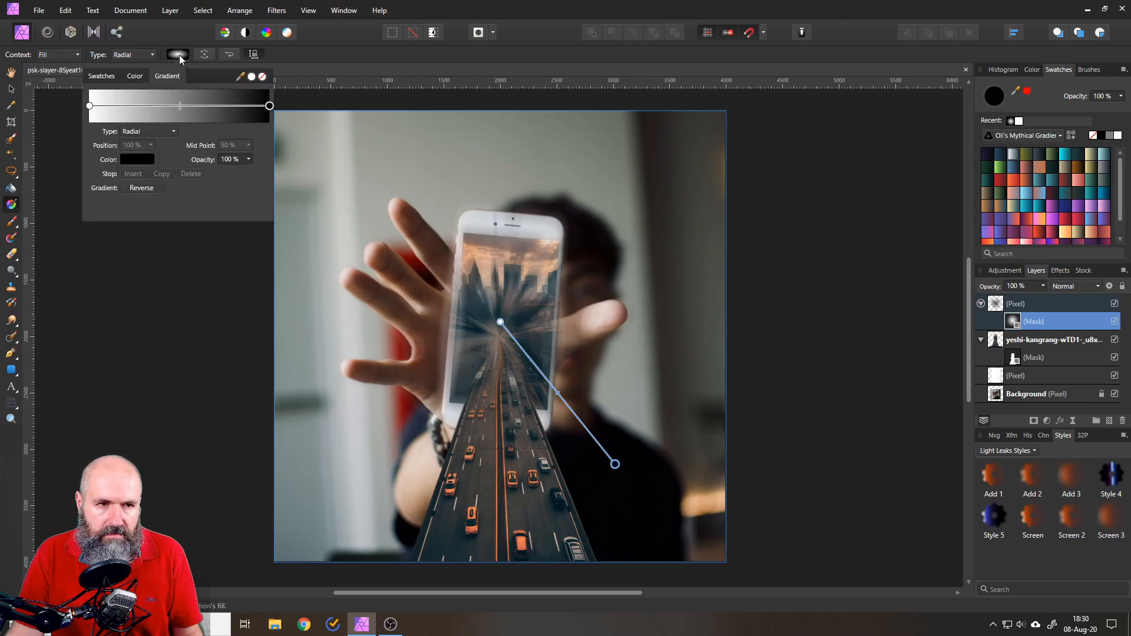
pyautogui.click(141, 188)
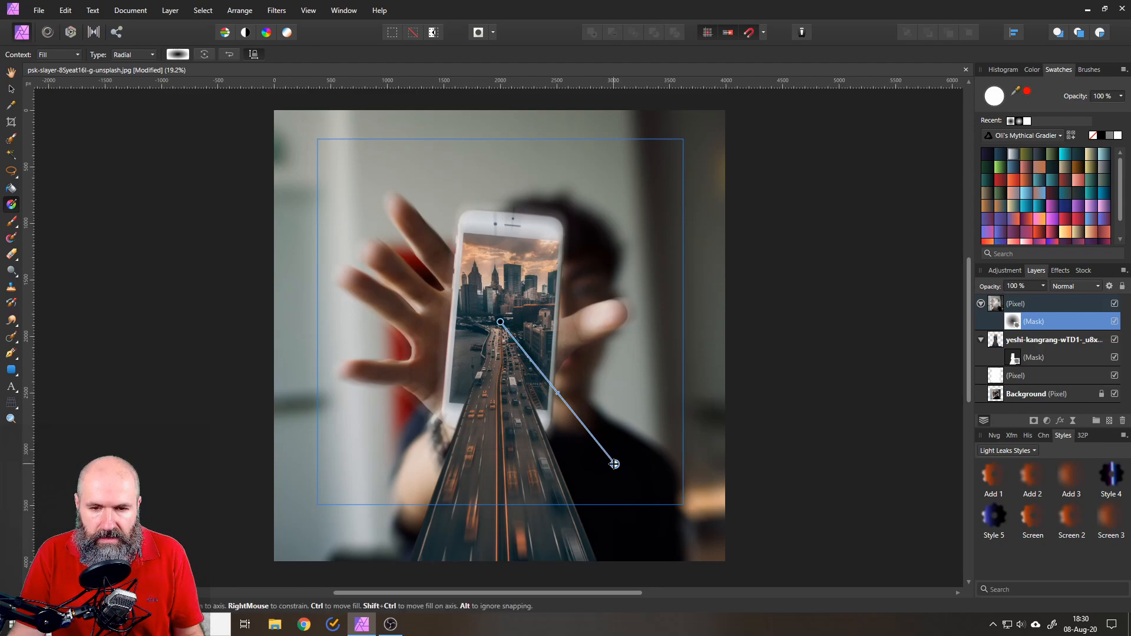
# Step: Fine-tune the gradient's reach so blur increases outward from the phone and road
pyautogui.moveTo(614, 465); pyautogui.dragTo(648, 491)
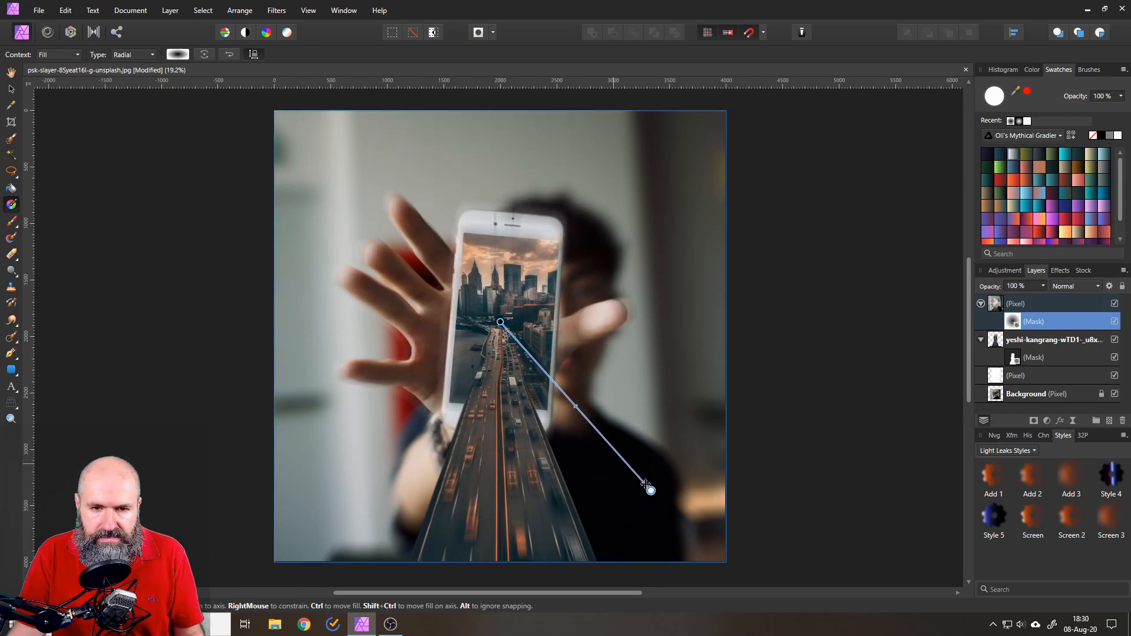
pyautogui.moveTo(649, 490); pyautogui.dragTo(620, 458)
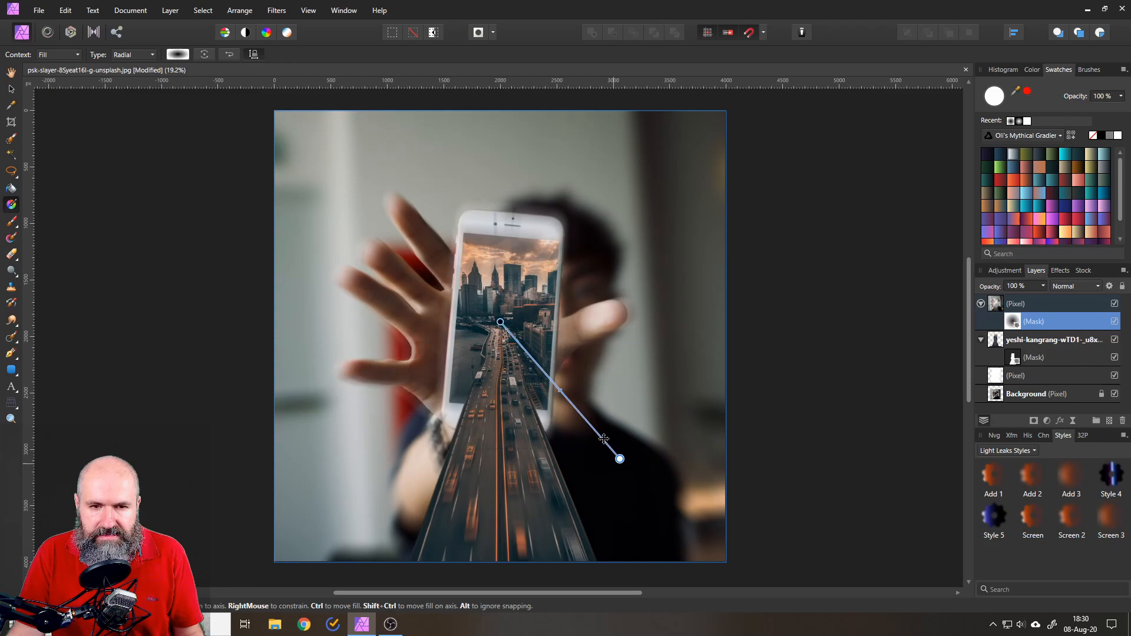
pyautogui.moveTo(619, 458); pyautogui.dragTo(633, 475)
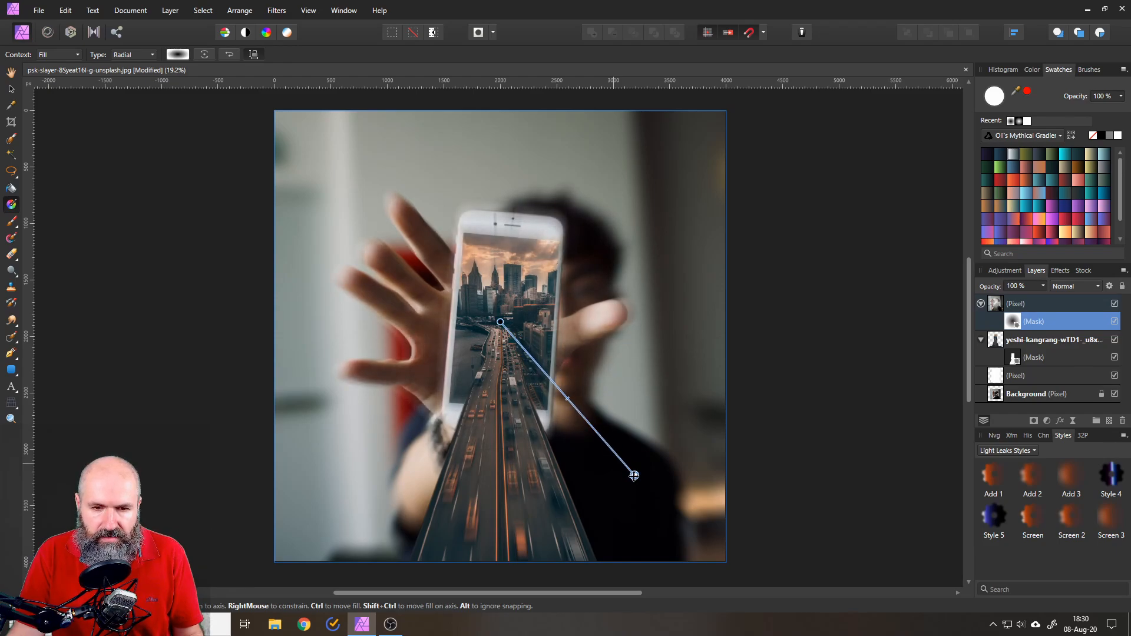
pyautogui.moveTo(634, 474); pyautogui.dragTo(643, 484)
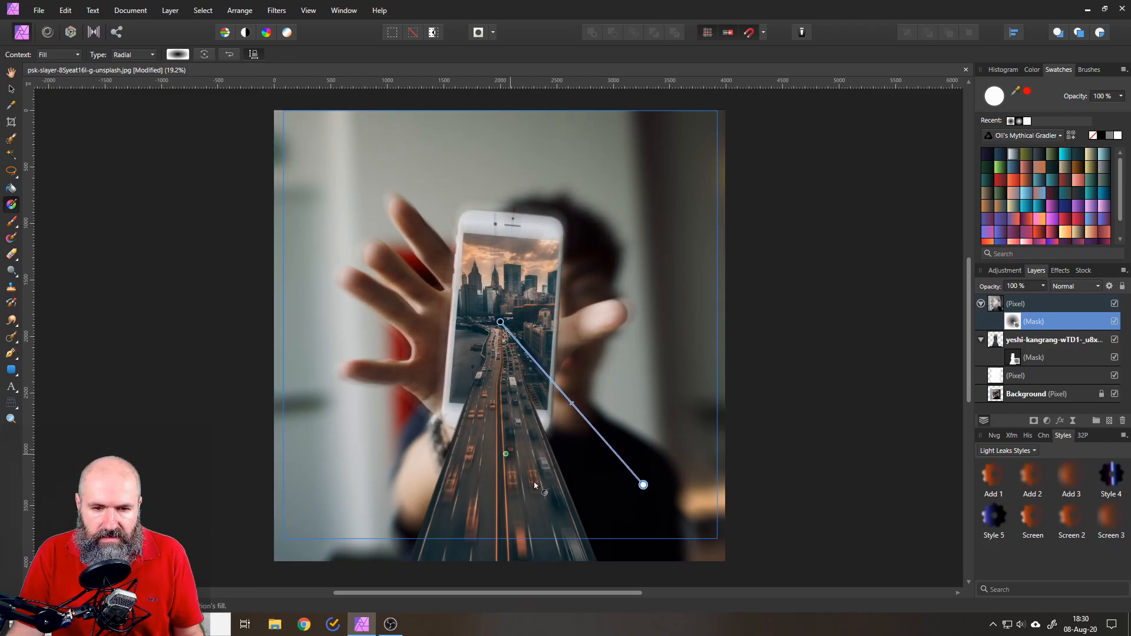
pyautogui.moveTo(642, 485); pyautogui.dragTo(626, 464)
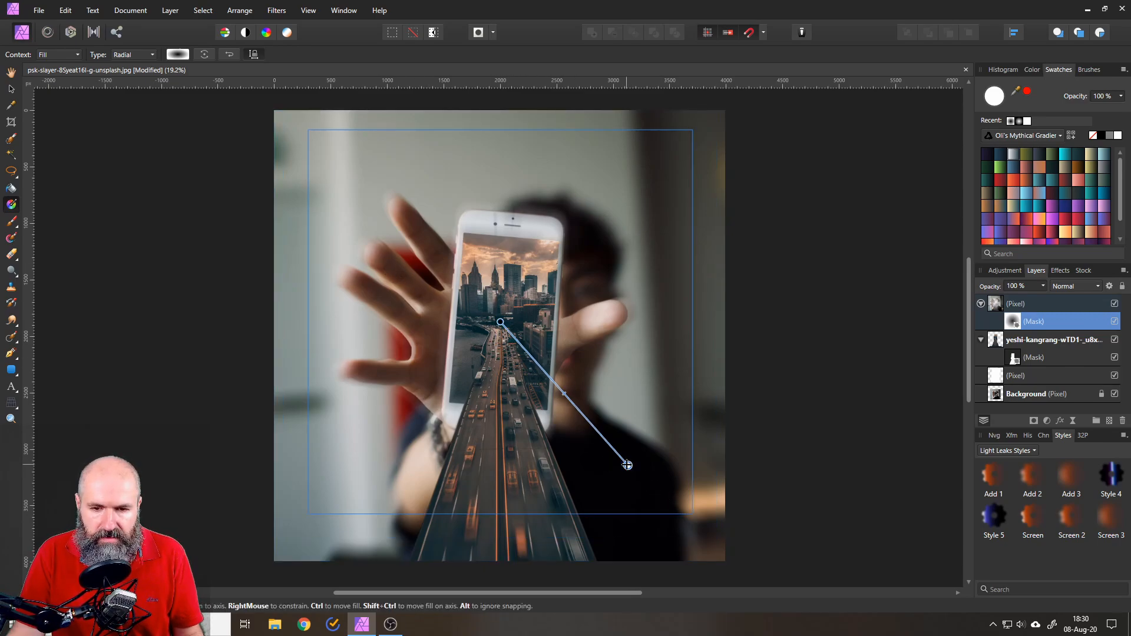
pyautogui.moveTo(625, 464); pyautogui.dragTo(639, 480)
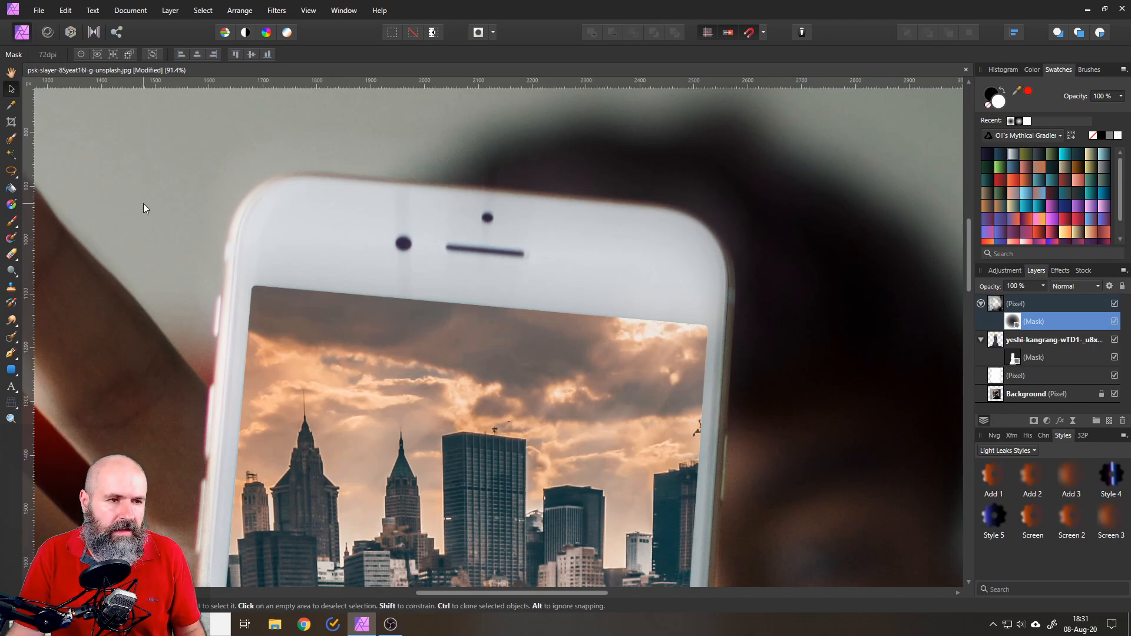
# Step: Set the Paint Brush to 75% hardness, 50% opacity and about 177 px width for mask touch-ups
pyautogui.click(10, 221)
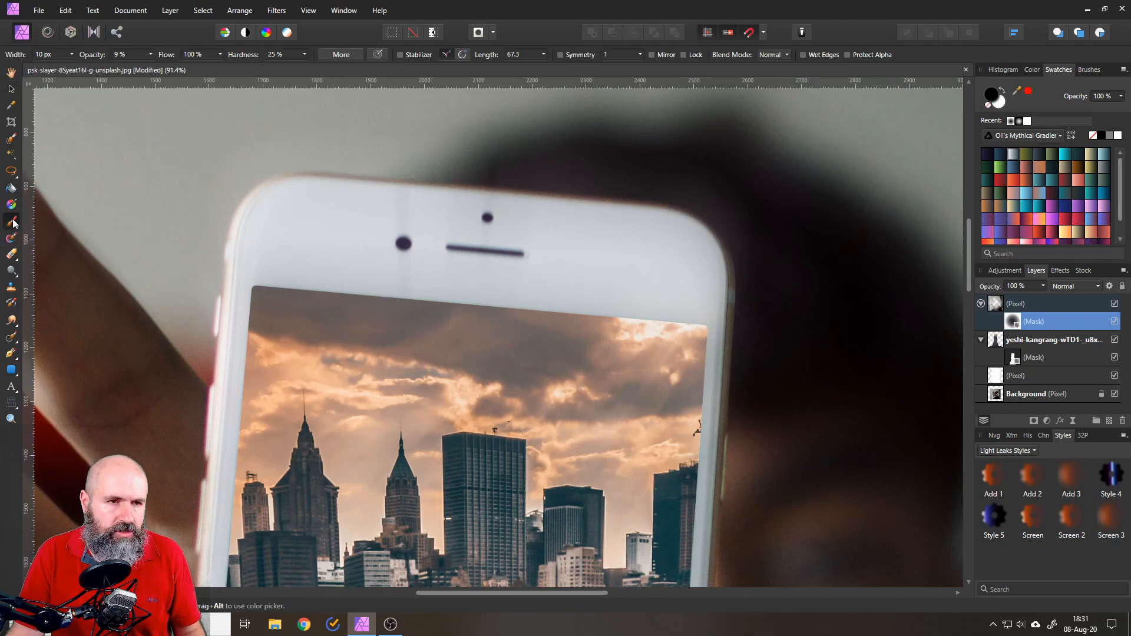
pyautogui.moveTo(289, 67); pyautogui.dragTo(353, 67)
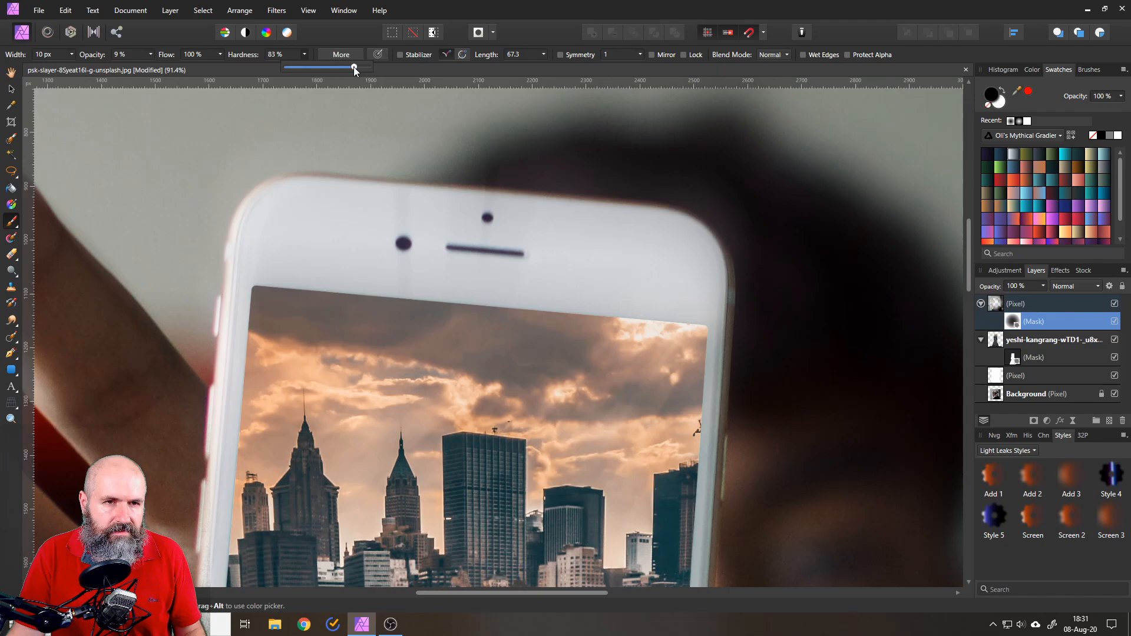
pyautogui.moveTo(354, 68); pyautogui.dragTo(346, 68)
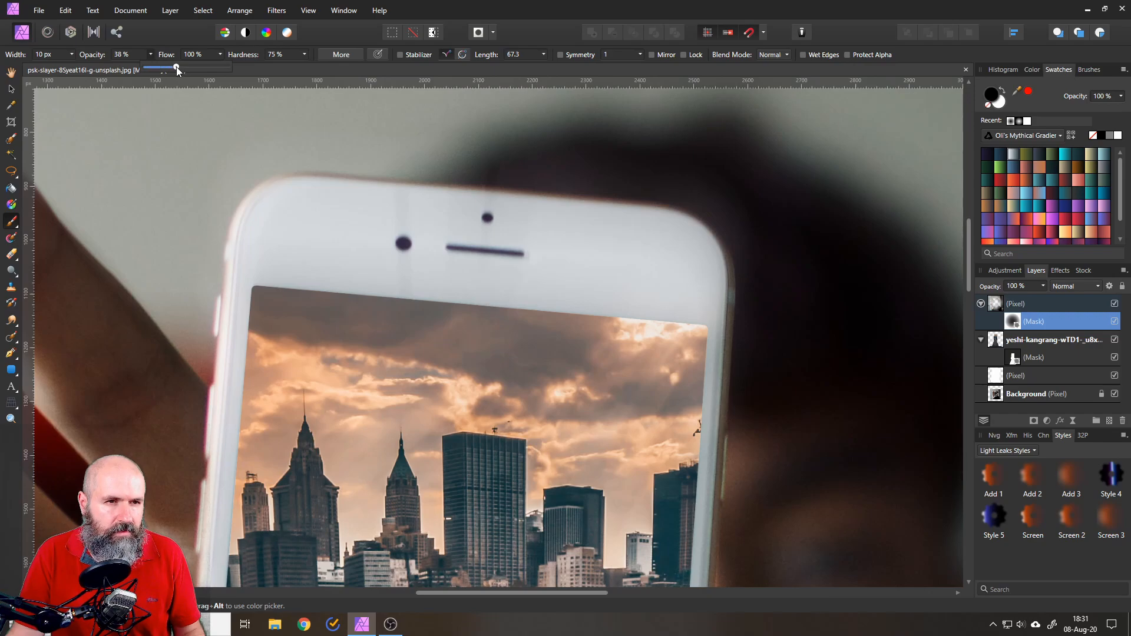
pyautogui.moveTo(177, 66); pyautogui.dragTo(194, 66)
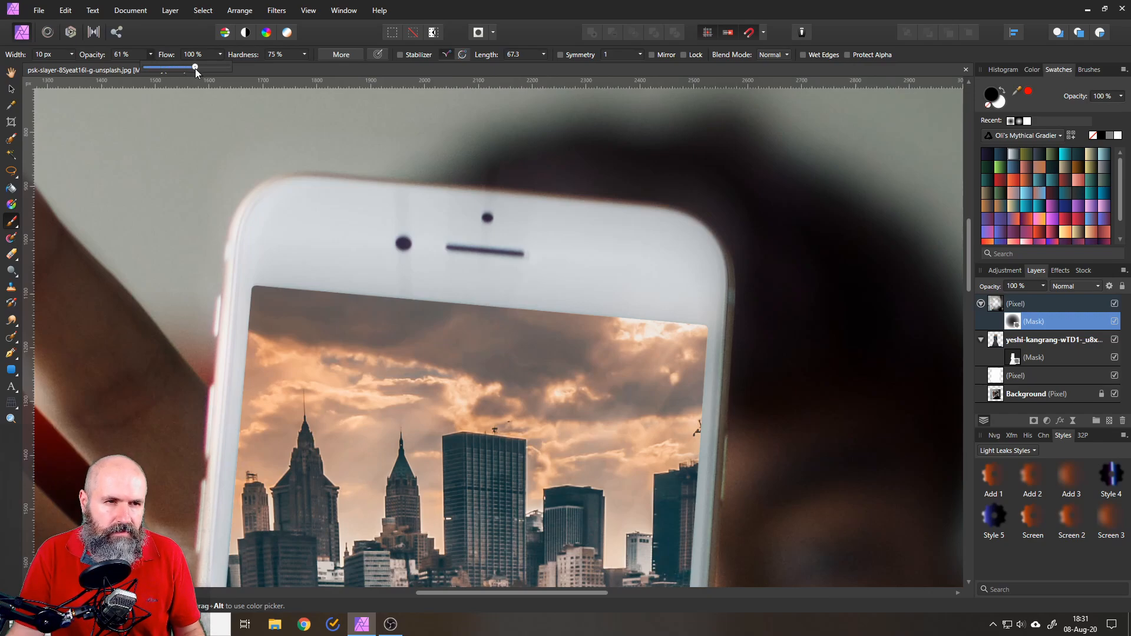
pyautogui.moveTo(194, 66); pyautogui.dragTo(187, 66)
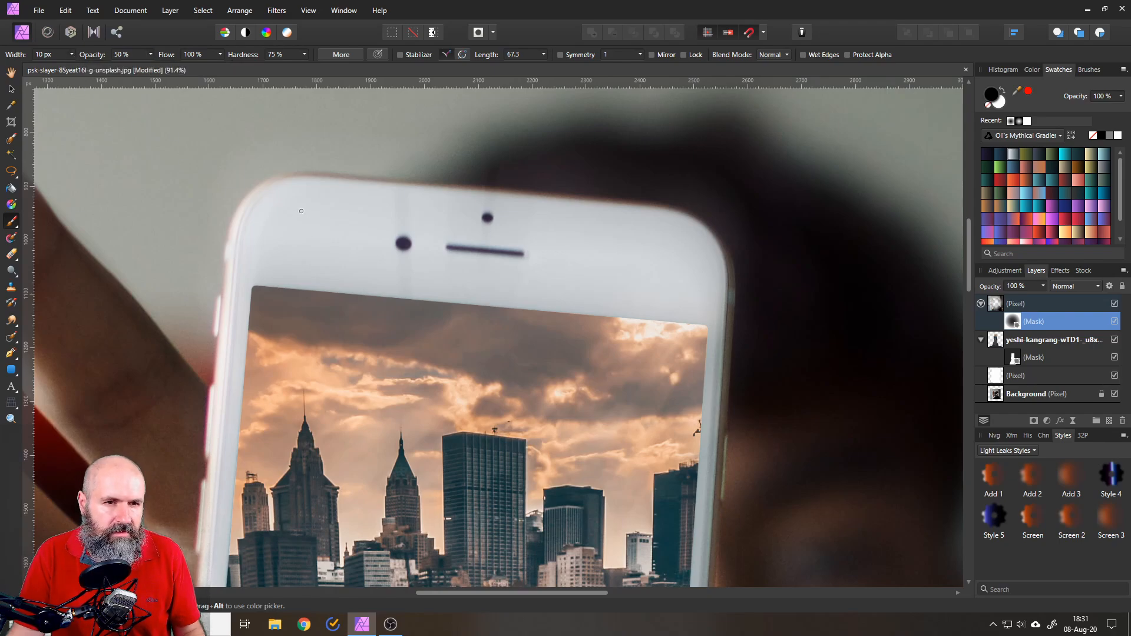
pyautogui.moveTo(28, 66); pyautogui.dragTo(103, 66)
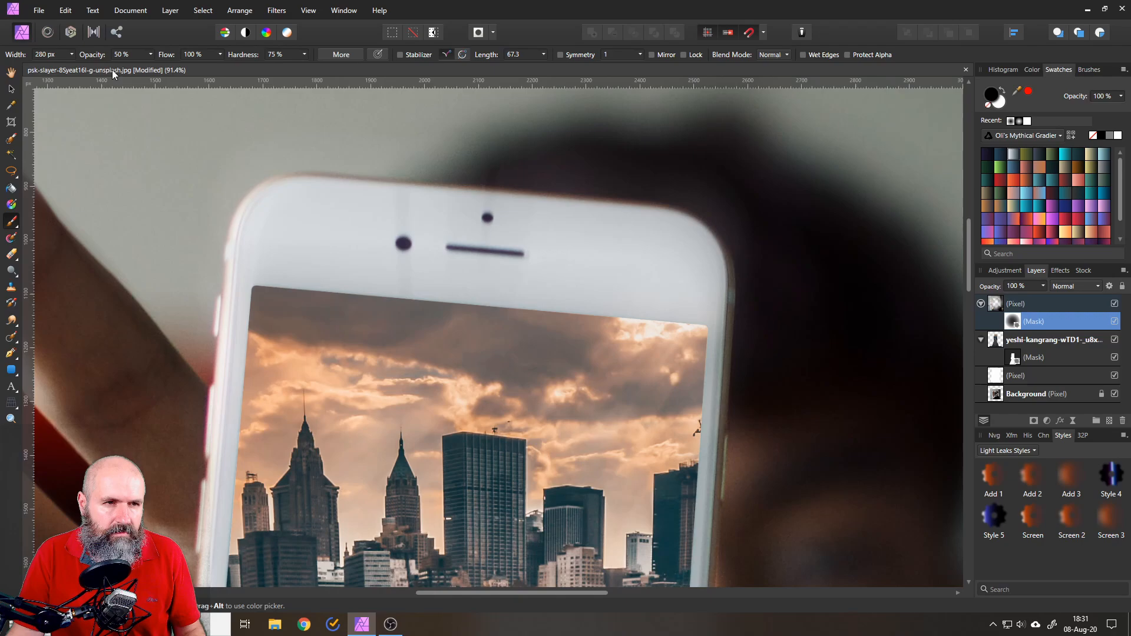
pyautogui.moveTo(72, 66); pyautogui.dragTo(66, 66)
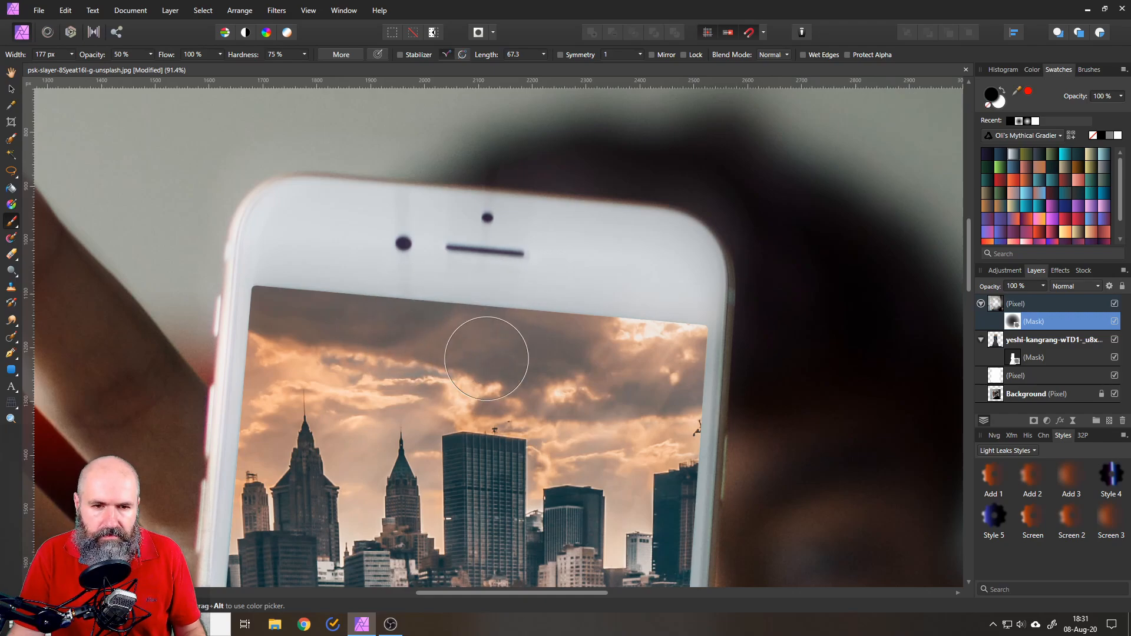
pyautogui.moveTo(478, 235)
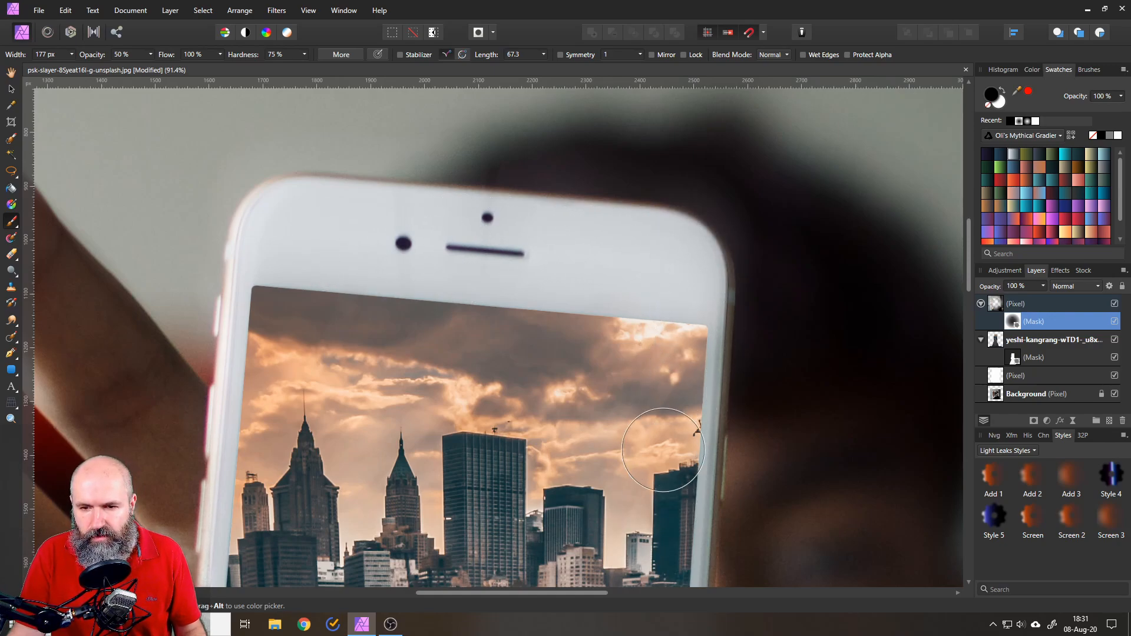
pyautogui.moveTo(278, 253)
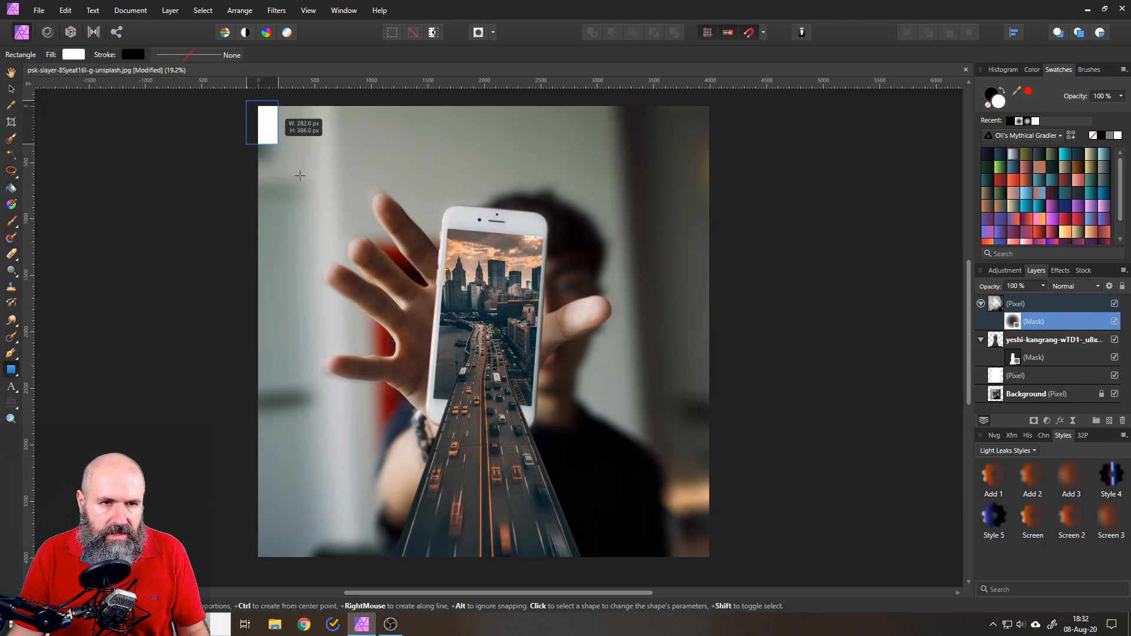
# Step: Draw a full-canvas rectangle filled with a yellow-to-blue gradient and blend it in Soft Light
pyautogui.moveTo(261, 107); pyautogui.dragTo(716, 539)
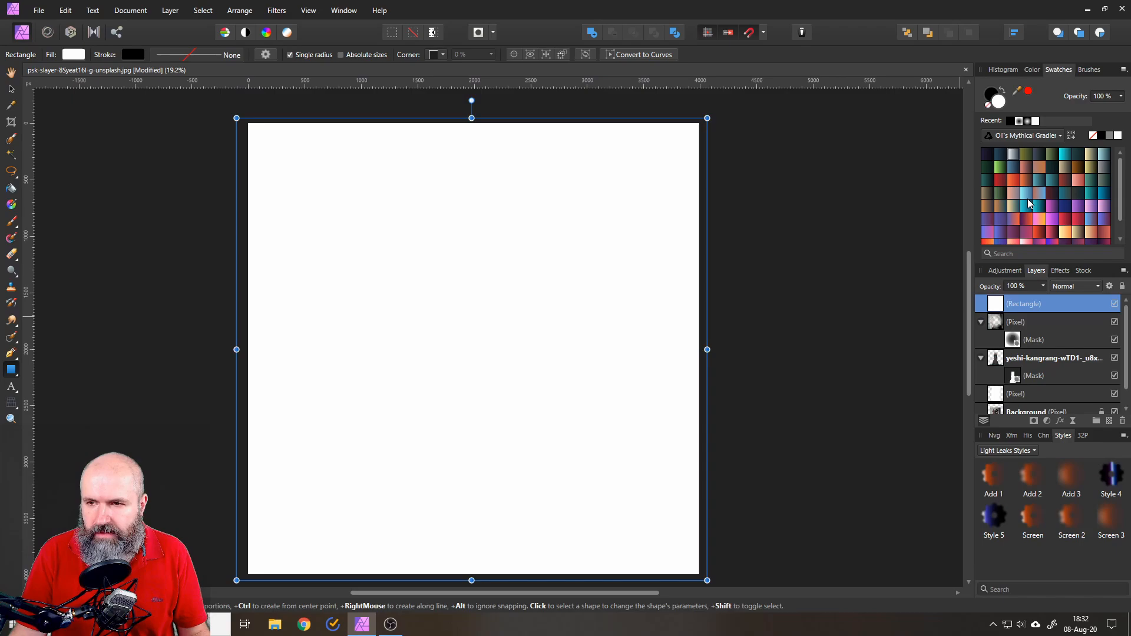
pyautogui.moveTo(1029, 205)
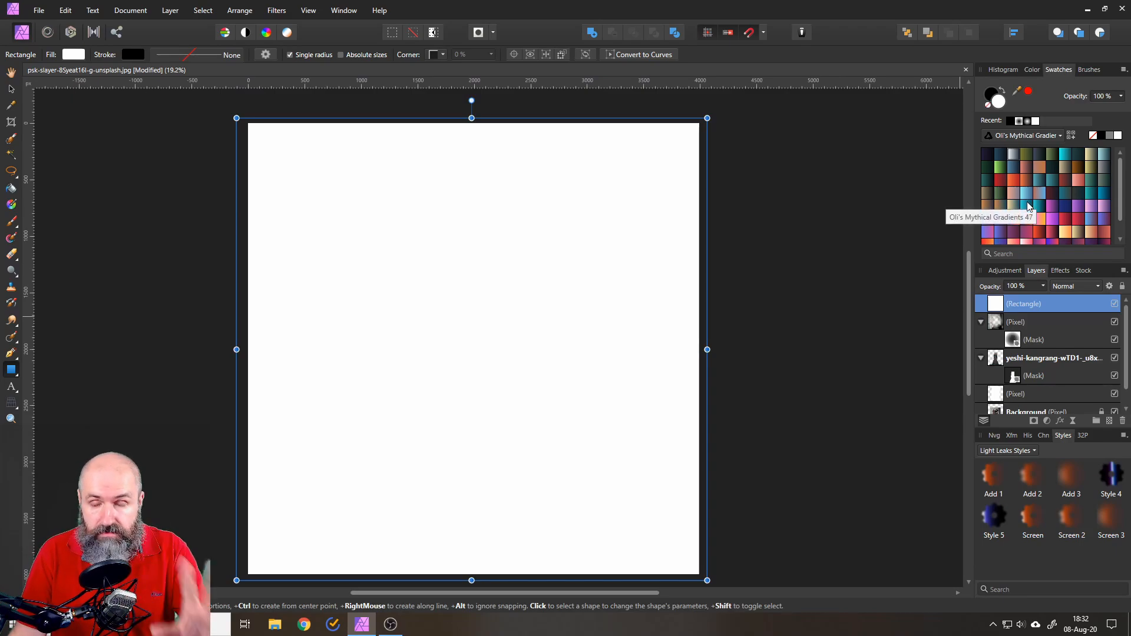
pyautogui.click(1028, 205)
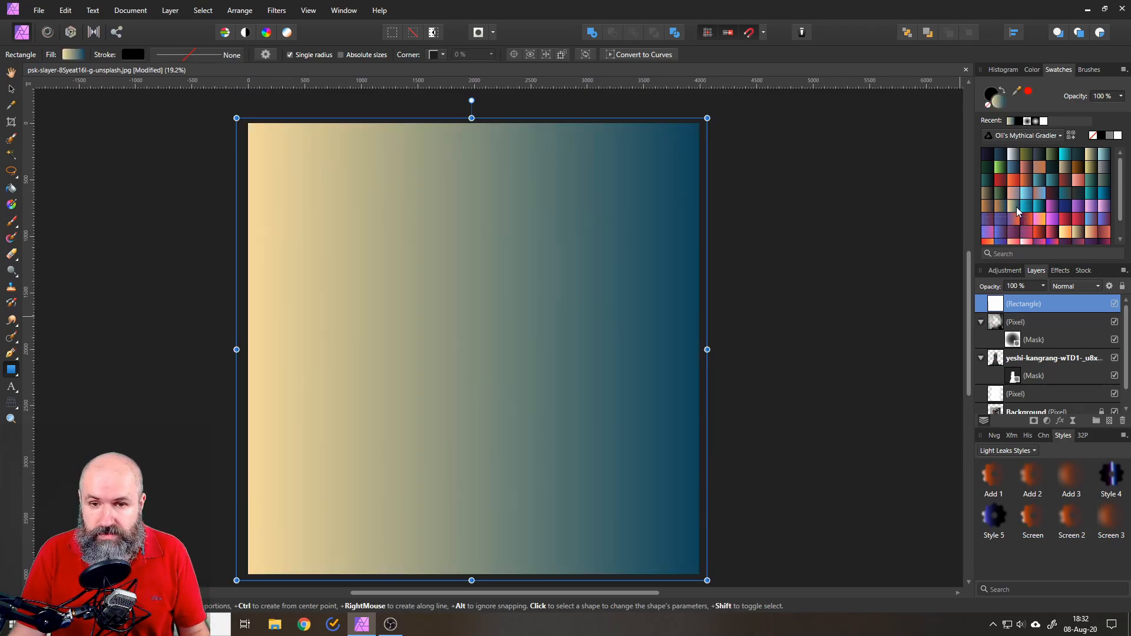
pyautogui.click(1076, 285)
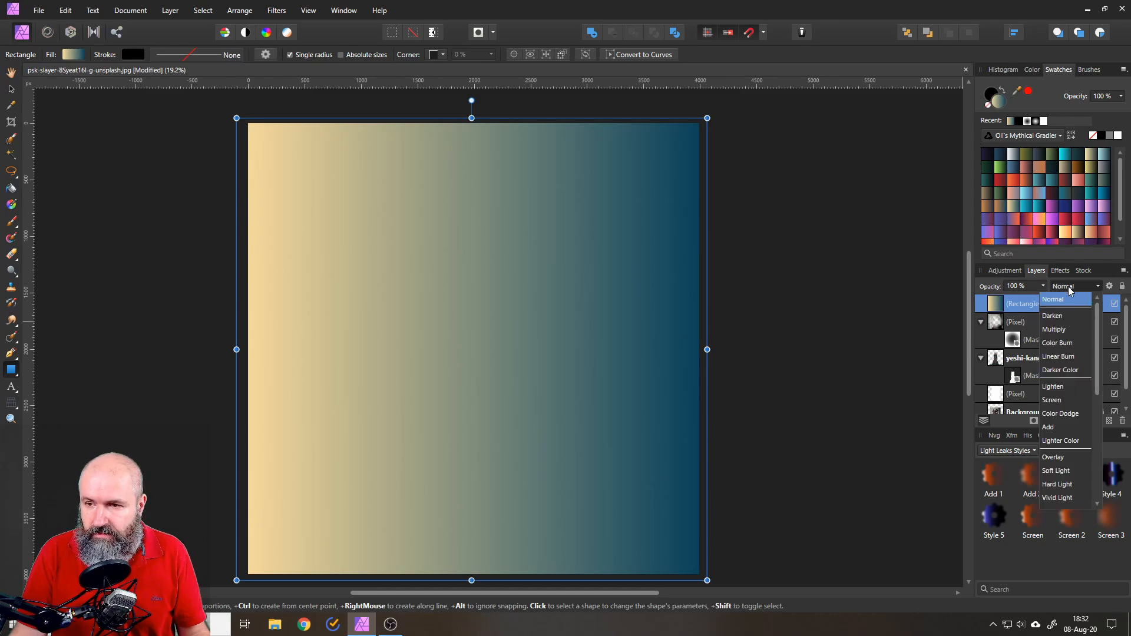
pyautogui.click(1056, 471)
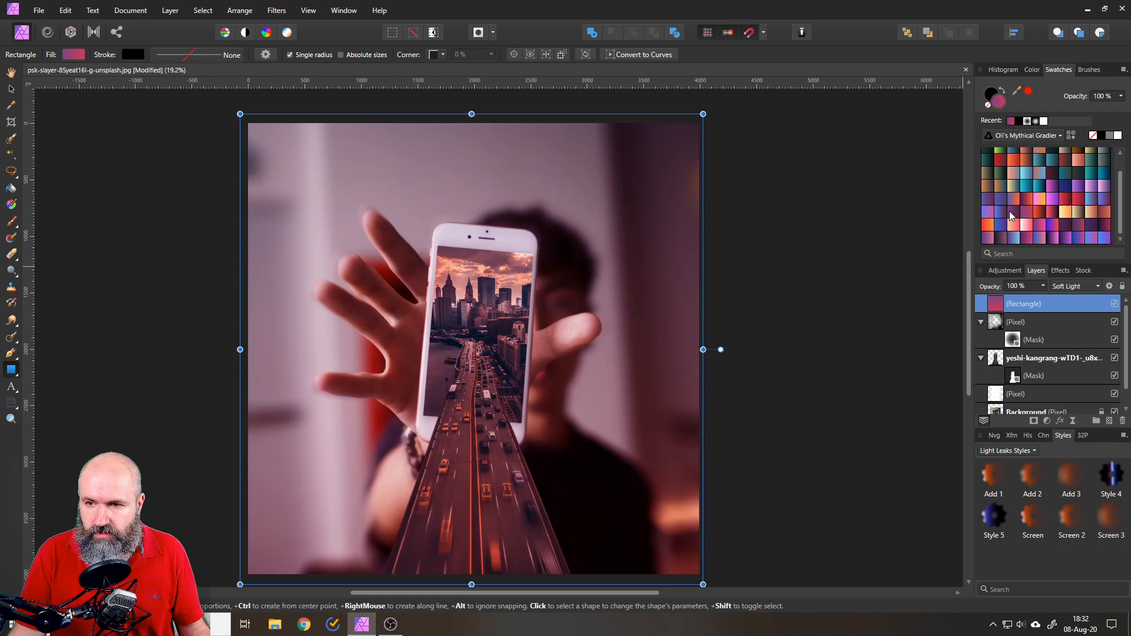
# Step: Try warmer, teal and other gradient swatches on the rectangle
pyautogui.click(1000, 212)
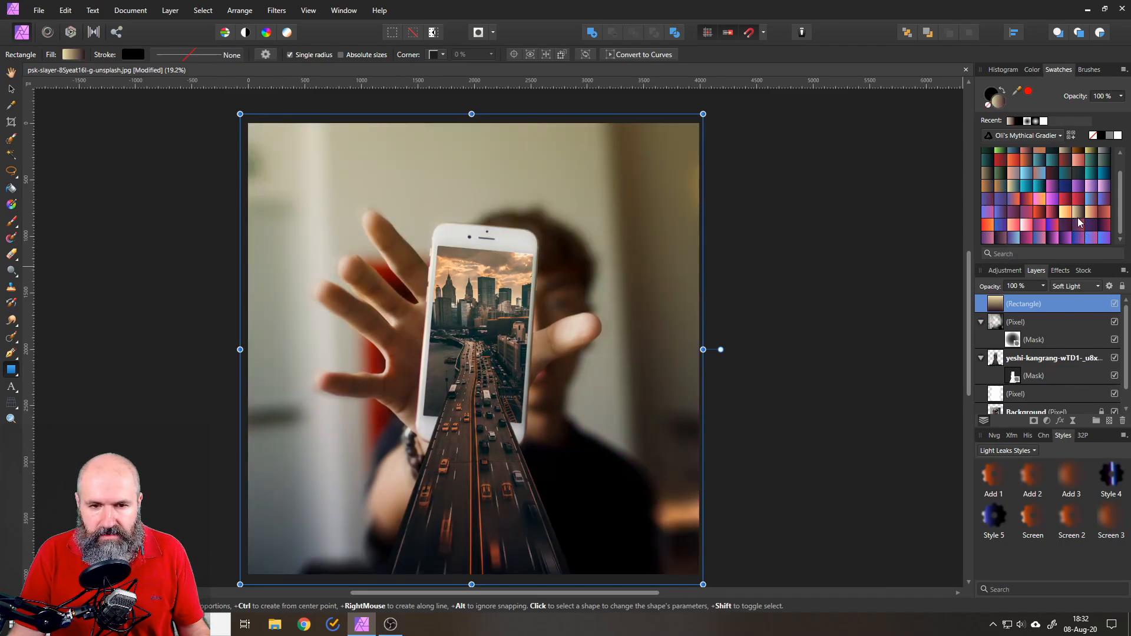
pyautogui.moveTo(1085, 191)
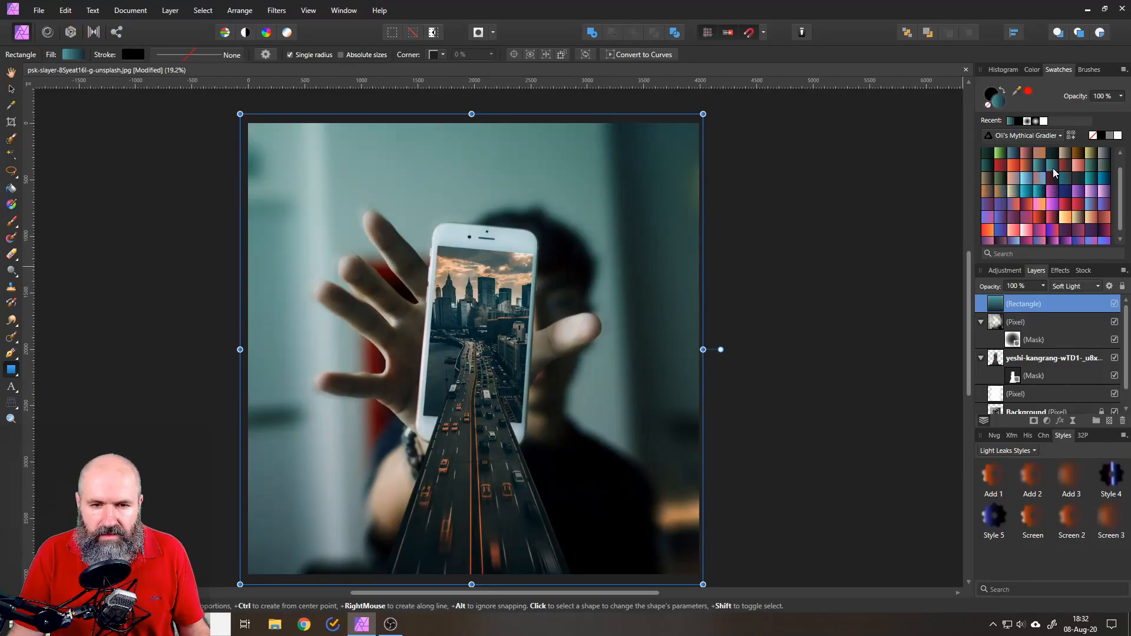
pyautogui.click(1063, 156)
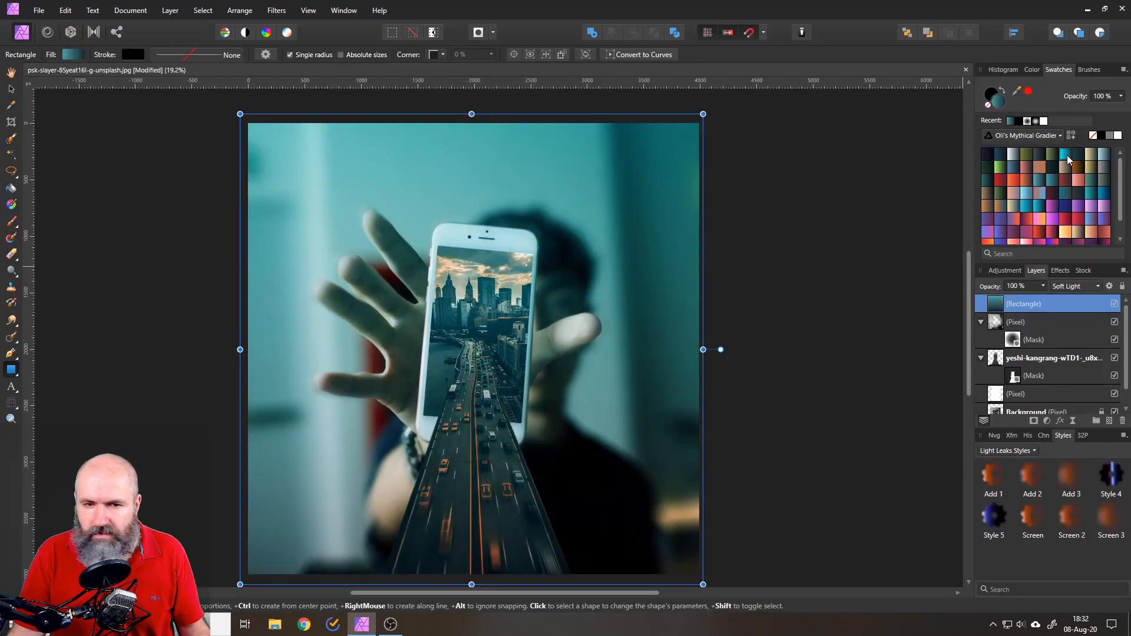
pyautogui.click(1099, 160)
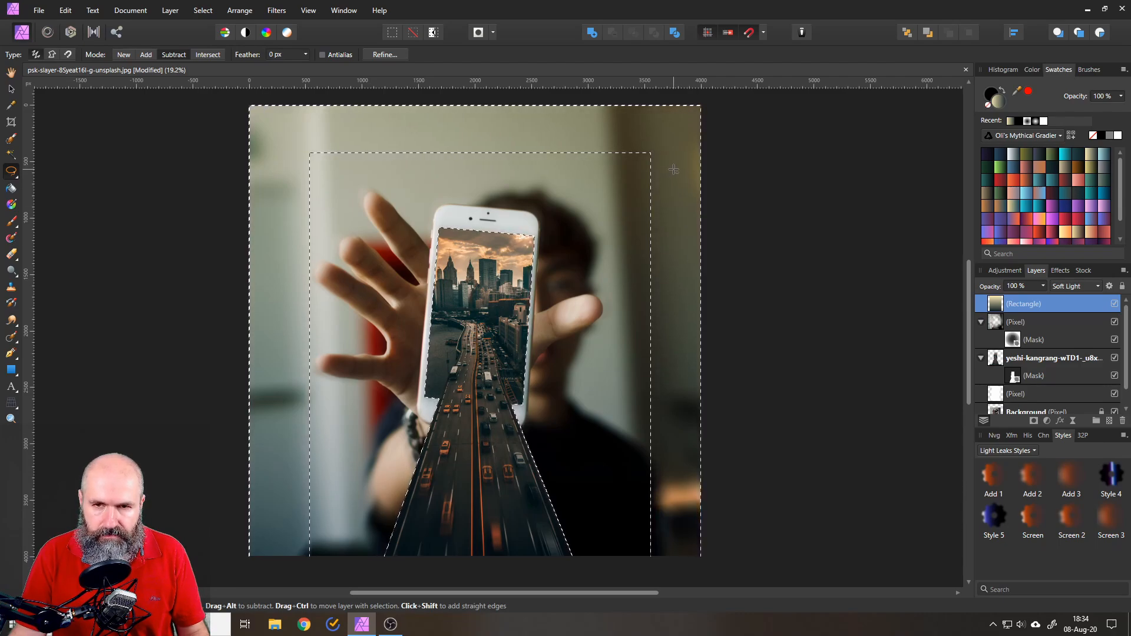
pyautogui.moveTo(11, 170)
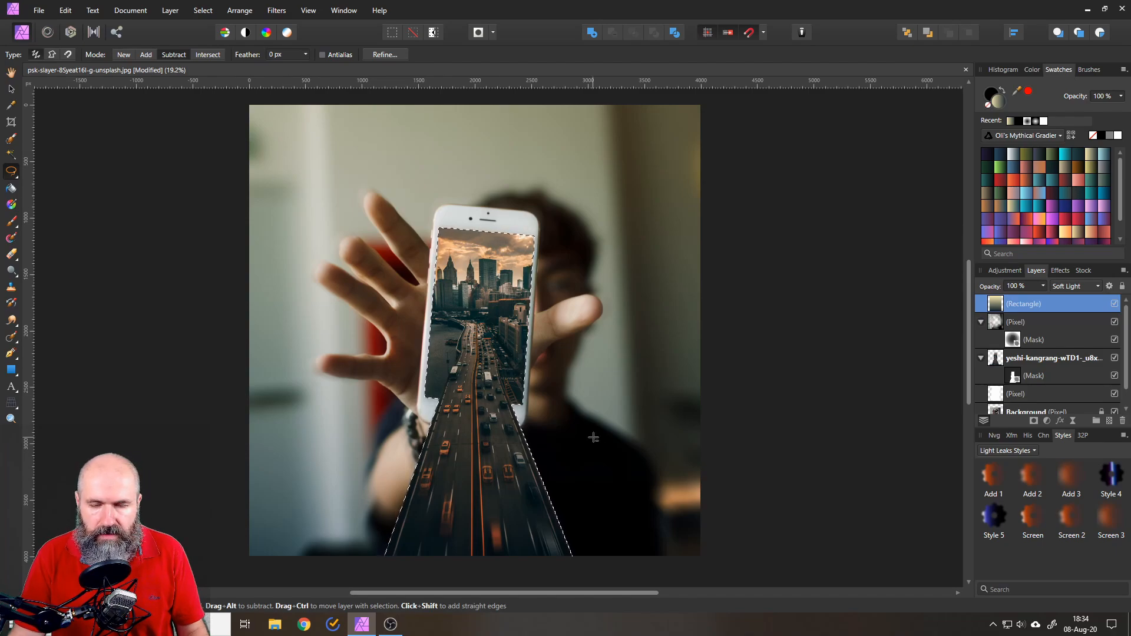
# Step: Mask the gradient rectangle off the city selection, then select the city photo layer
pyautogui.click(203, 10)
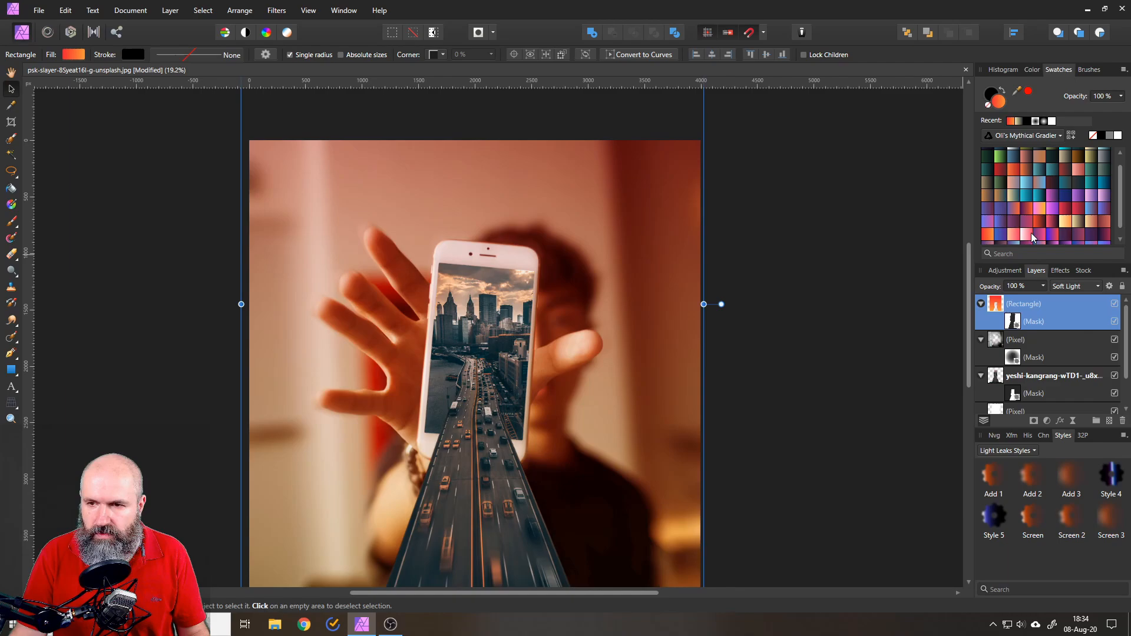
pyautogui.click(1058, 339)
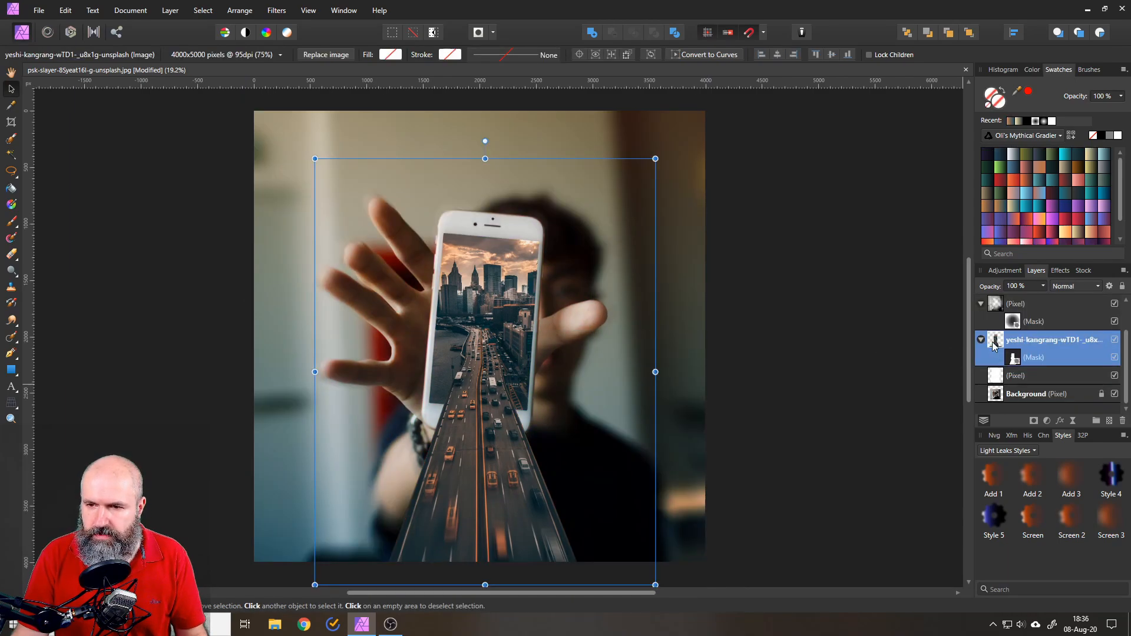
pyautogui.moveTo(1046, 421)
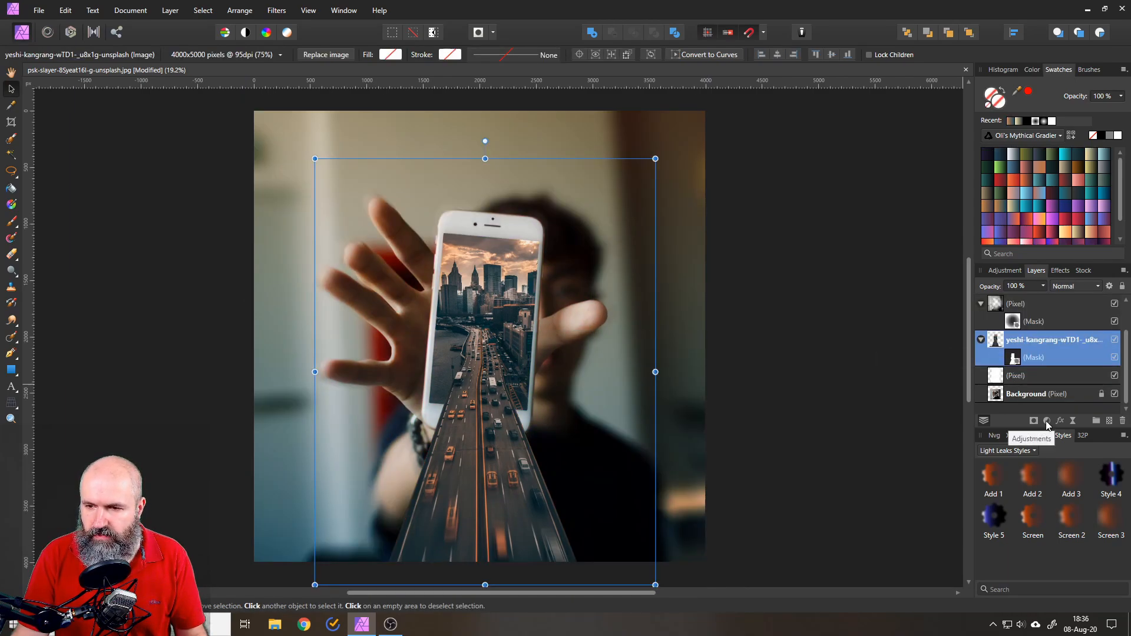
# Step: Add a Color Balance adjustment with midtones at Cyan/Red 14, Magenta/Green -28 and Yellow/Blue -40
pyautogui.click(1046, 421)
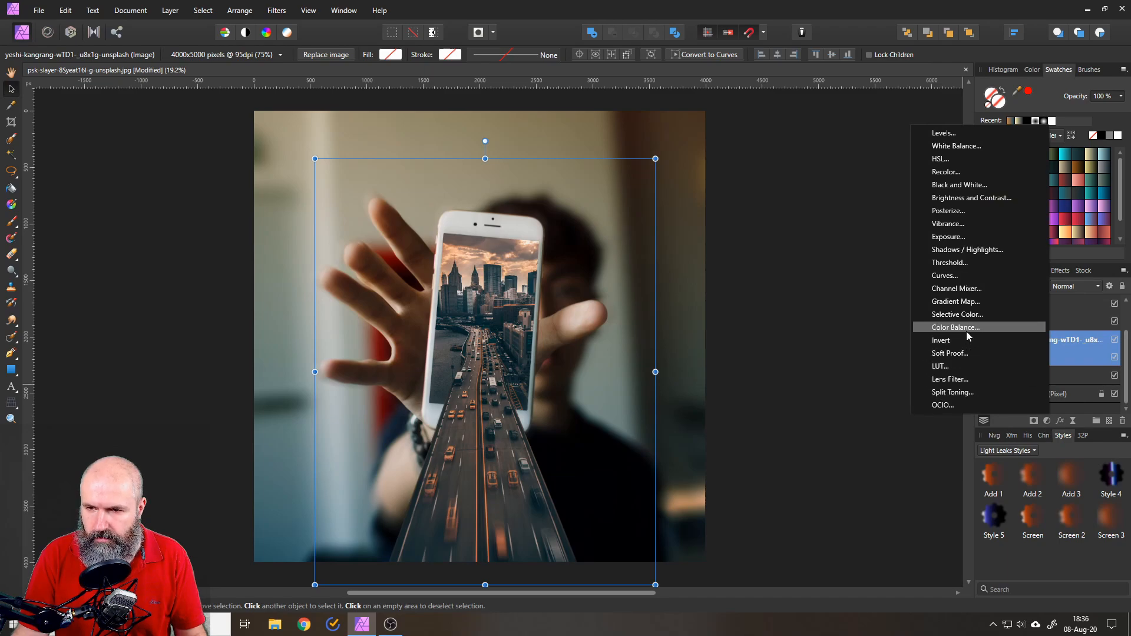
pyautogui.click(956, 327)
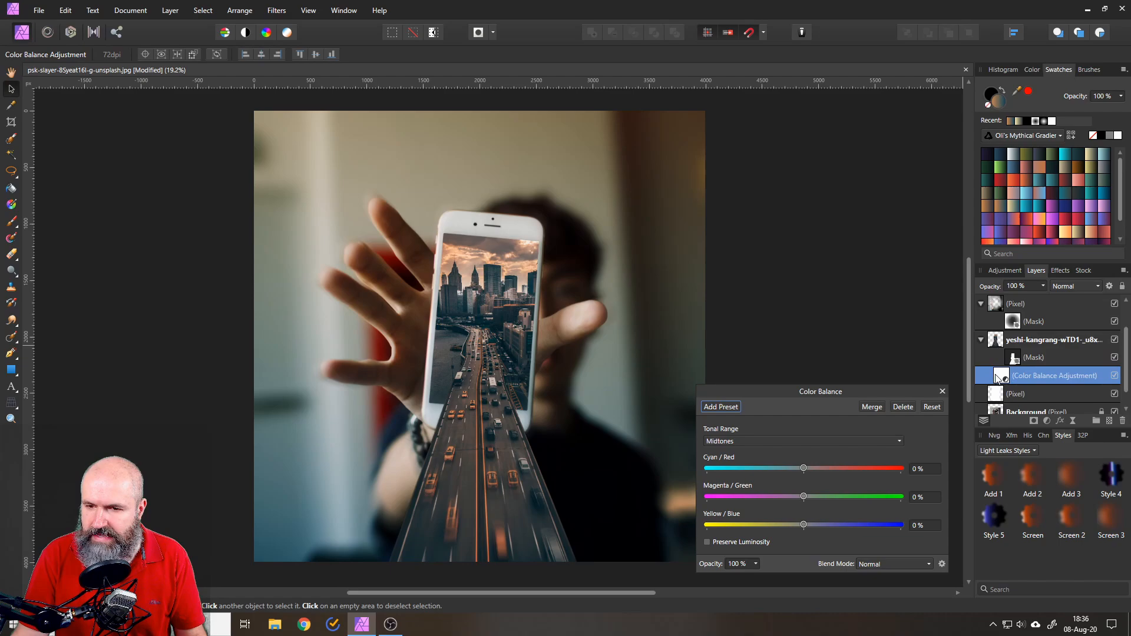
pyautogui.moveTo(802, 468); pyautogui.dragTo(748, 390)
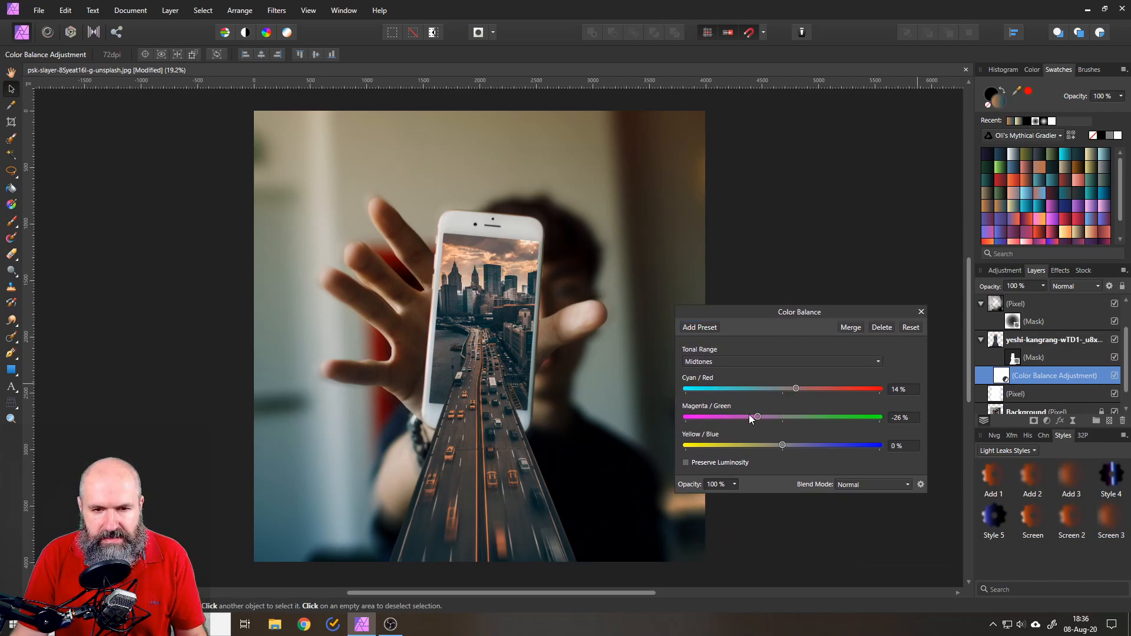
pyautogui.moveTo(756, 417); pyautogui.dragTo(755, 417)
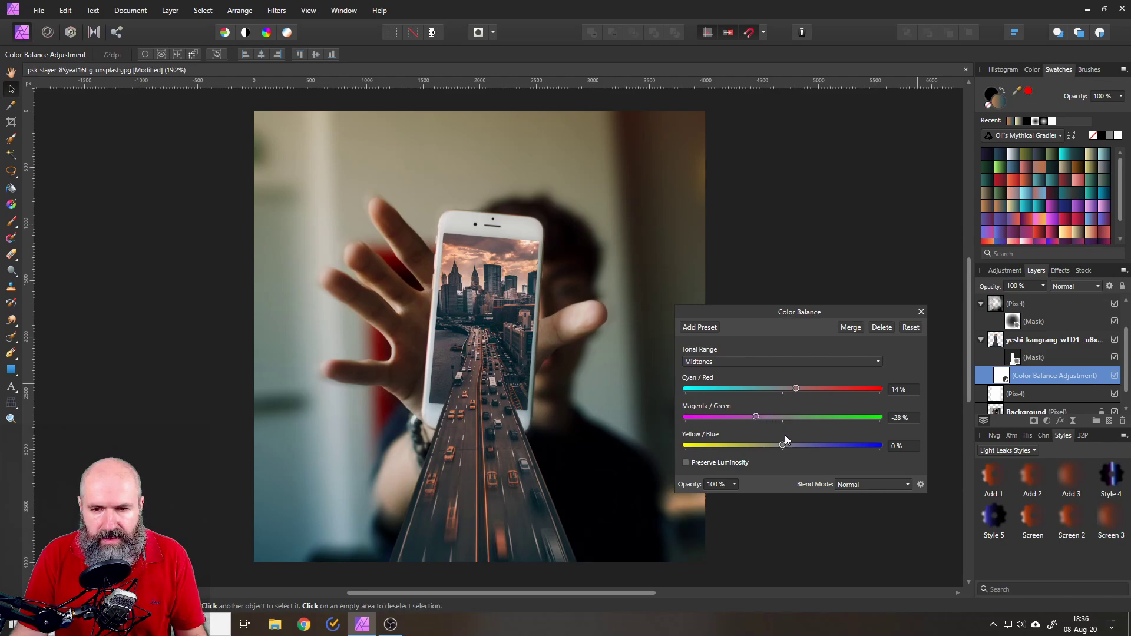
pyautogui.moveTo(783, 445); pyautogui.dragTo(806, 445)
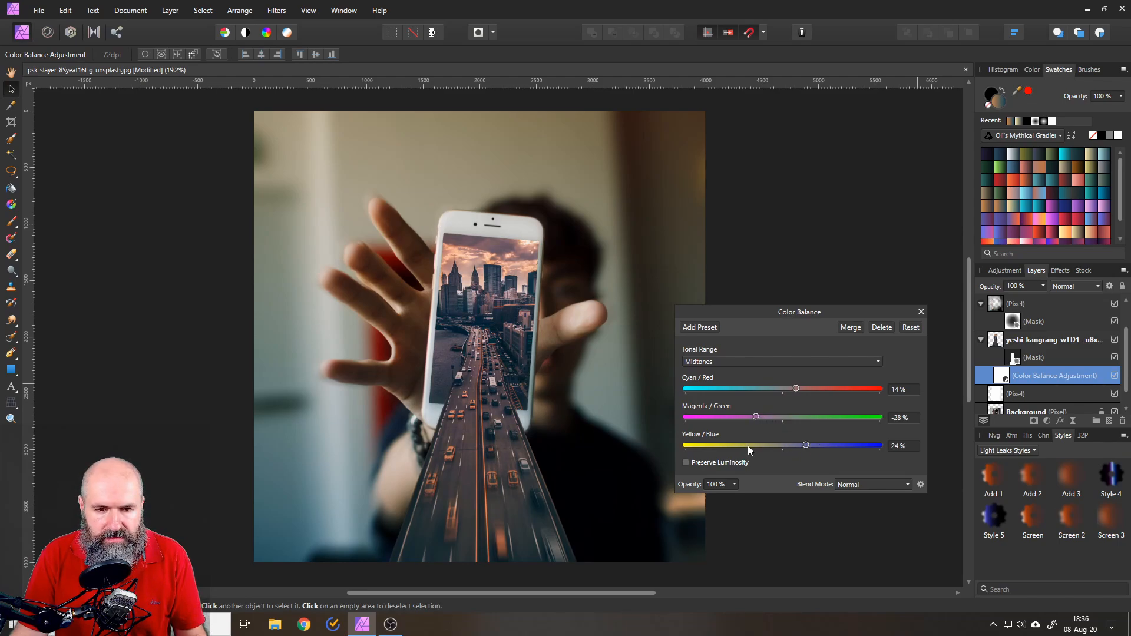
pyautogui.moveTo(806, 445); pyautogui.dragTo(764, 445)
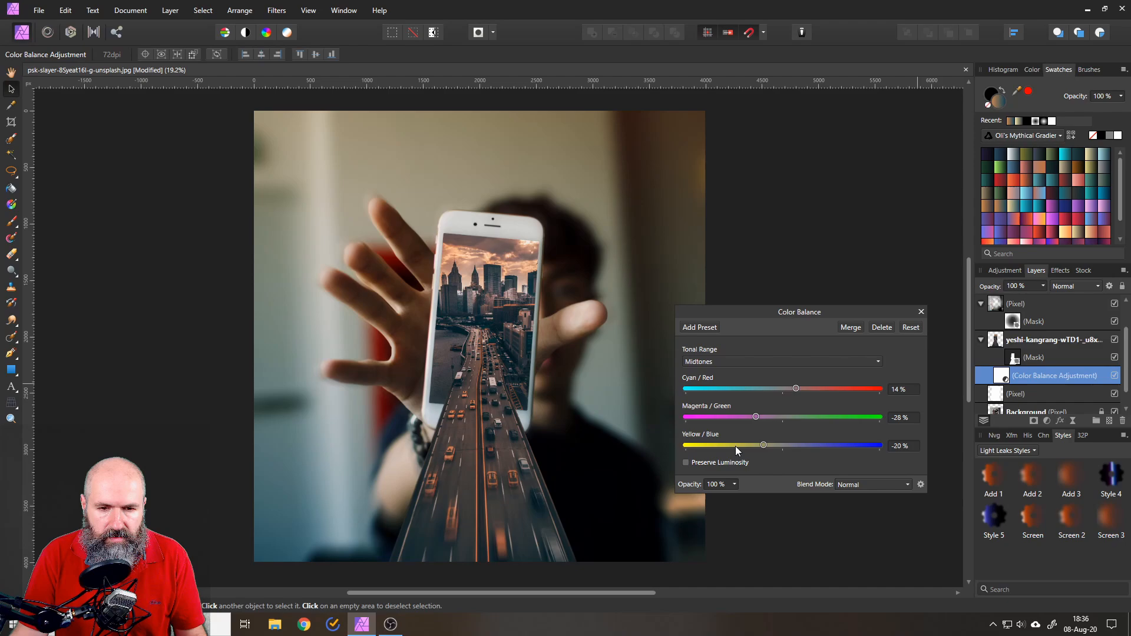
pyautogui.moveTo(763, 446); pyautogui.dragTo(744, 445)
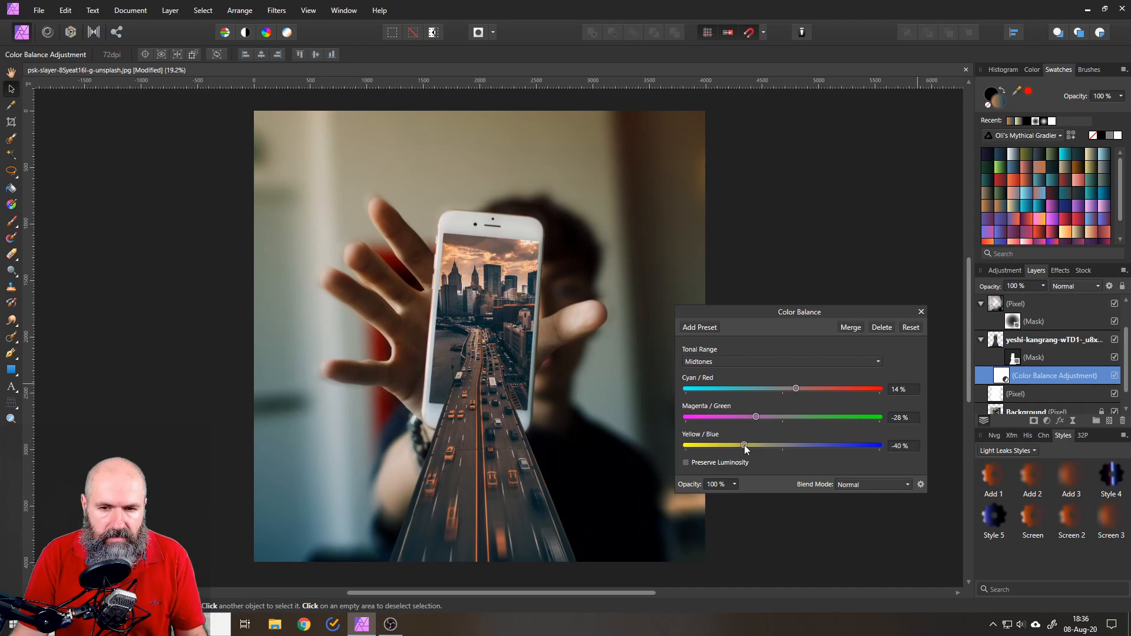
pyautogui.moveTo(745, 446); pyautogui.dragTo(737, 445)
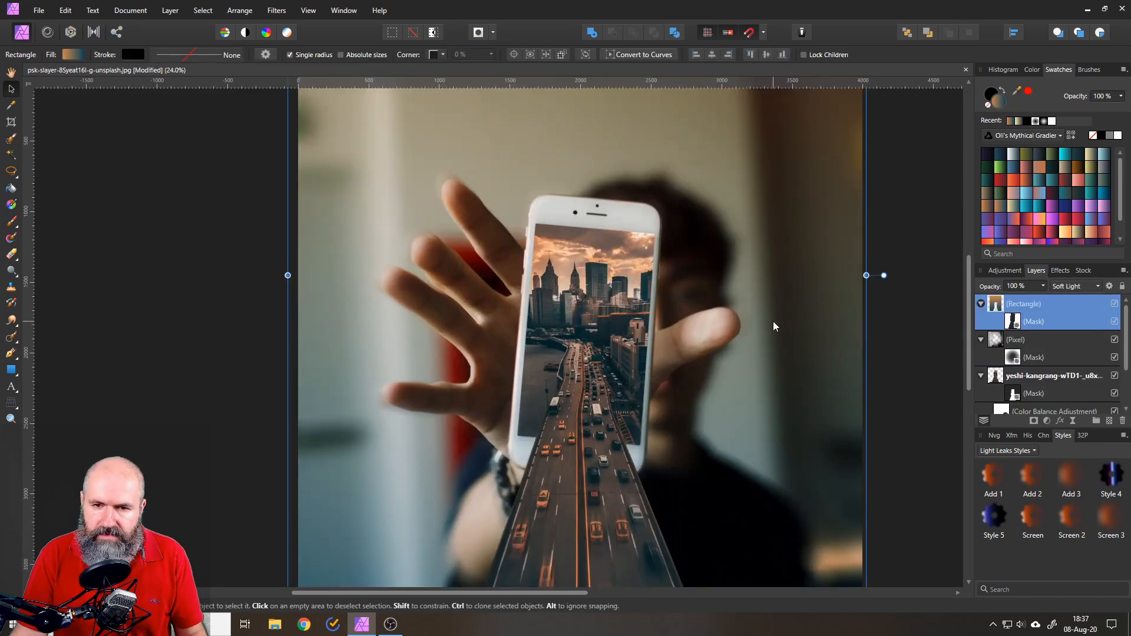
pyautogui.moveTo(1074, 424)
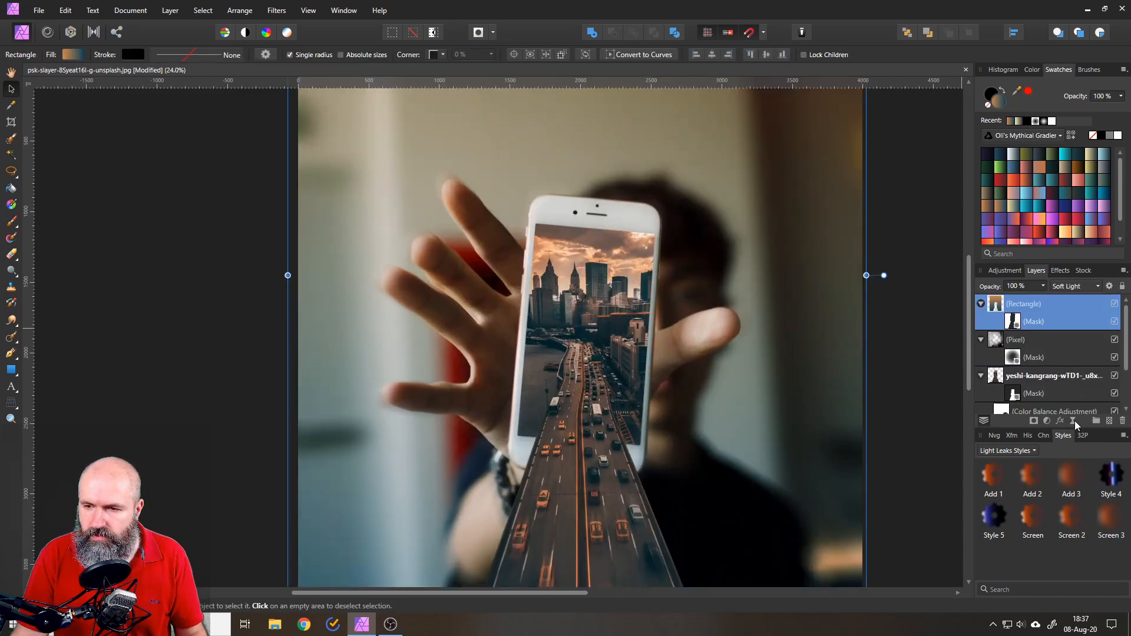
pyautogui.moveTo(1074, 421)
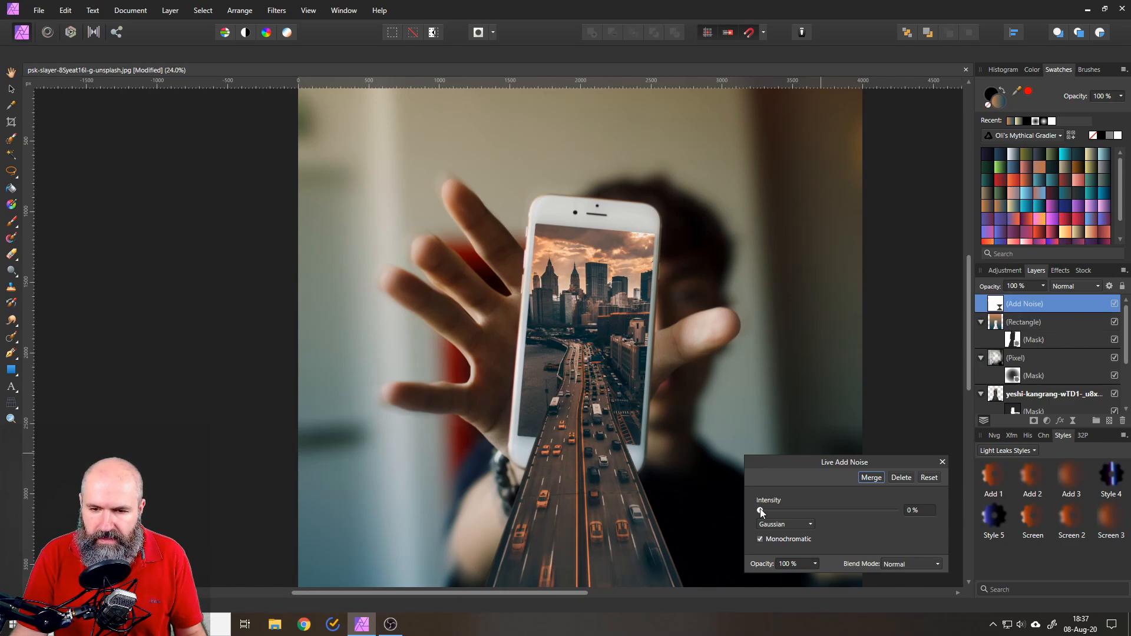
# Step: Set the Add Noise live filter's intensity to 14% and close its dialog
pyautogui.moveTo(759, 510); pyautogui.dragTo(789, 511)
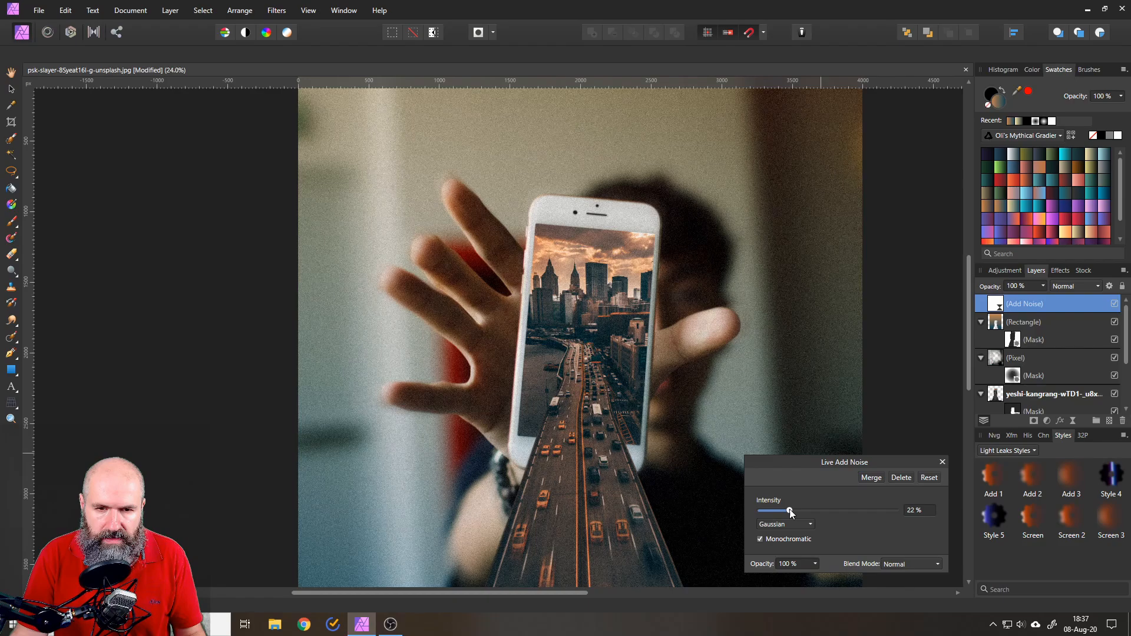
pyautogui.moveTo(788, 510); pyautogui.dragTo(779, 510)
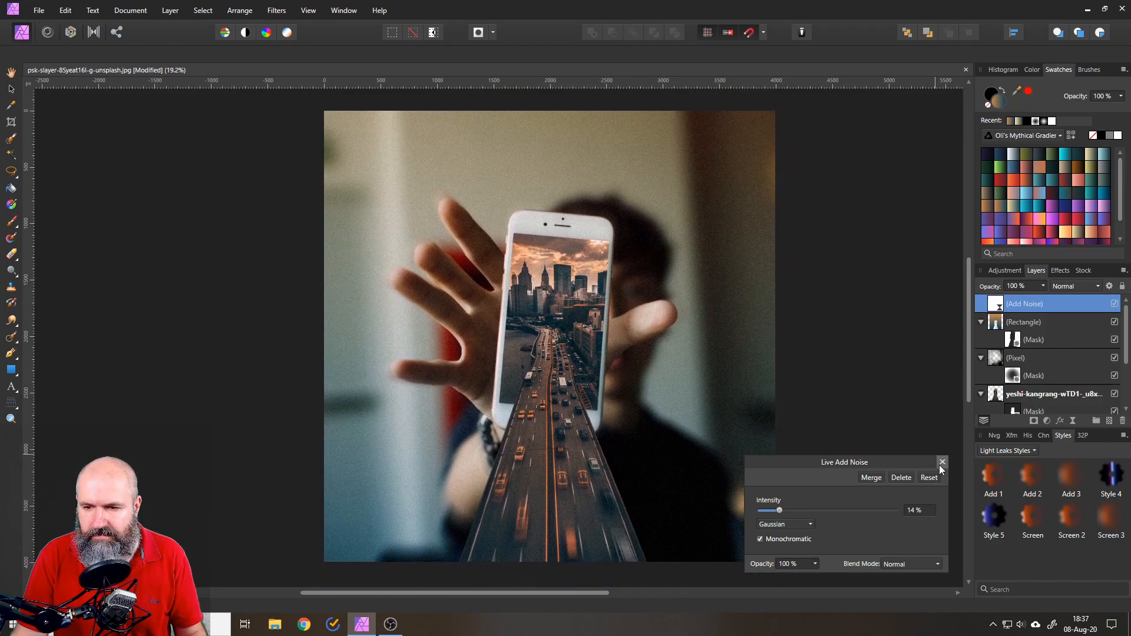
pyautogui.click(943, 462)
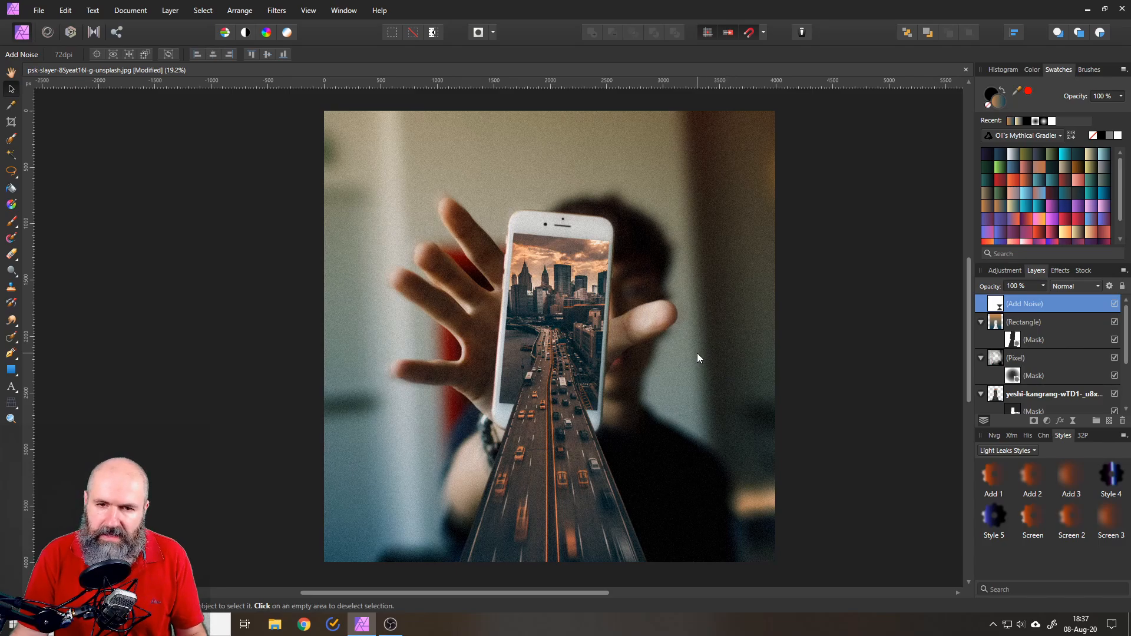
pyautogui.moveTo(1075, 426)
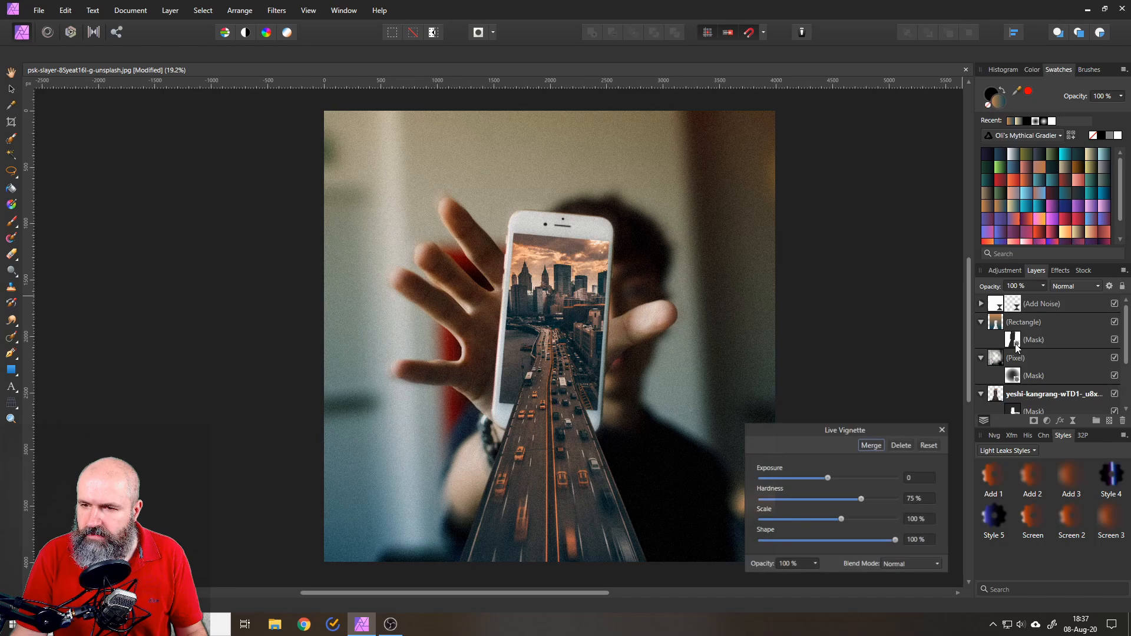
# Step: Set the live Vignette to exposure -0.974, hardness 36%, scale 161% and shape 99%
pyautogui.click(1053, 304)
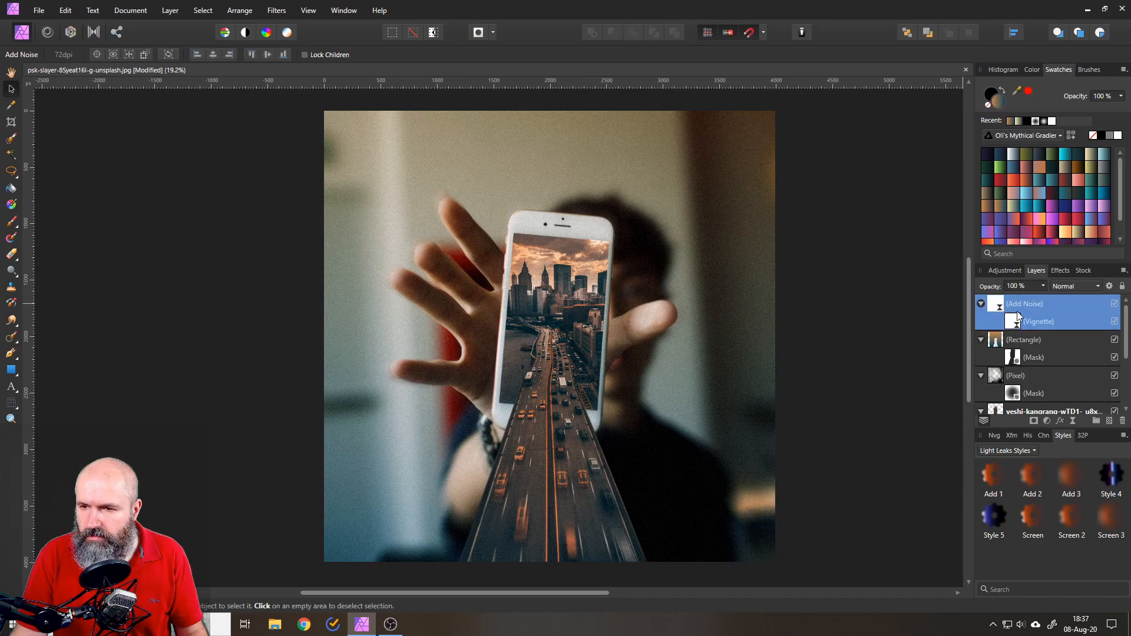
pyautogui.click(1039, 321)
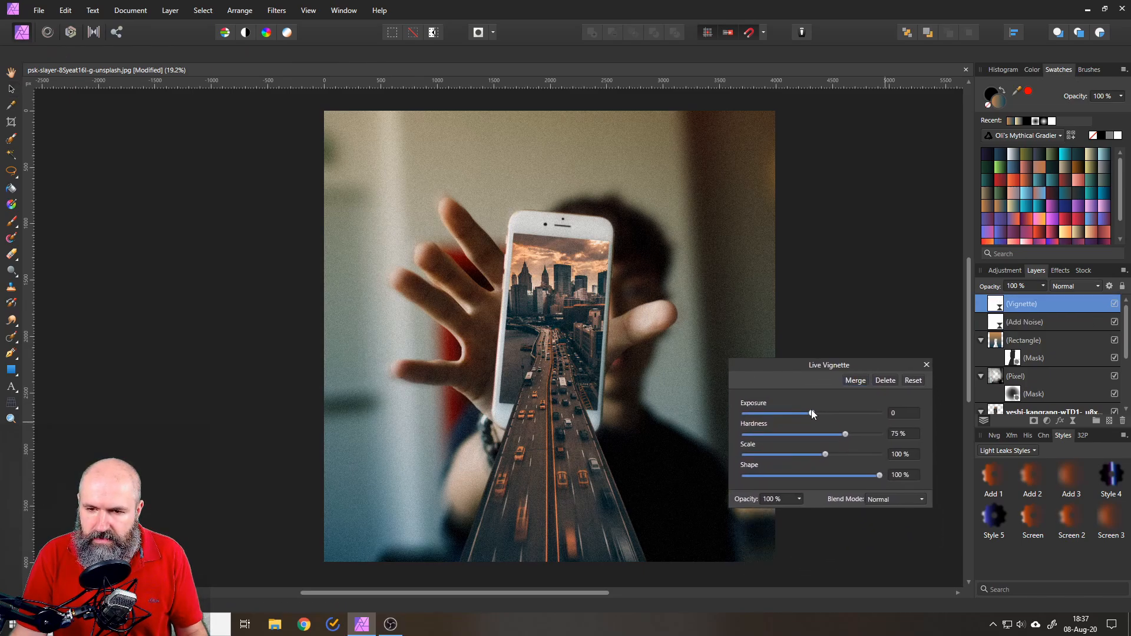
pyautogui.moveTo(811, 413); pyautogui.dragTo(792, 412)
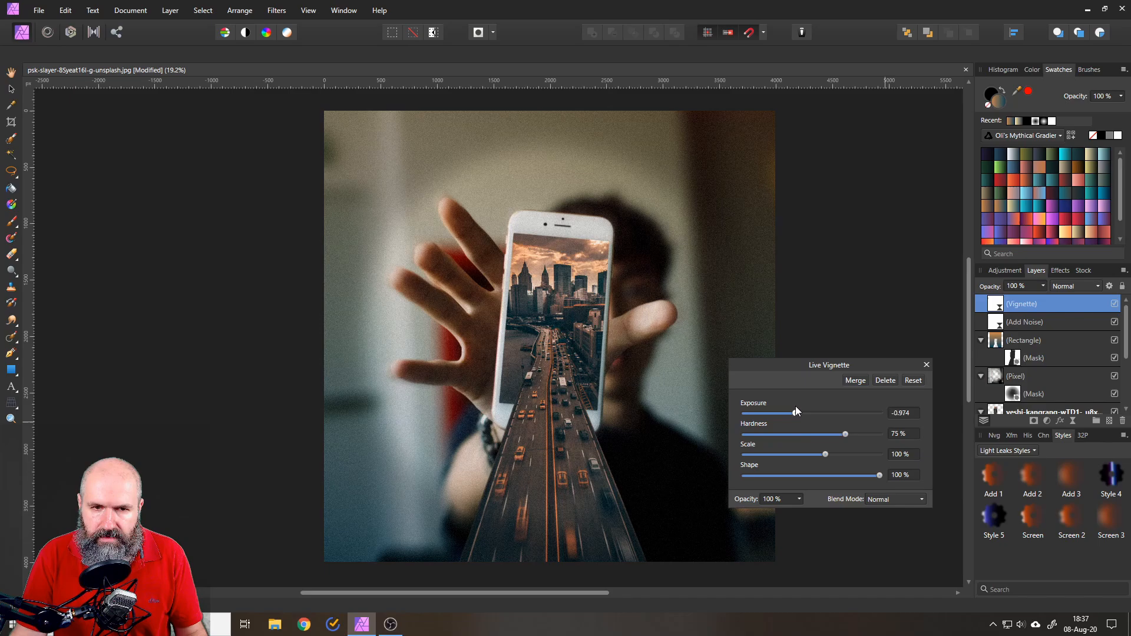
pyautogui.moveTo(845, 434); pyautogui.dragTo(827, 434)
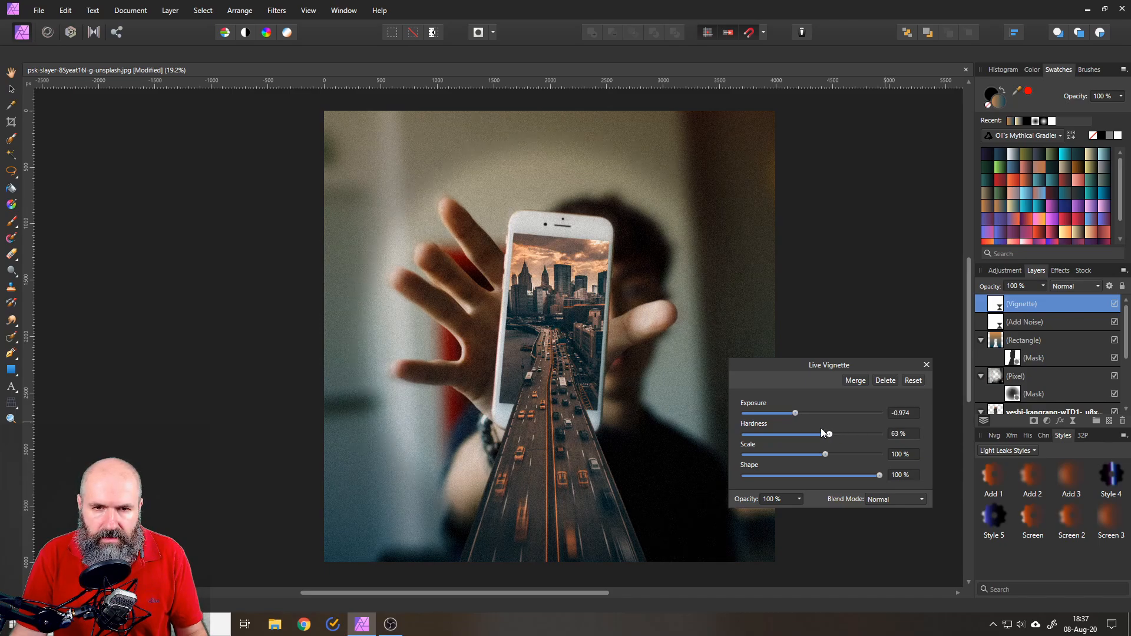
pyautogui.moveTo(827, 453); pyautogui.dragTo(806, 454)
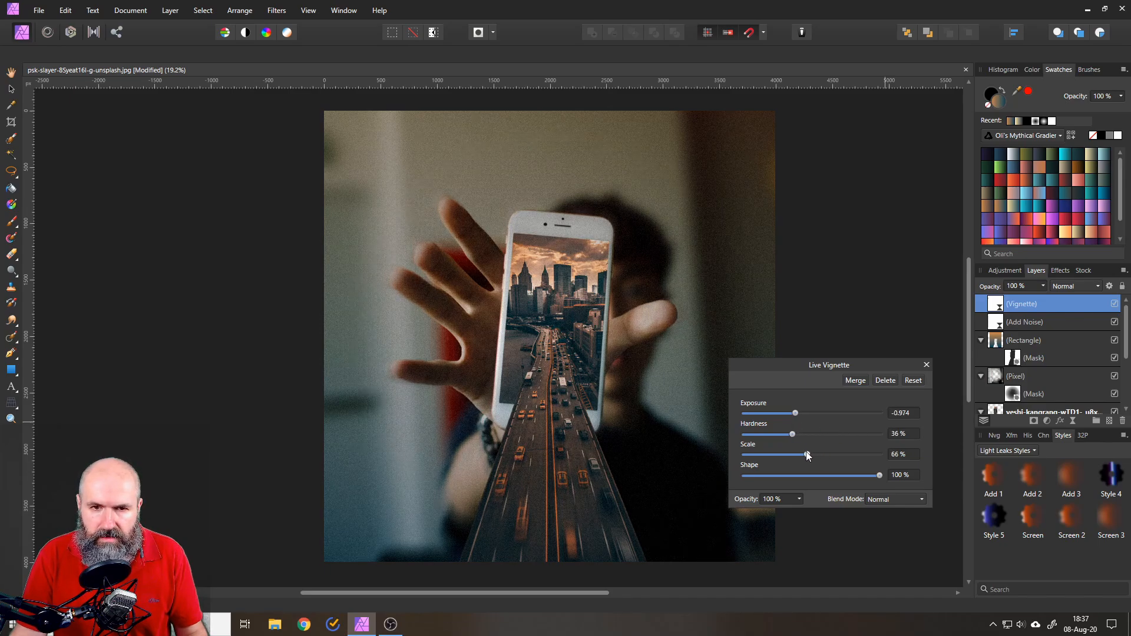
pyautogui.moveTo(806, 455); pyautogui.dragTo(835, 455)
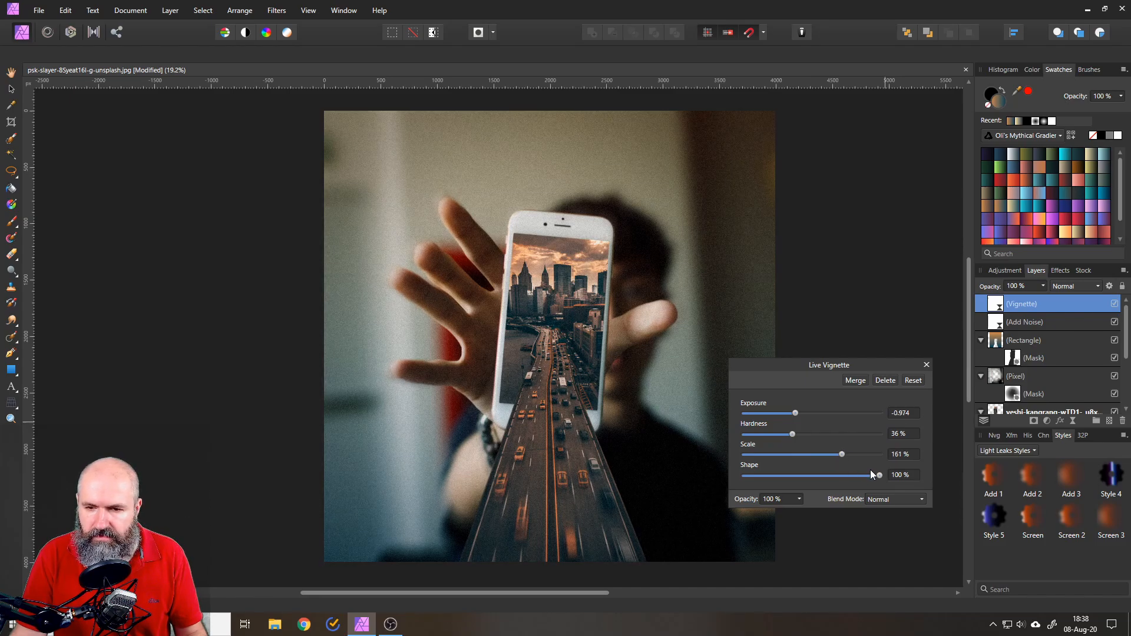
pyautogui.moveTo(879, 474); pyautogui.dragTo(873, 475)
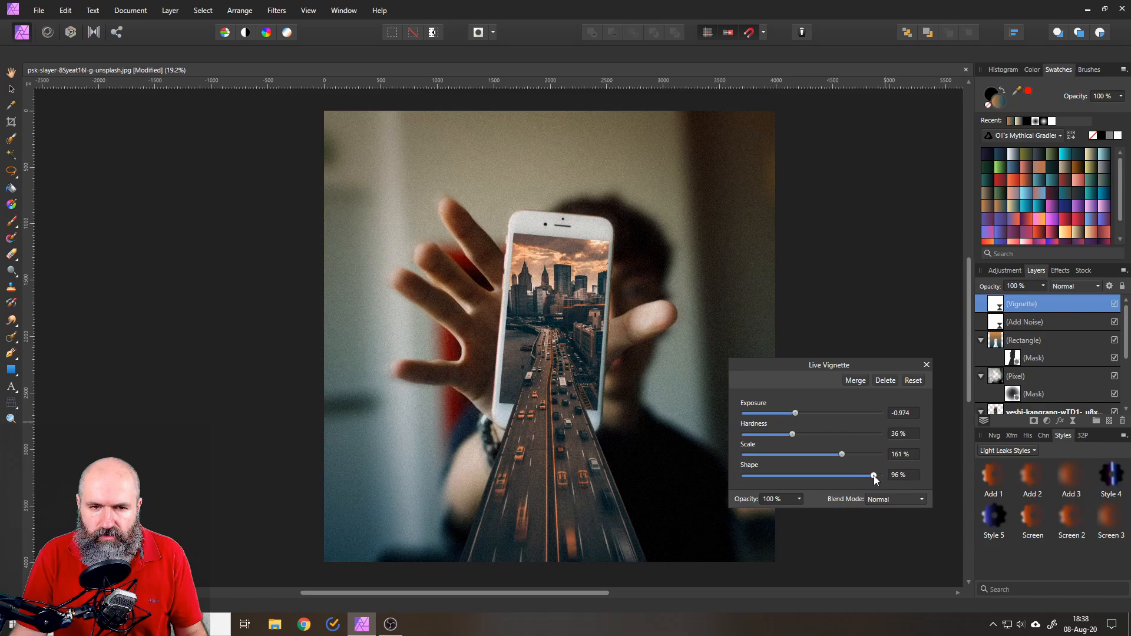
pyautogui.moveTo(873, 475); pyautogui.dragTo(878, 475)
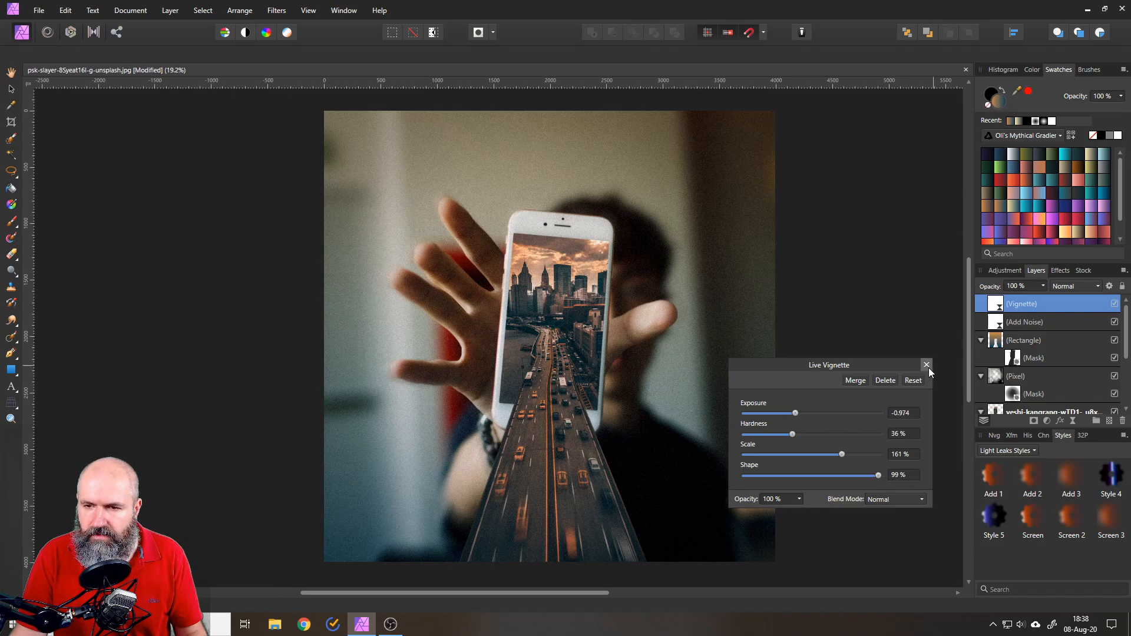
pyautogui.click(926, 365)
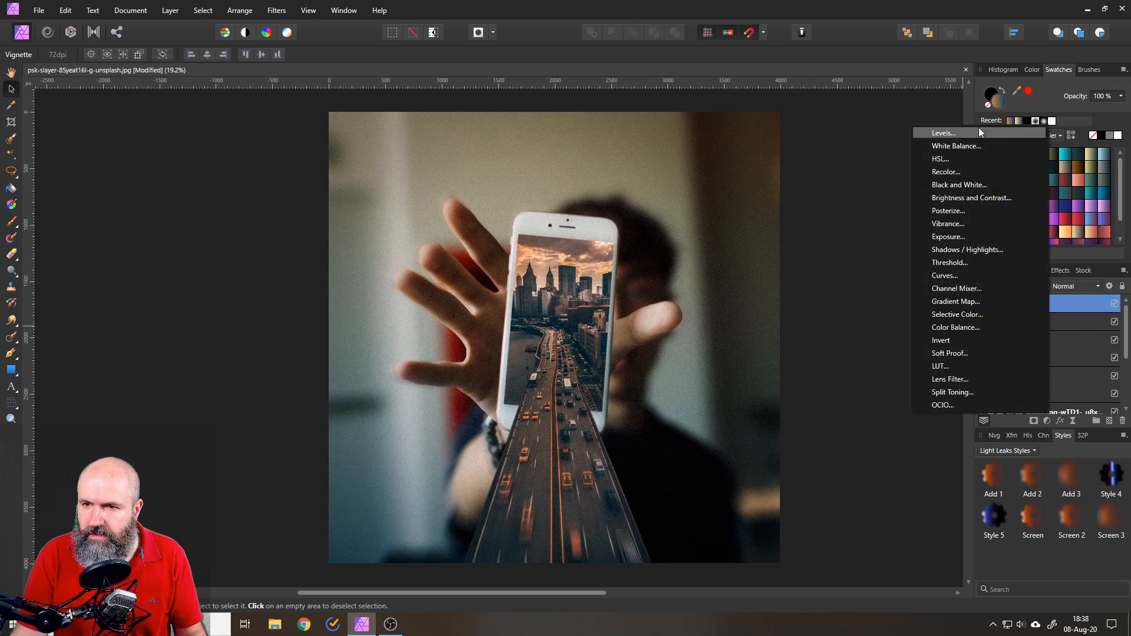
pyautogui.moveTo(967, 250)
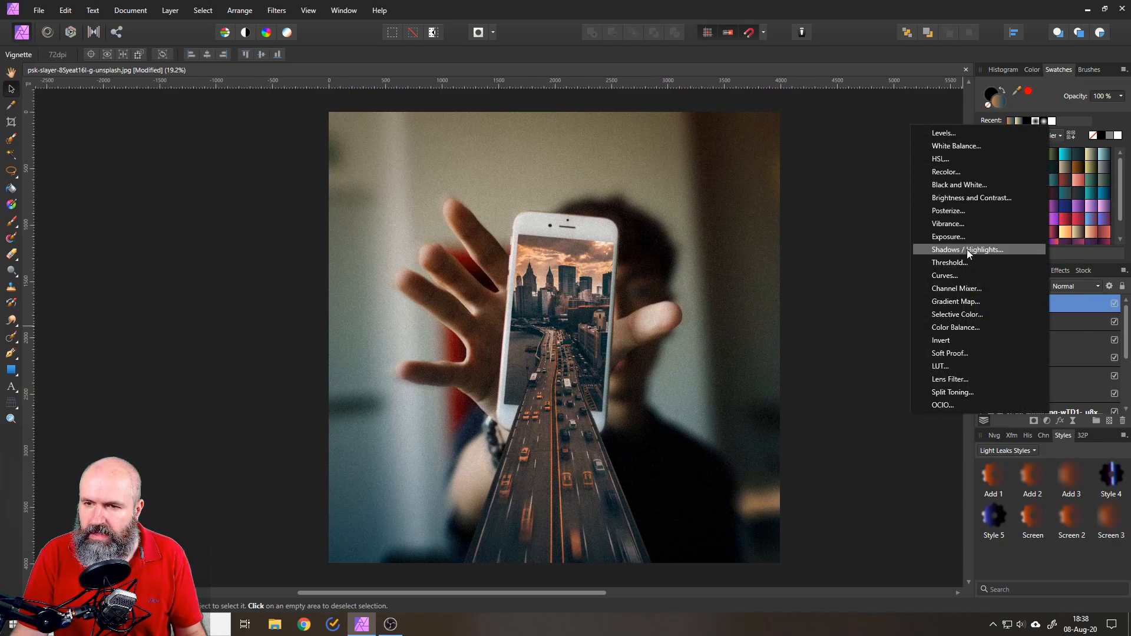
pyautogui.moveTo(966, 198)
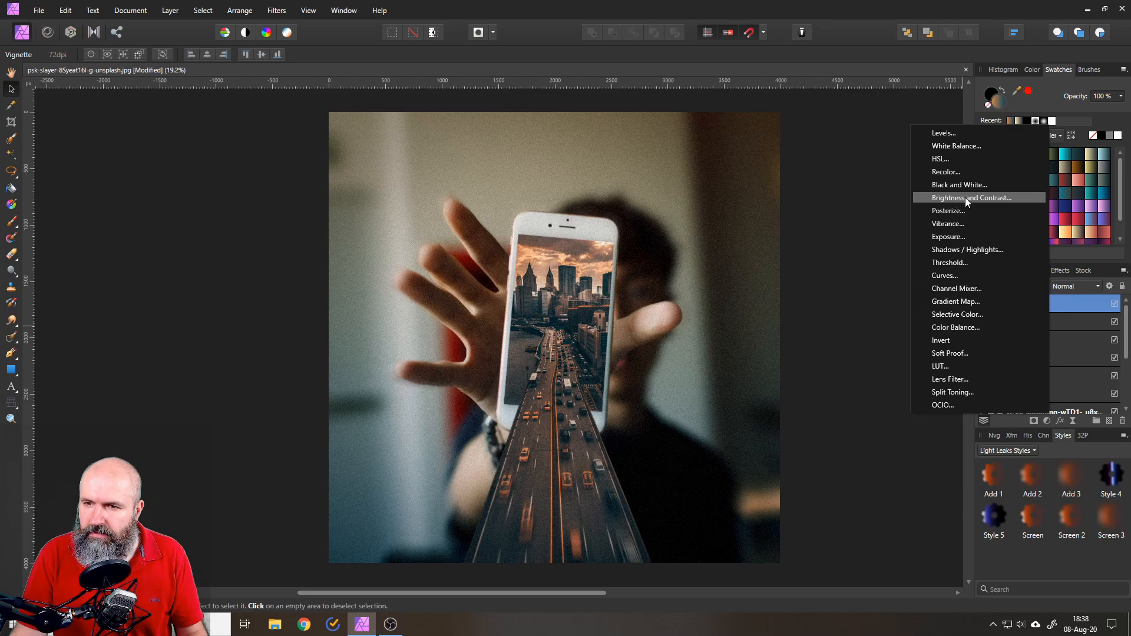
# Step: Add a Brightness / Contrast adjustment at 15% brightness and 10% contrast
pyautogui.click(971, 198)
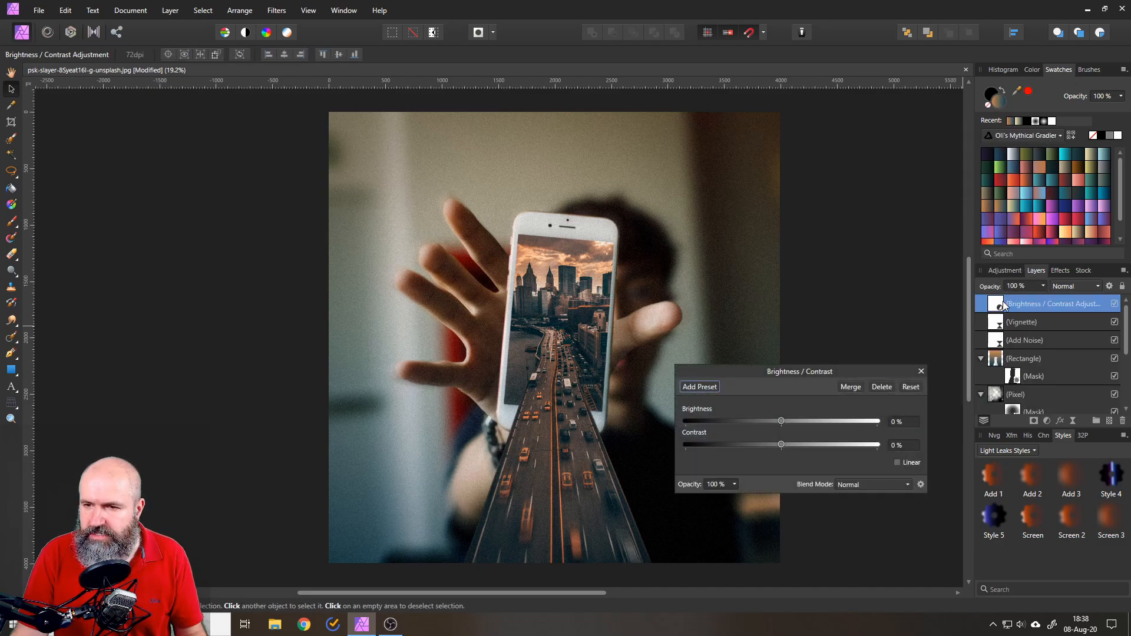
pyautogui.moveTo(781, 422); pyautogui.dragTo(793, 422)
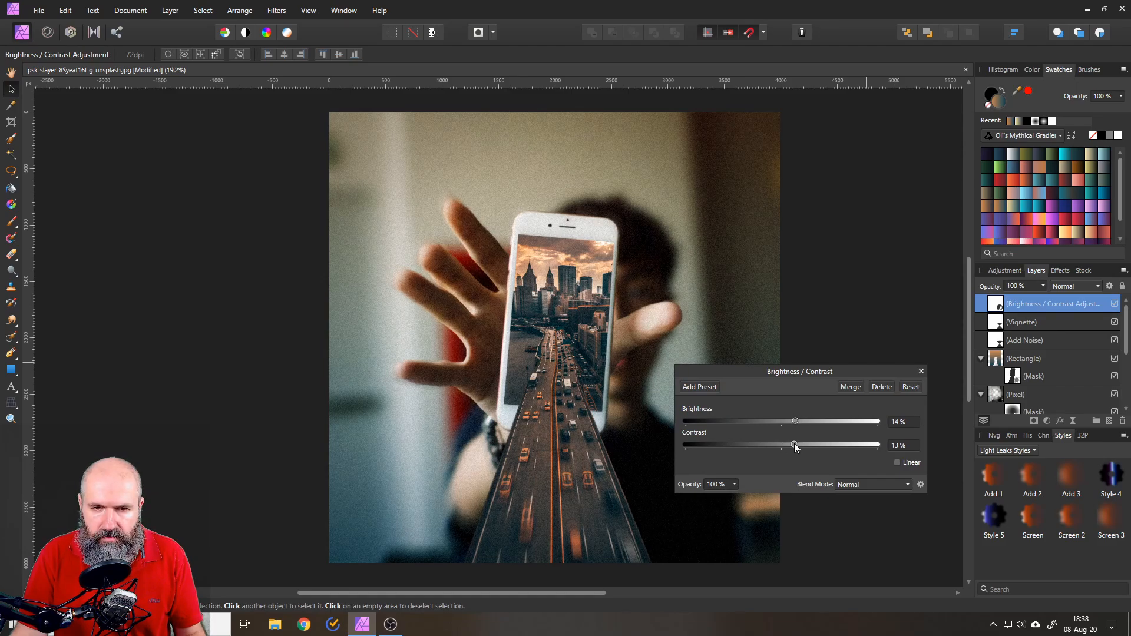
pyautogui.moveTo(794, 445); pyautogui.dragTo(789, 445)
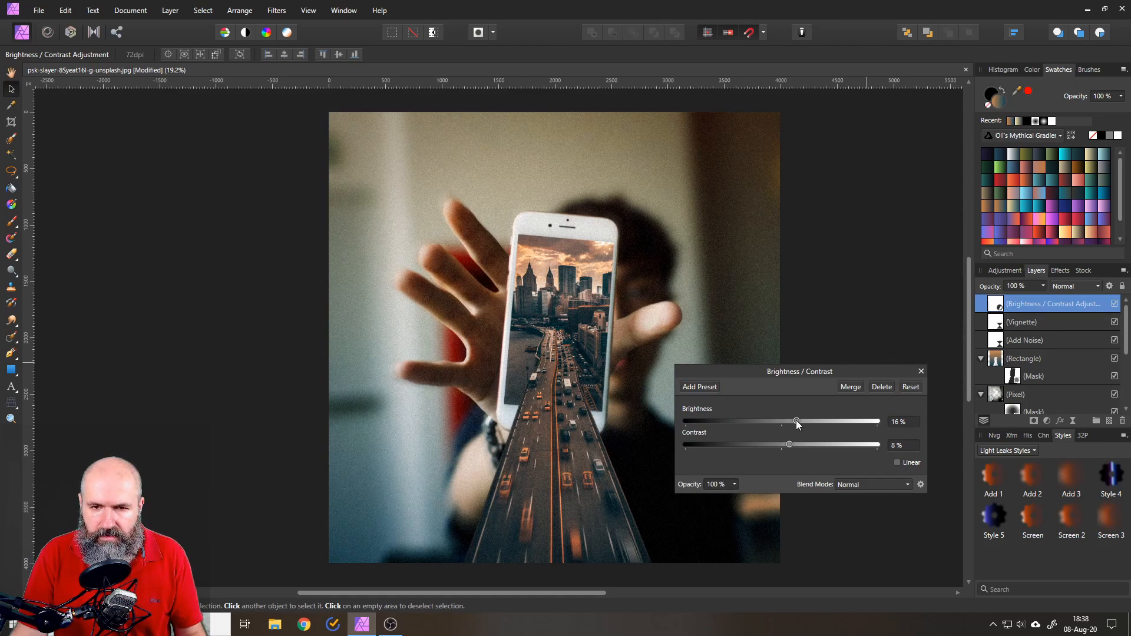
pyautogui.moveTo(797, 422); pyautogui.dragTo(791, 422)
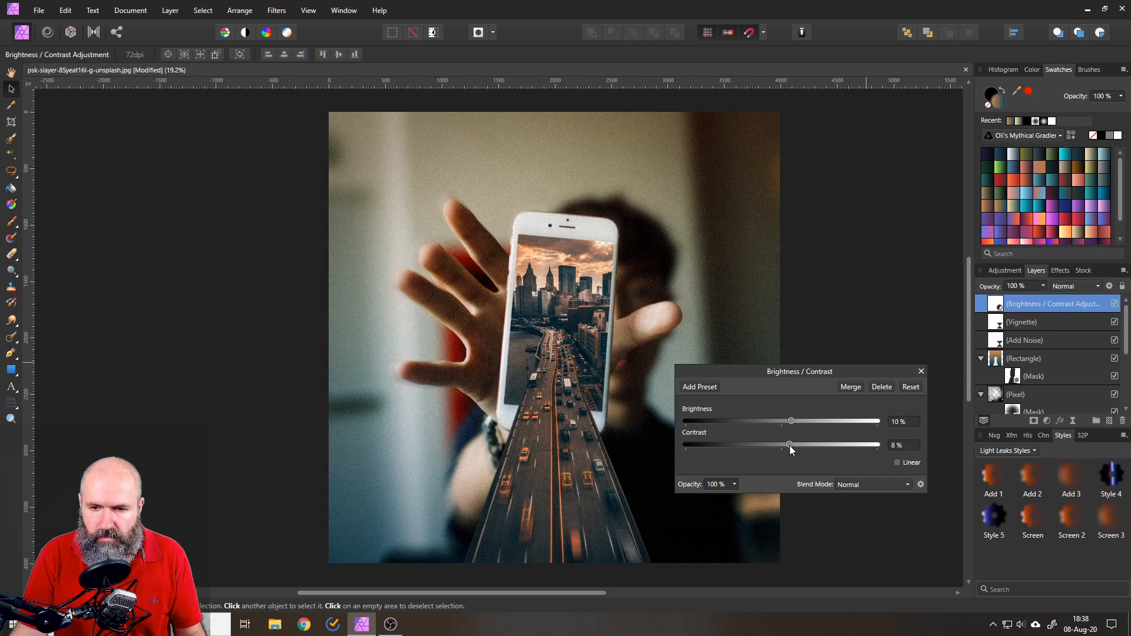
pyautogui.moveTo(790, 421); pyautogui.dragTo(796, 421)
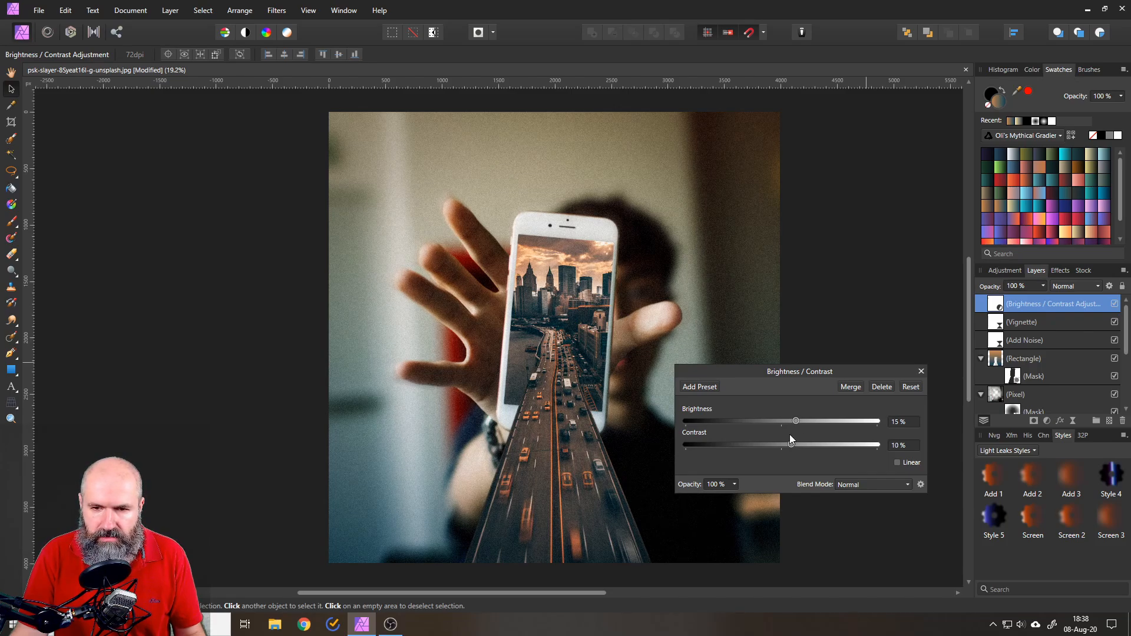
pyautogui.moveTo(796, 421); pyautogui.dragTo(793, 421)
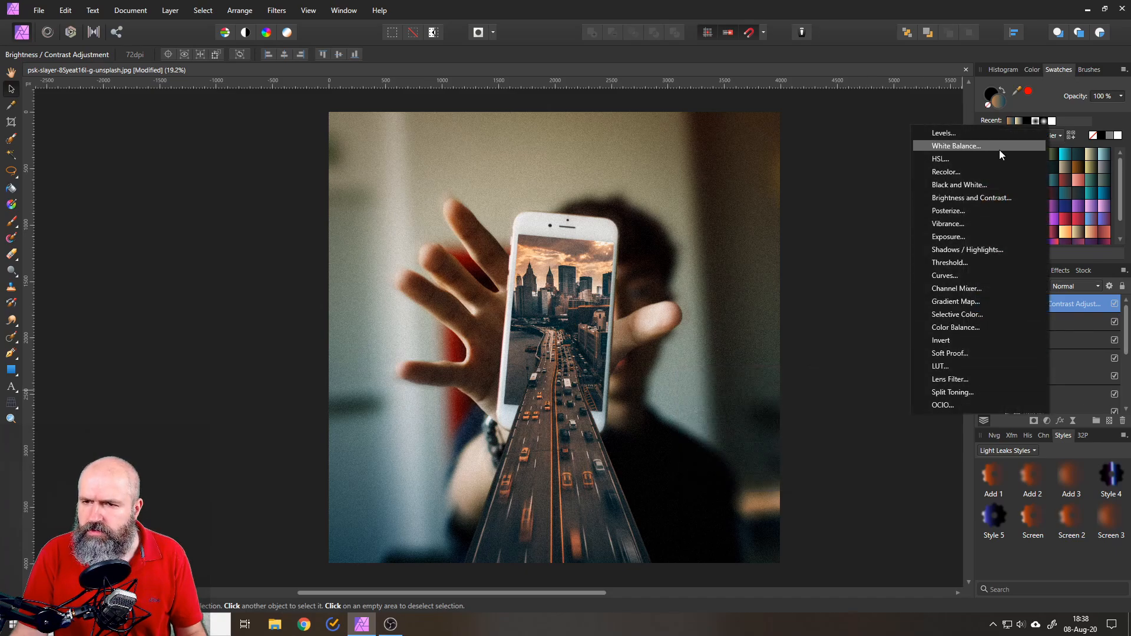
pyautogui.moveTo(947, 224)
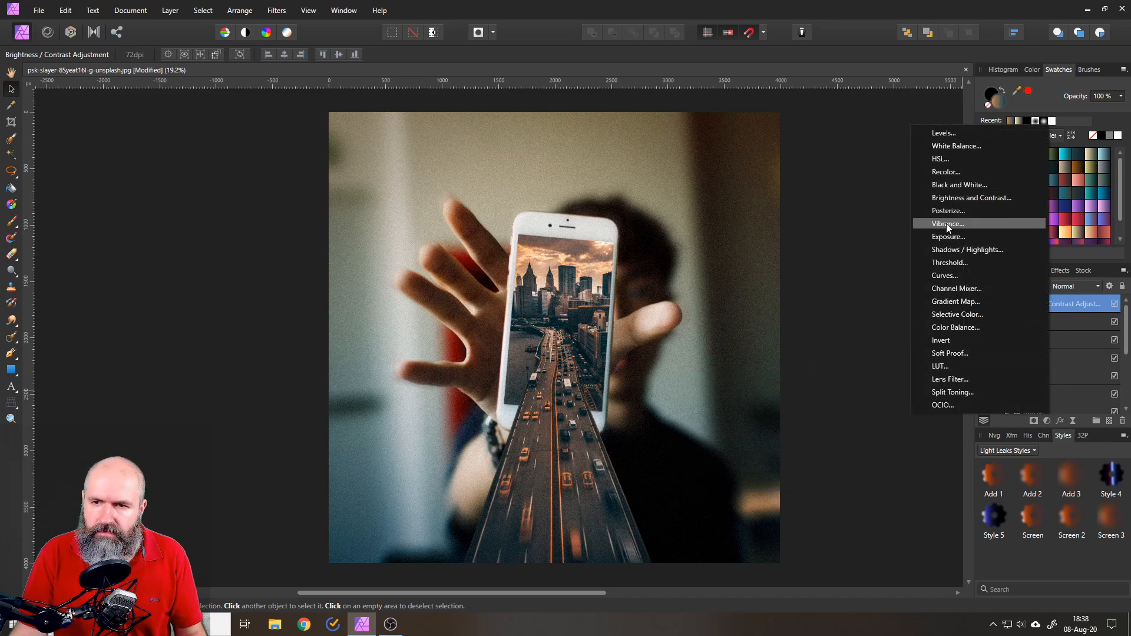
# Step: Add a Vibrance adjustment with vibrance raised to 58%
pyautogui.click(947, 224)
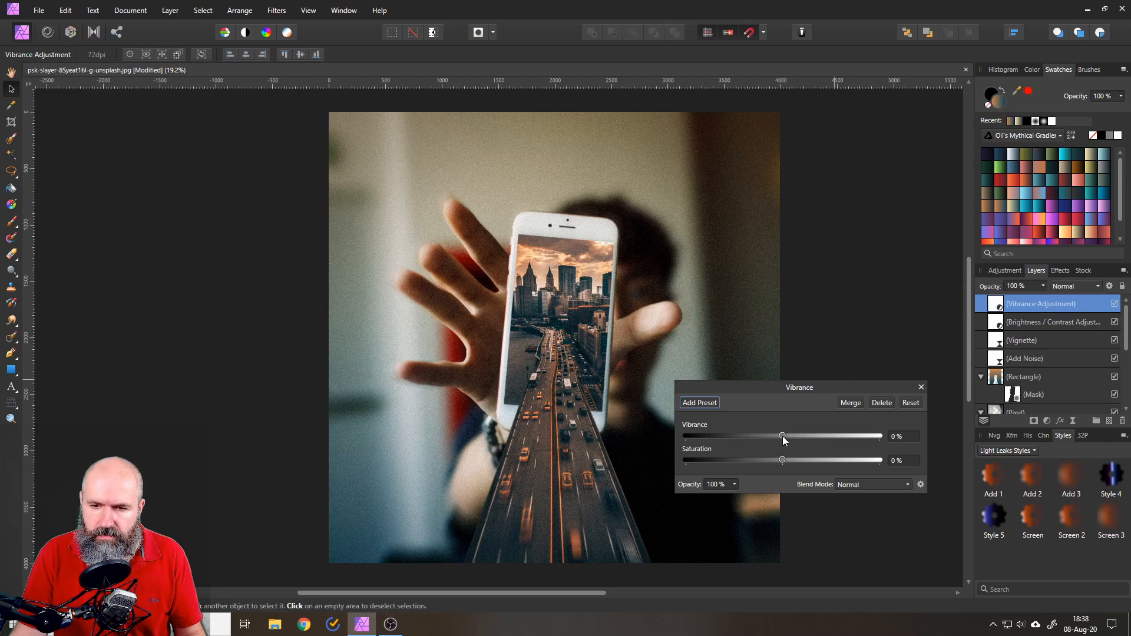
pyautogui.moveTo(782, 436); pyautogui.dragTo(816, 436)
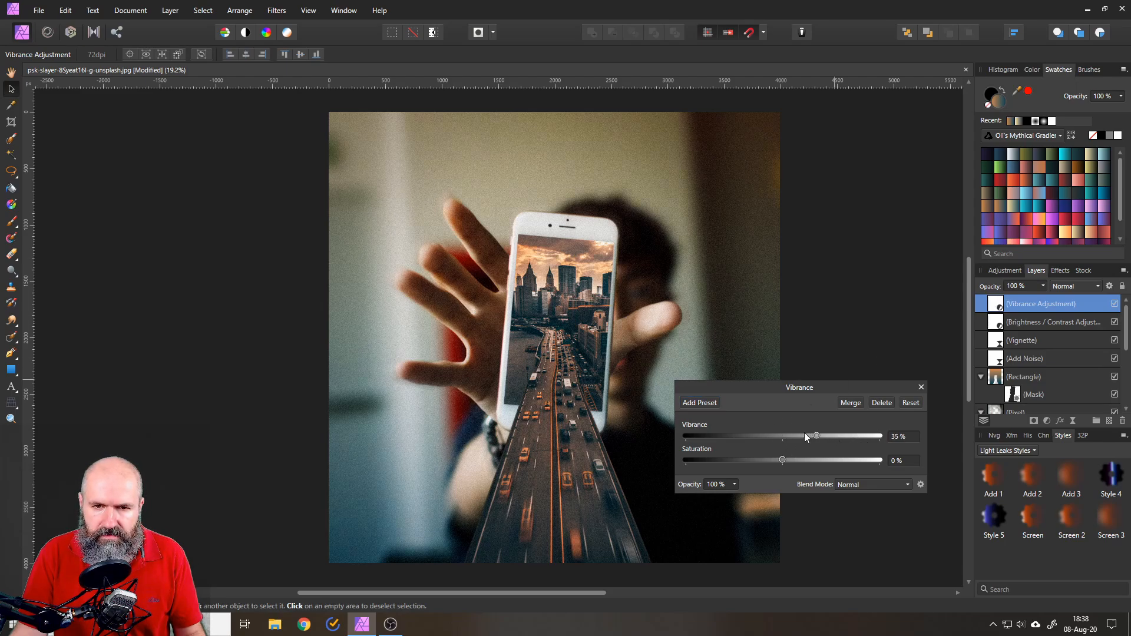
pyautogui.moveTo(816, 436); pyautogui.dragTo(820, 436)
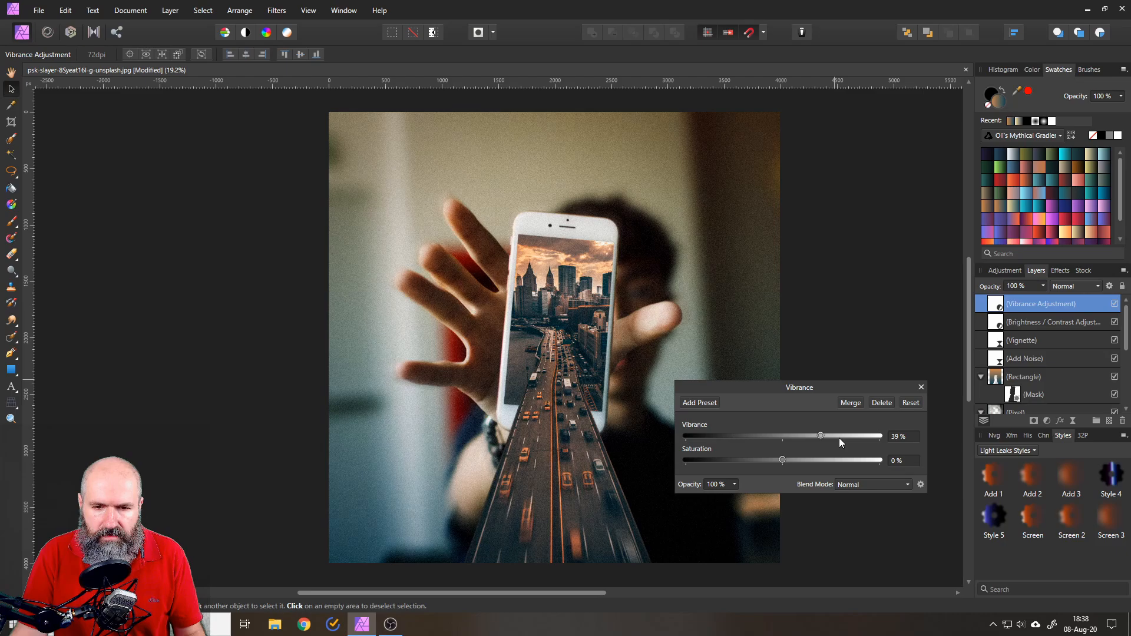
pyautogui.click(922, 387)
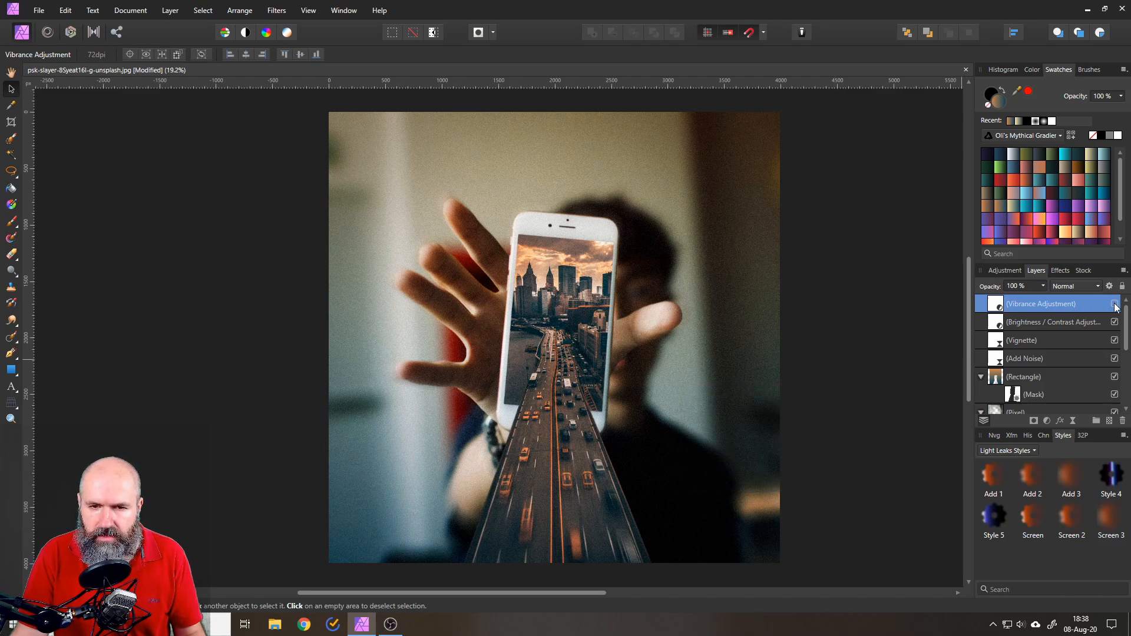
# Step: Reopen the Vibrance adjustment and set saturation to 7%
pyautogui.doubleClick(996, 304)
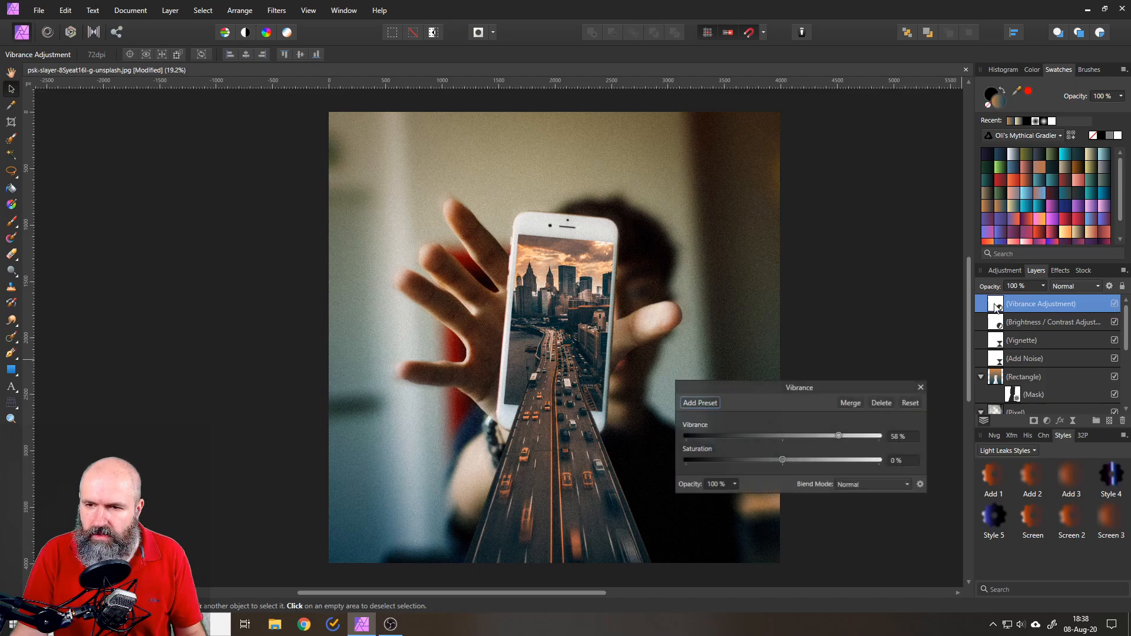
pyautogui.moveTo(782, 459); pyautogui.dragTo(794, 459)
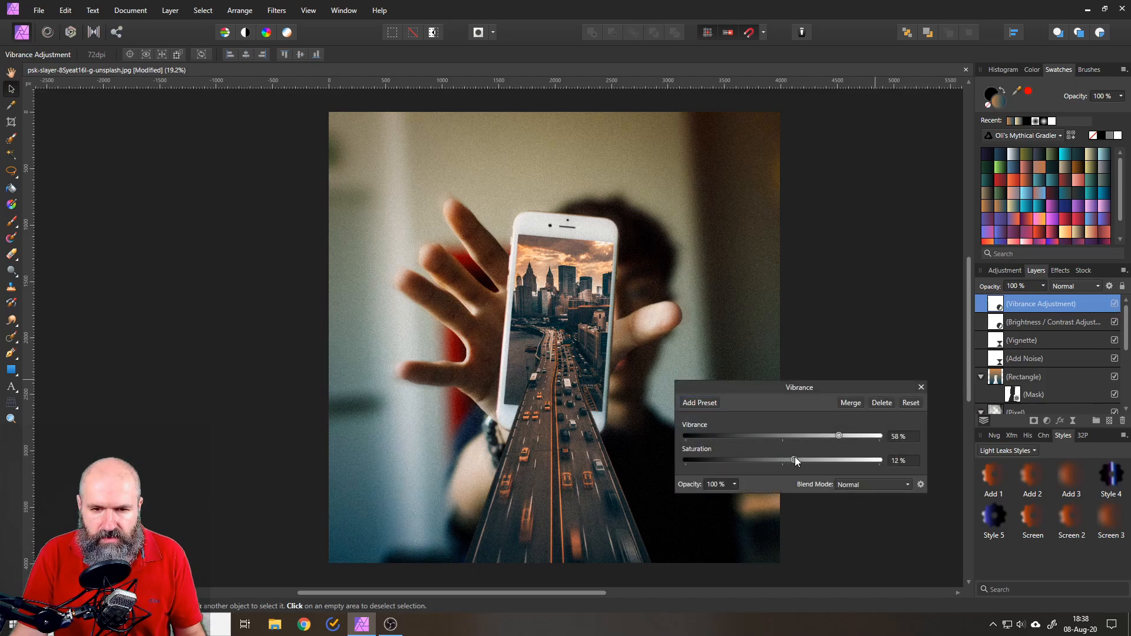
pyautogui.moveTo(793, 461); pyautogui.dragTo(790, 461)
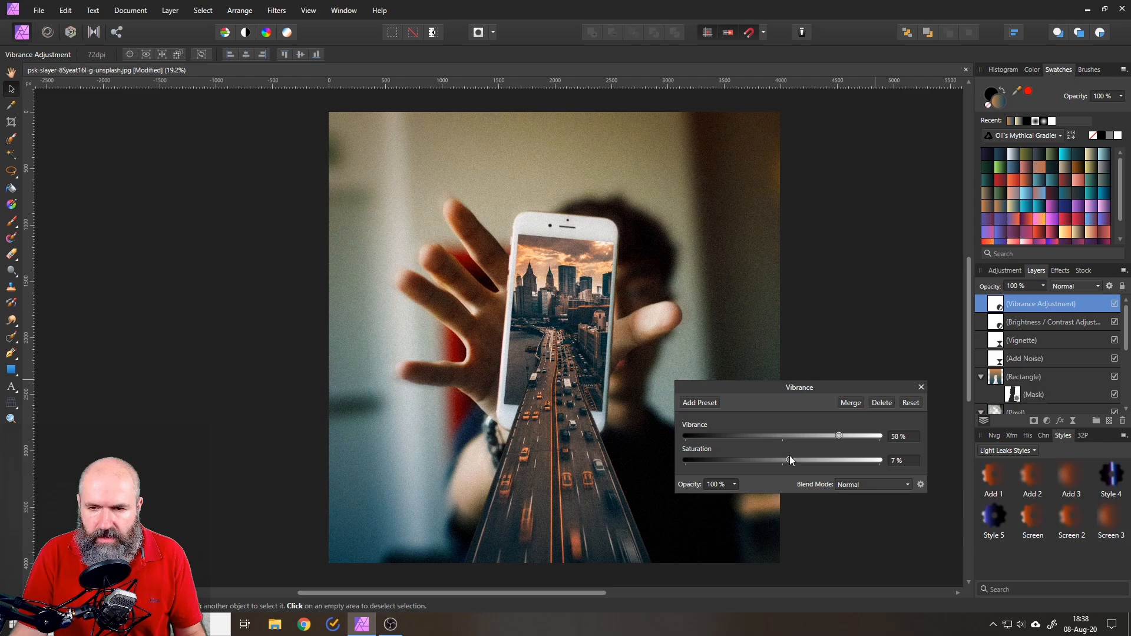
pyautogui.click(921, 387)
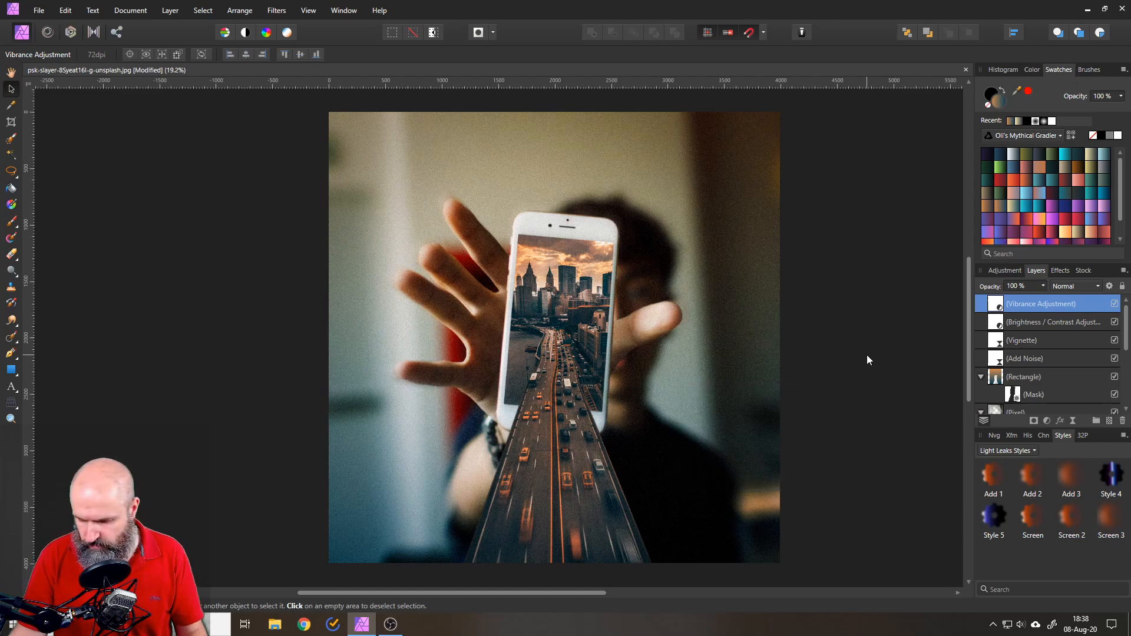